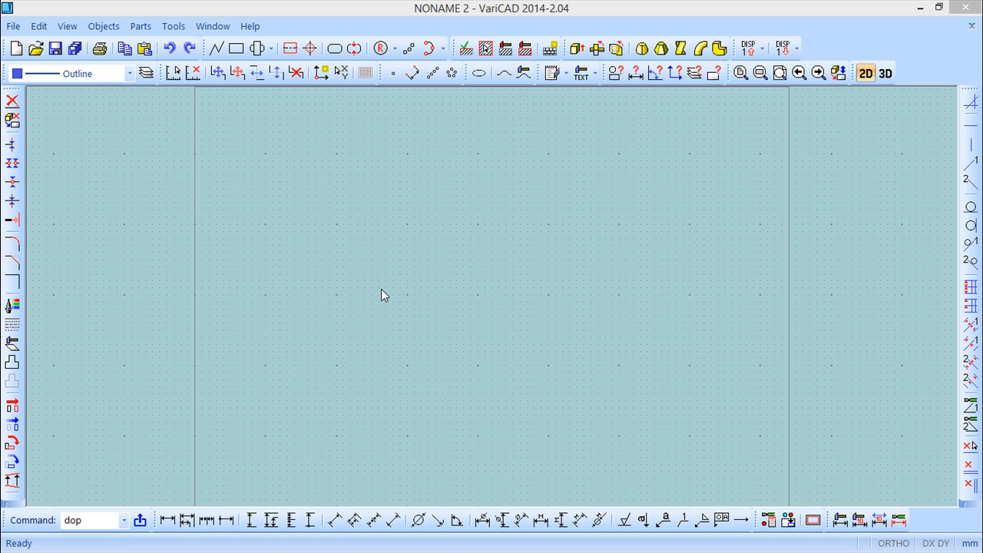
pyautogui.moveTo(134, 82)
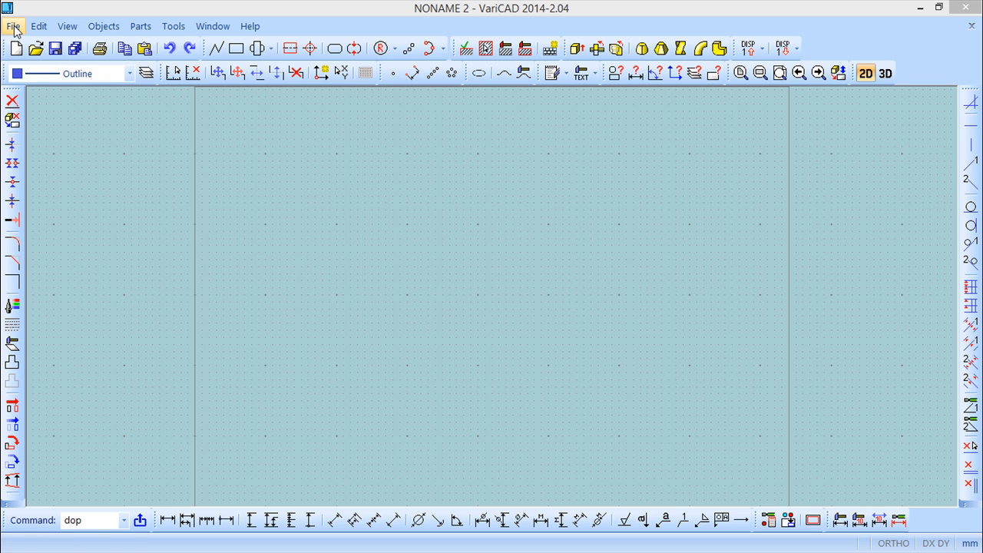
# Step: Show the File menu commands over the empty NONAME 2 drawing
pyautogui.click(13, 26)
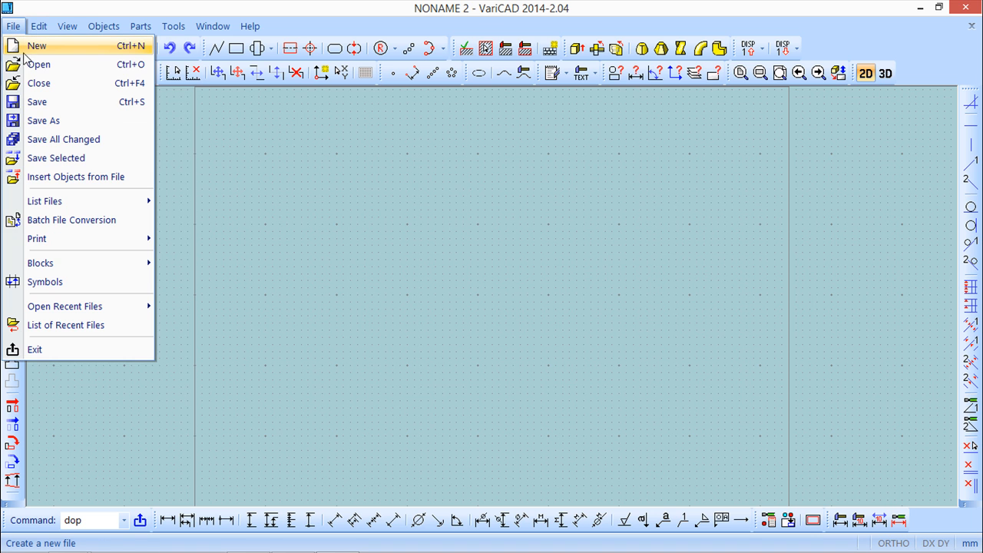
pyautogui.moveTo(48, 55)
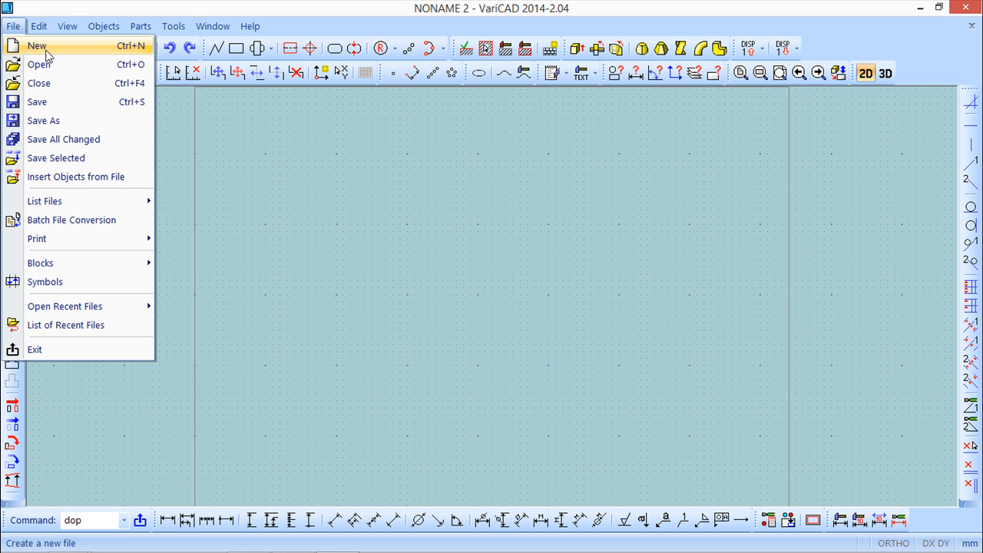
# Step: Start new drawing NONAME 3 and try A3 format and 1:5, 1:1, User Defined, 5:1 scales
pyautogui.click(36, 45)
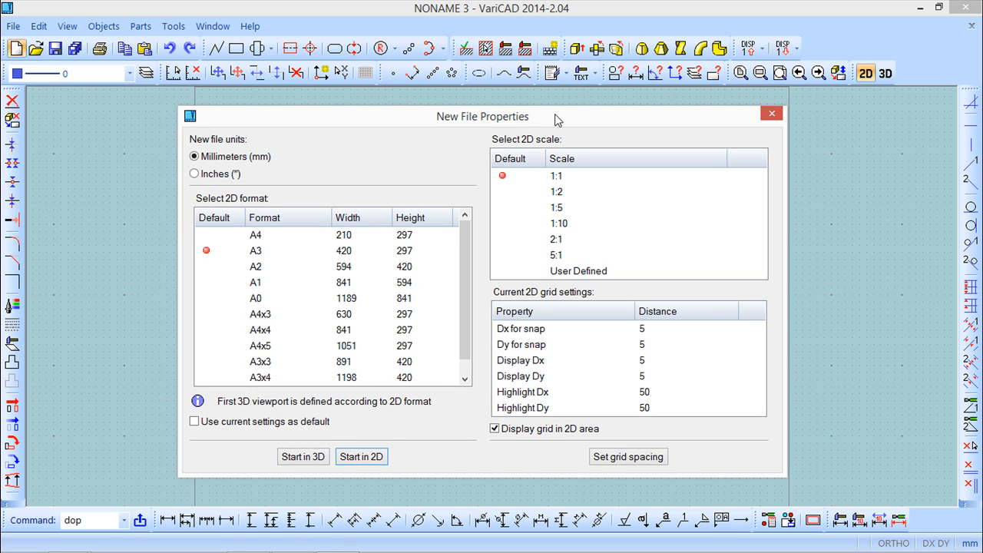
pyautogui.moveTo(513, 125)
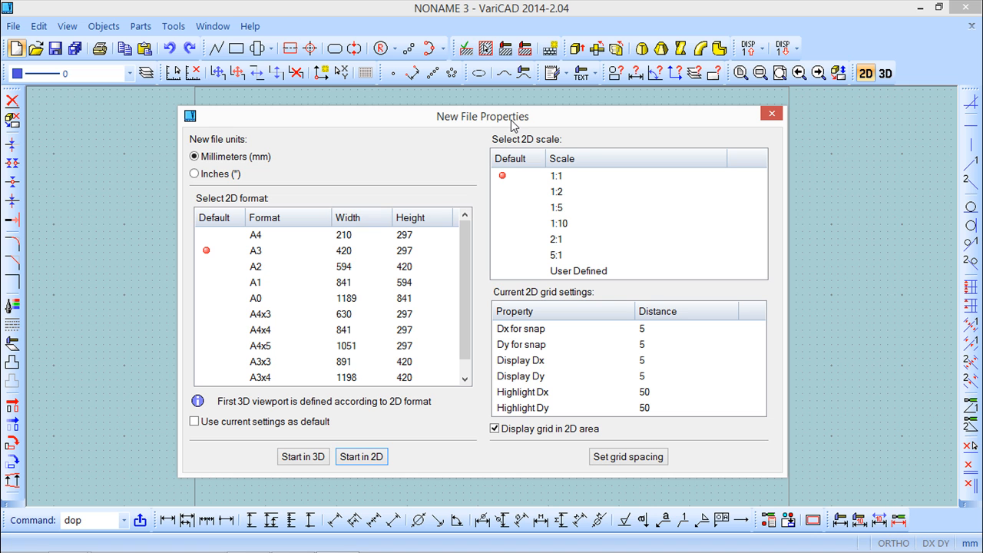
pyautogui.moveTo(441, 126)
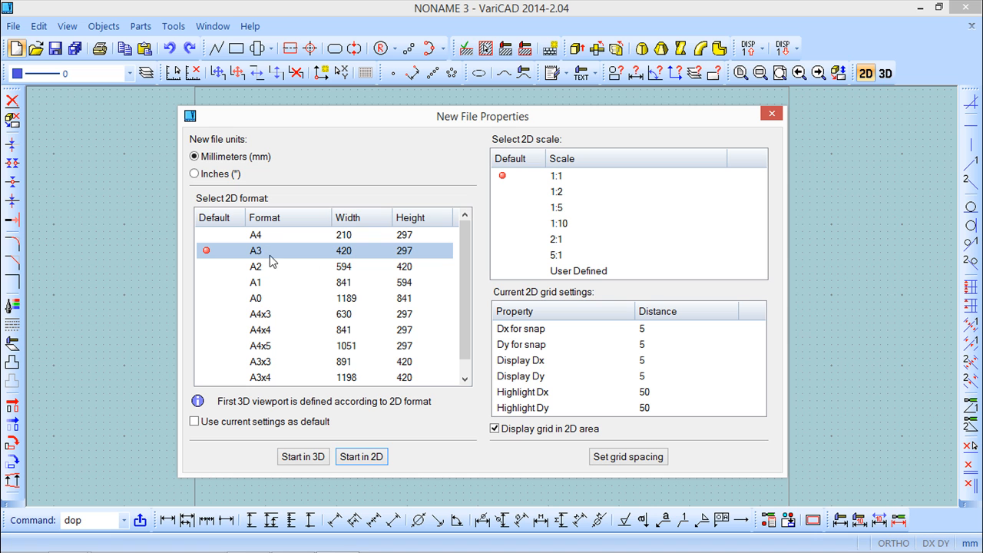
pyautogui.click(556, 207)
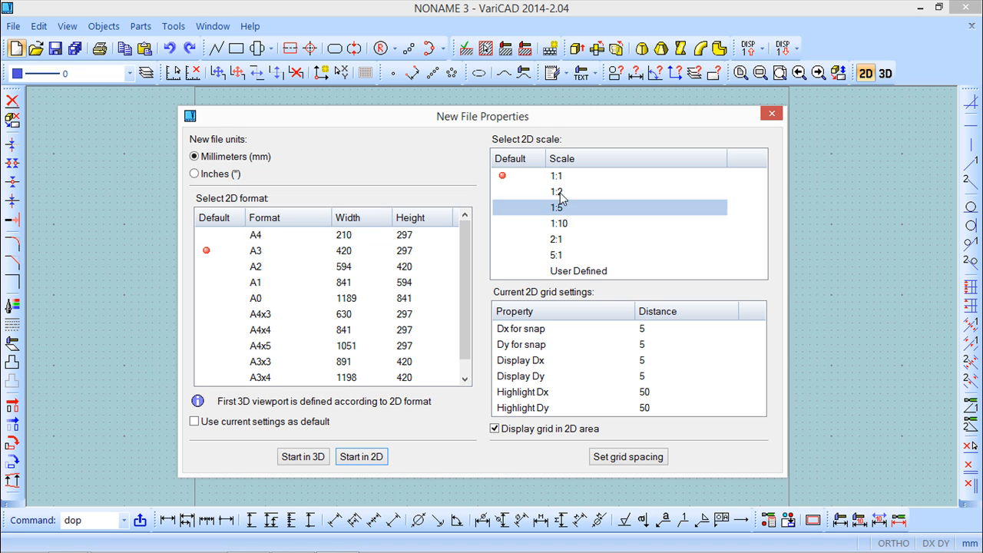
pyautogui.click(556, 176)
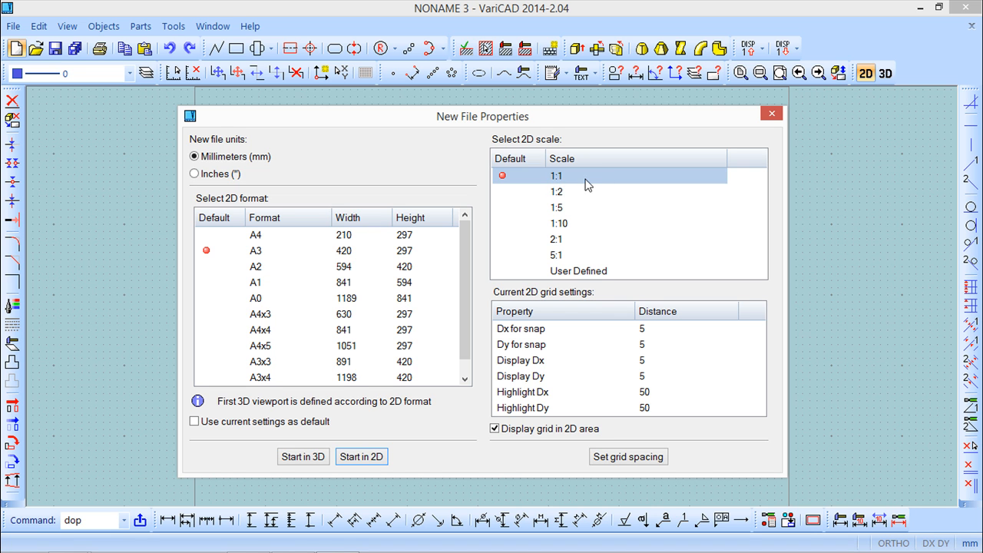
pyautogui.click(556, 192)
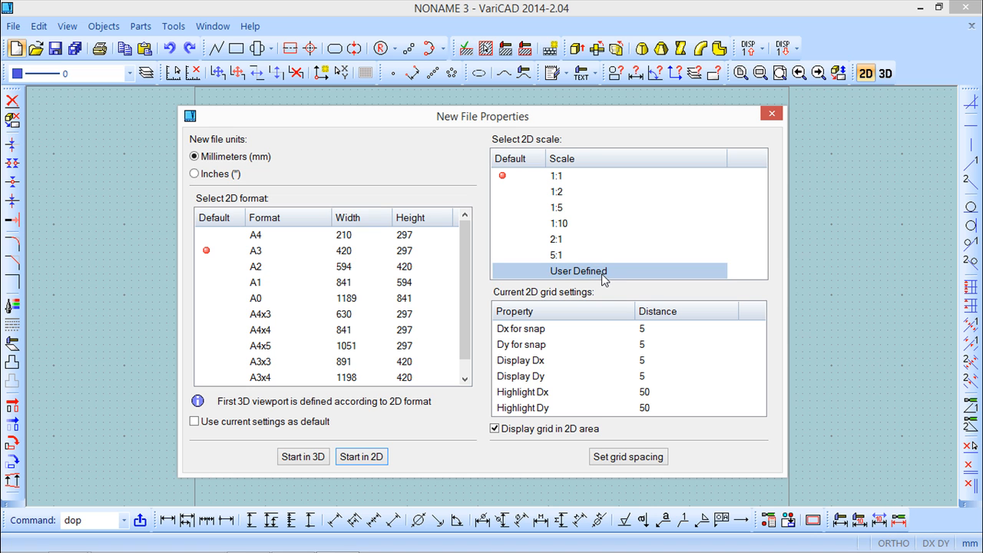
pyautogui.click(556, 254)
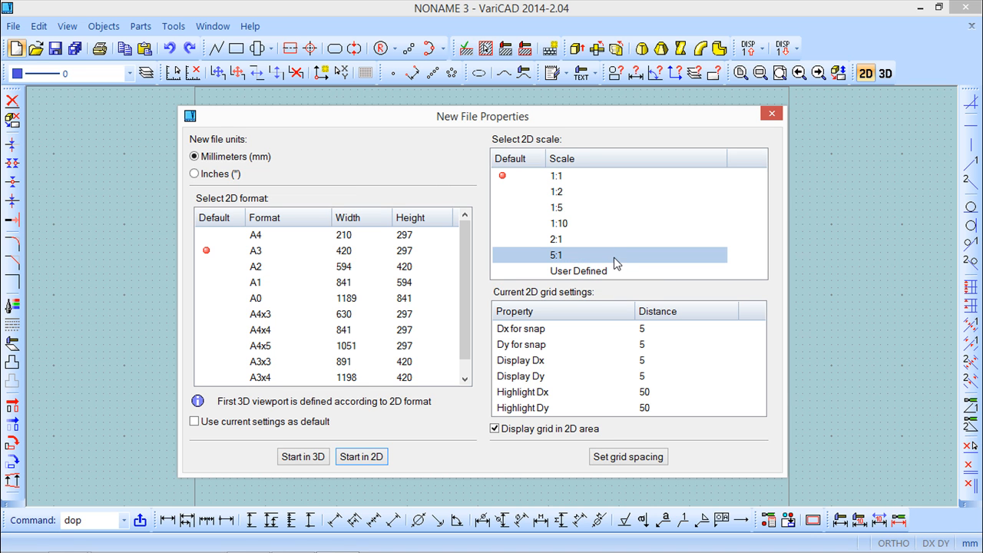
pyautogui.click(556, 239)
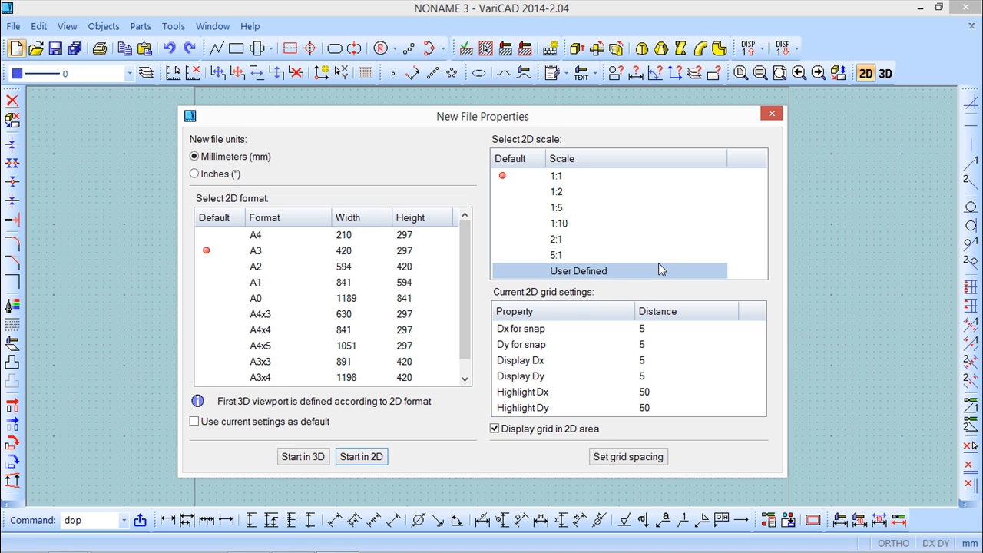
pyautogui.moveTo(519, 345)
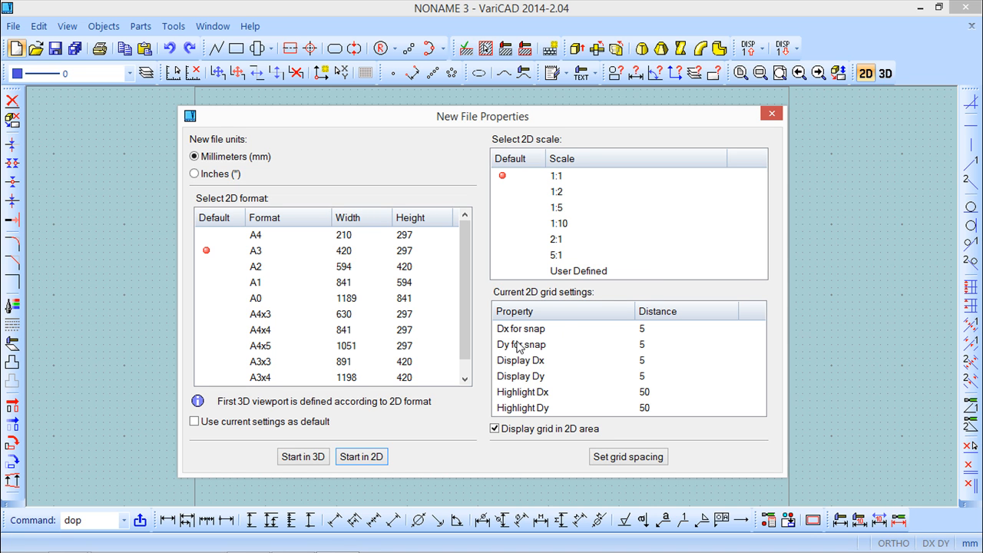
pyautogui.moveTo(563, 324)
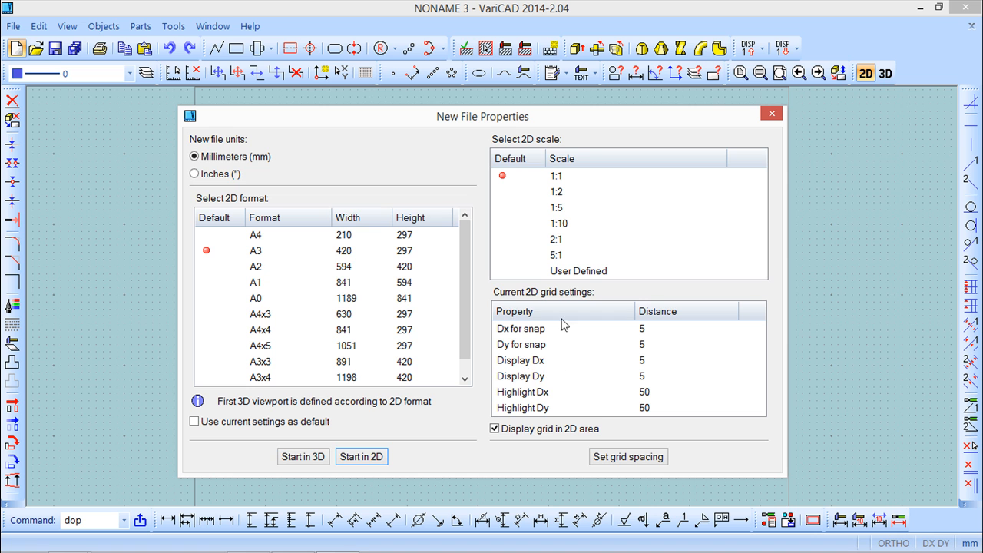
pyautogui.moveTo(540, 298)
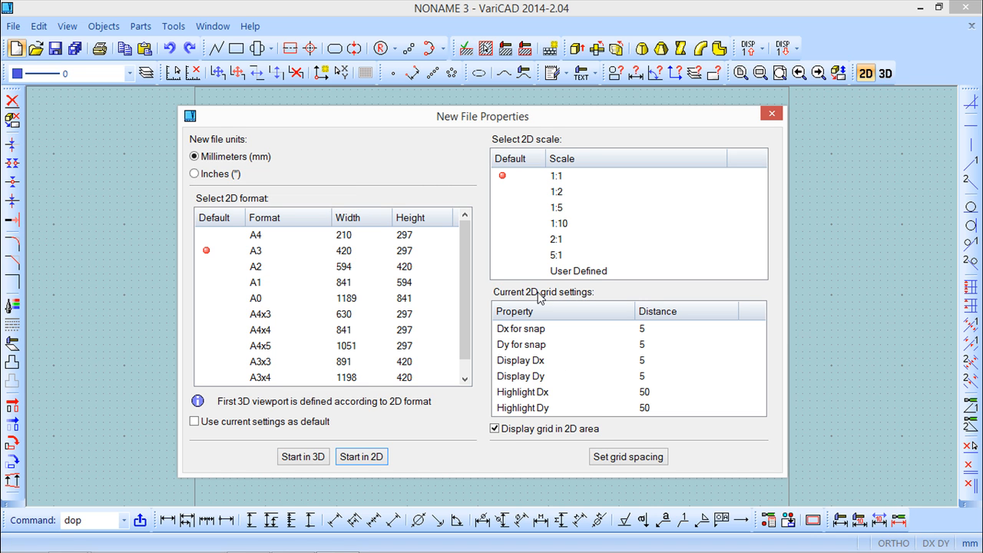
pyautogui.moveTo(824, 290)
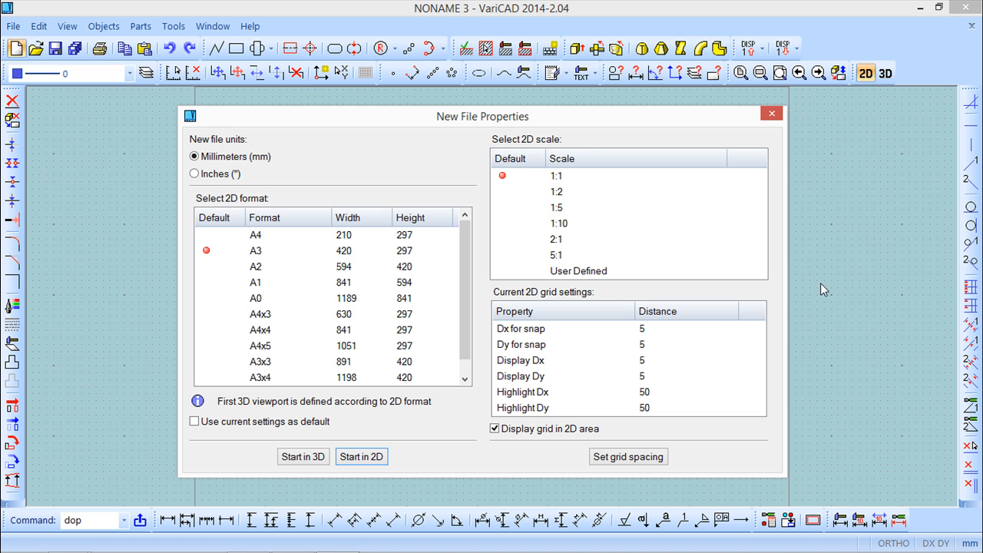
pyautogui.moveTo(609, 373)
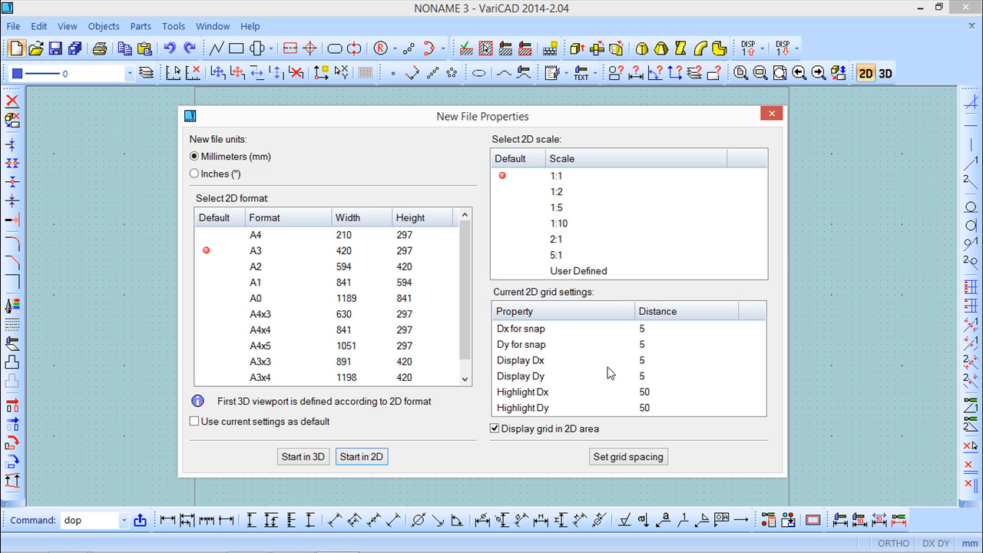
pyautogui.moveTo(649, 382)
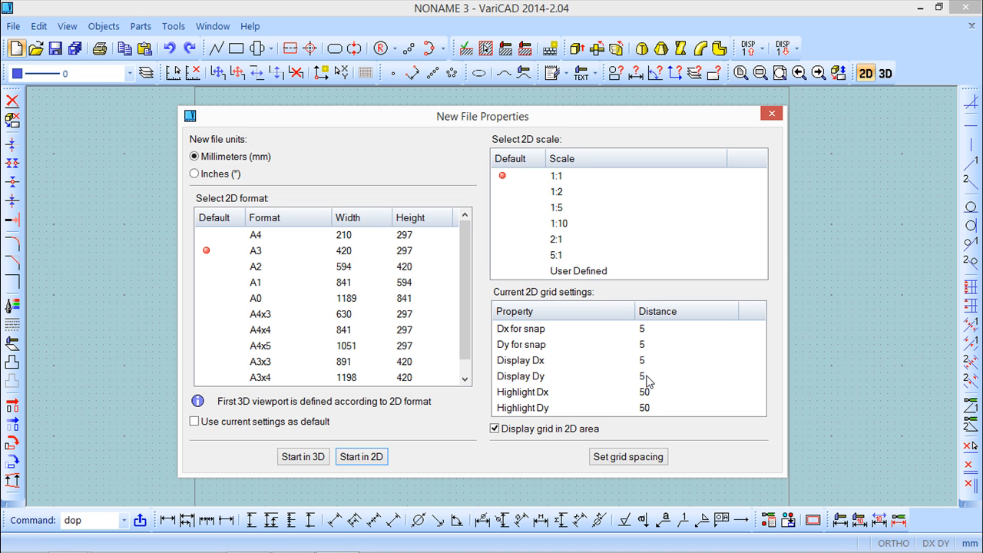
pyautogui.moveTo(642, 393)
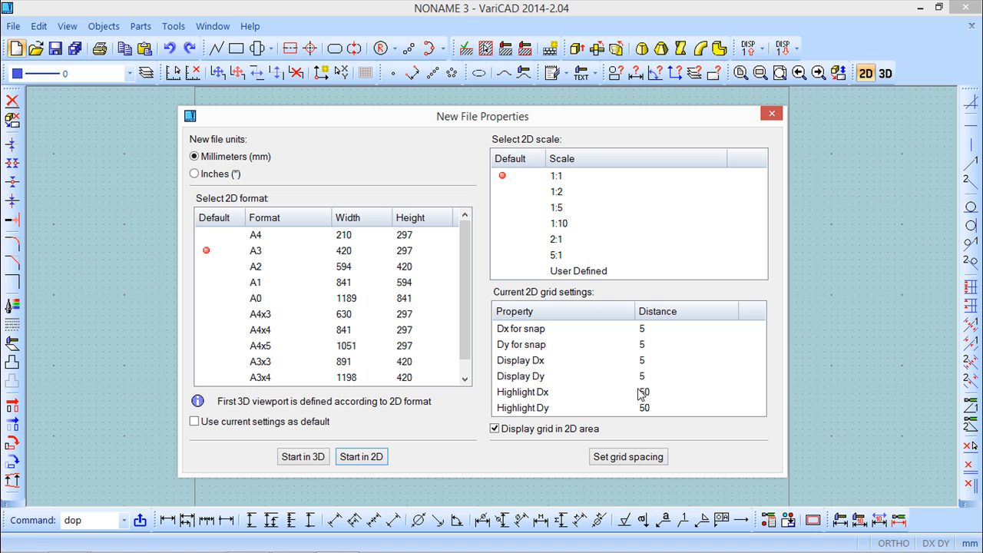
pyautogui.moveTo(646, 411)
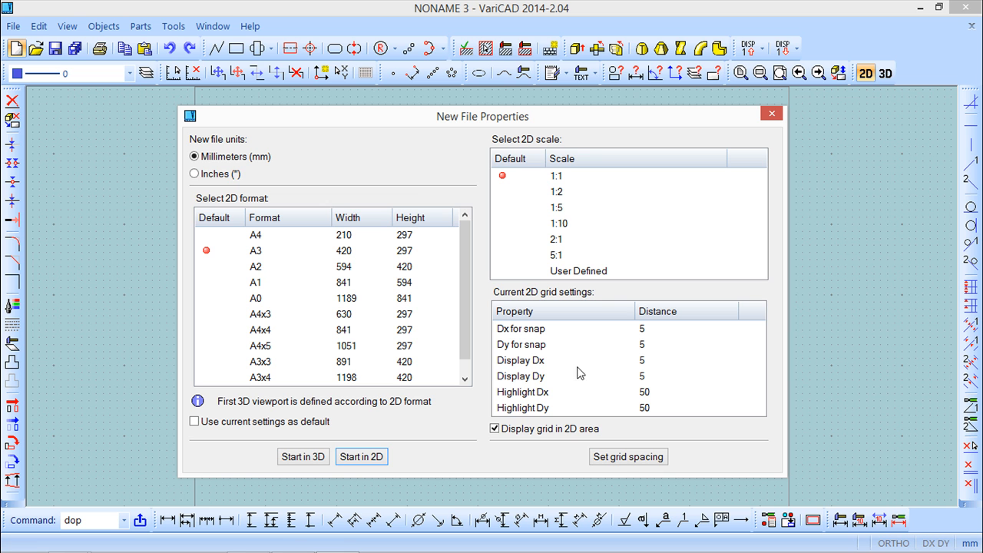
pyautogui.moveTo(628, 456)
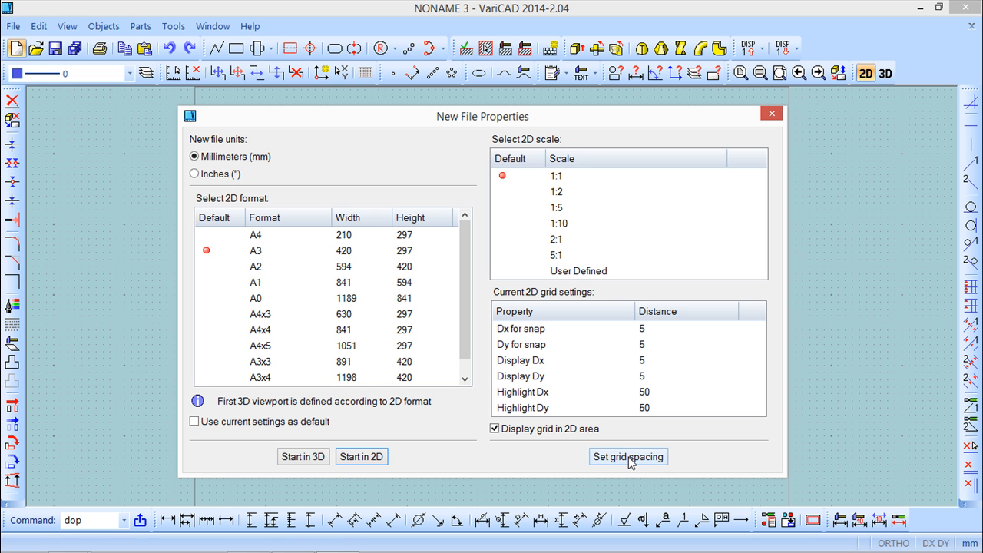
pyautogui.click(627, 456)
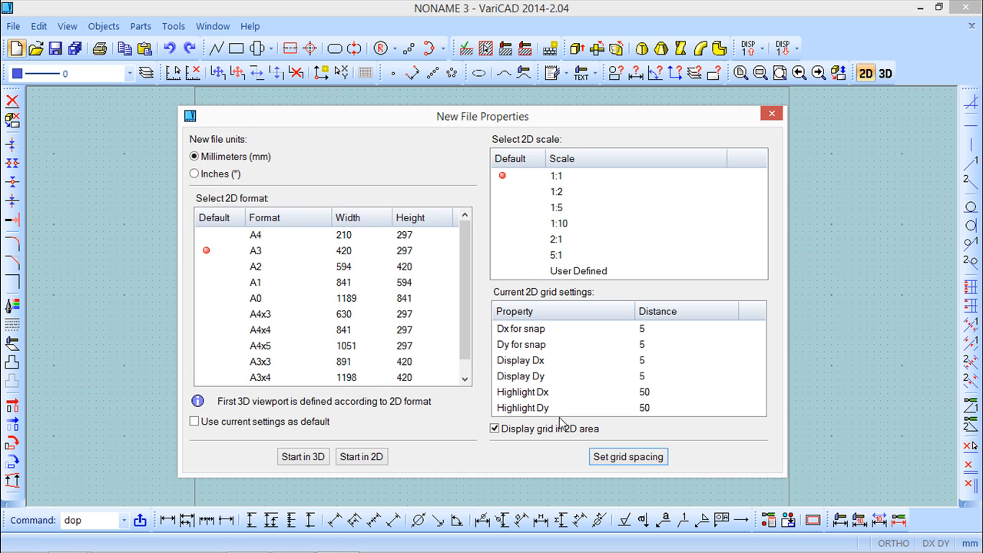
pyautogui.moveTo(495, 434)
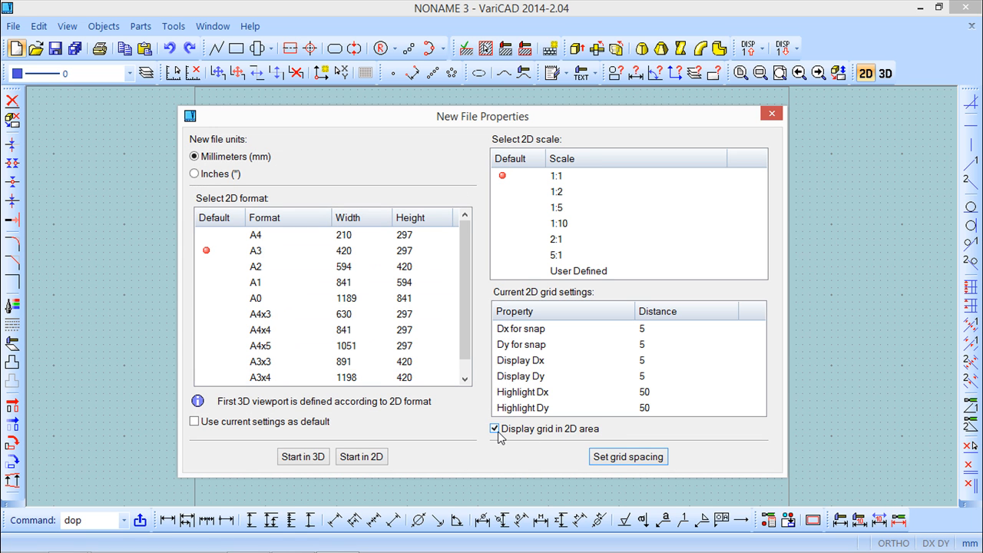
pyautogui.moveTo(595, 440)
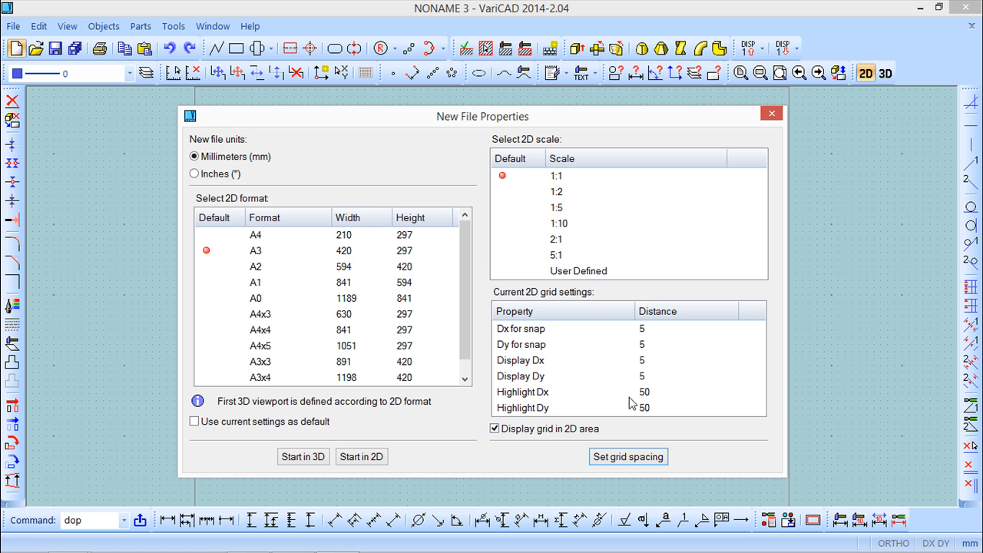
pyautogui.moveTo(647, 367)
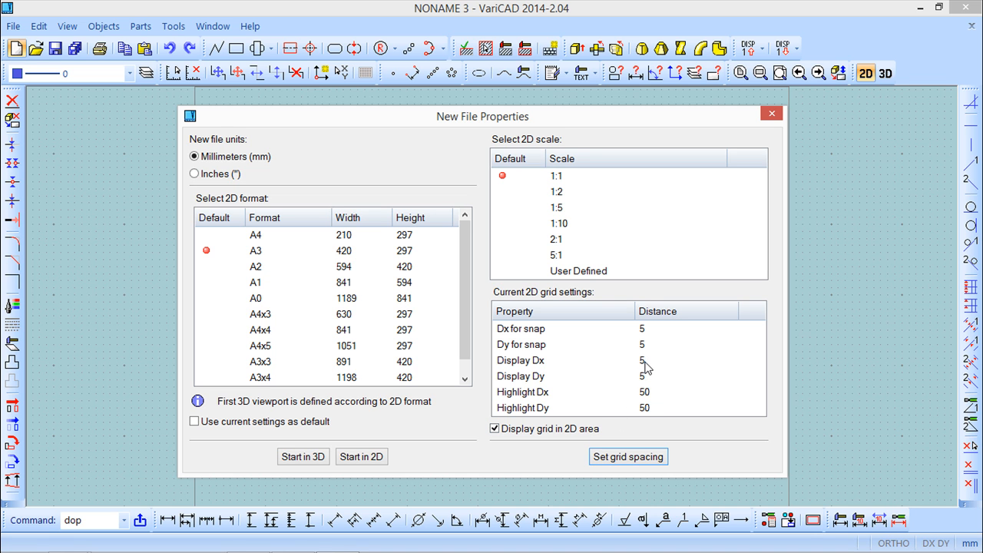
pyautogui.moveTo(649, 407)
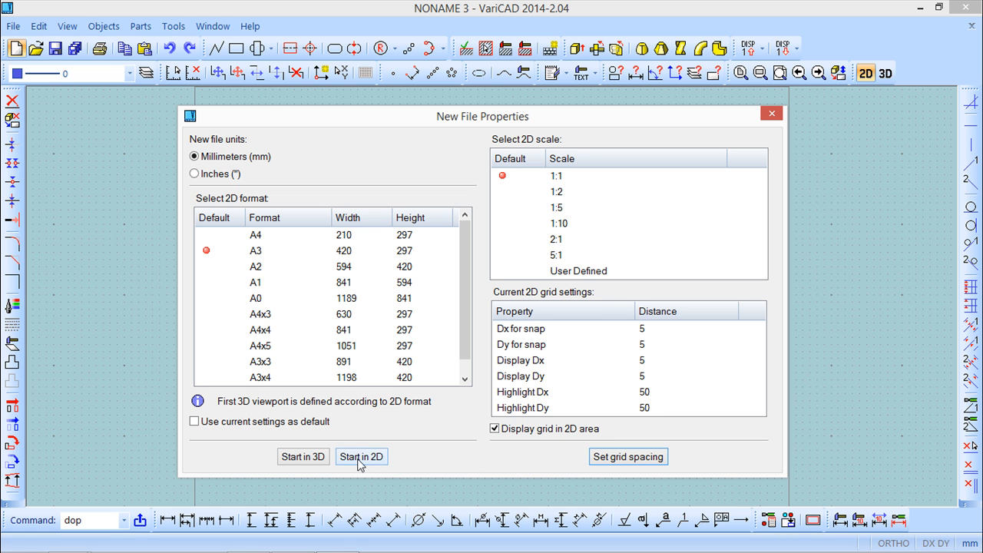
pyautogui.click(361, 456)
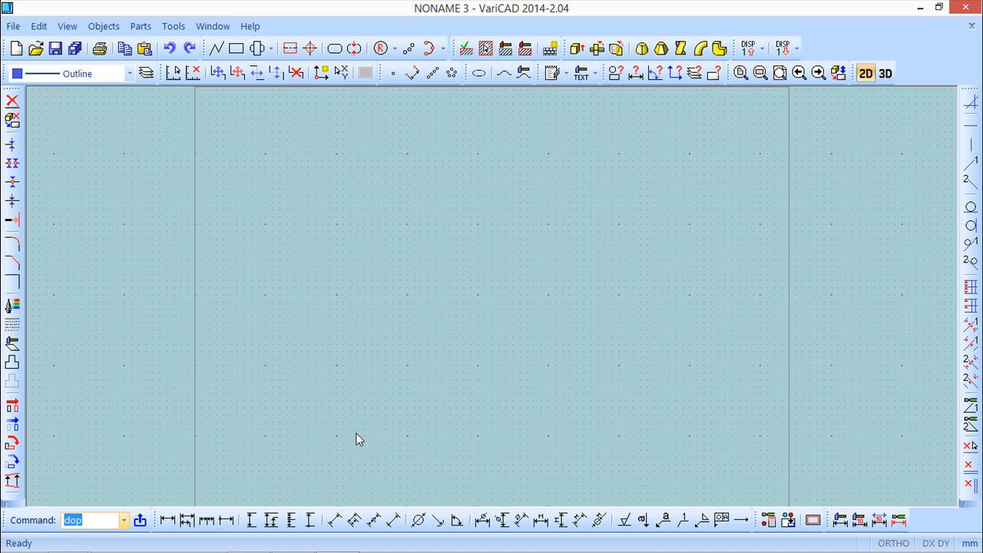
pyautogui.moveTo(355, 436)
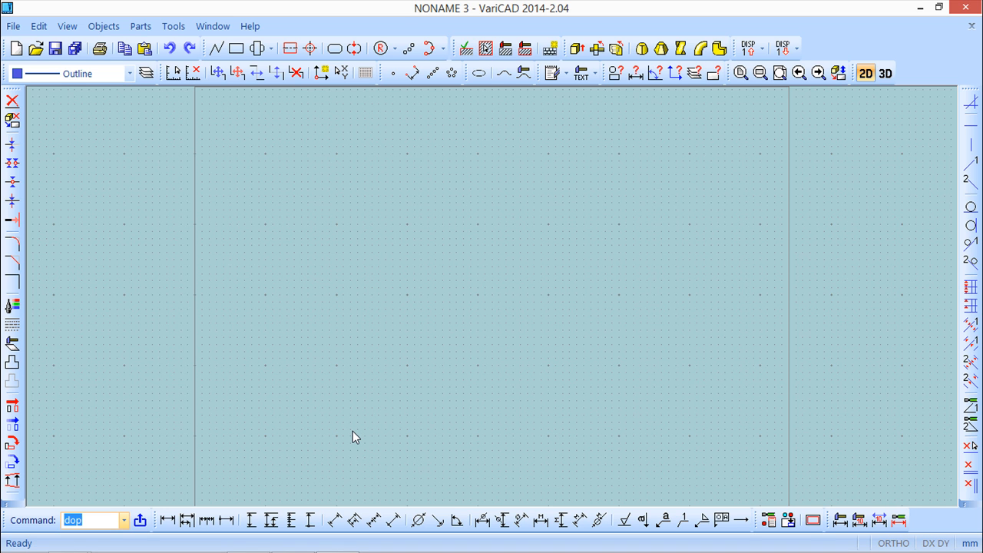
pyautogui.moveTo(340, 301)
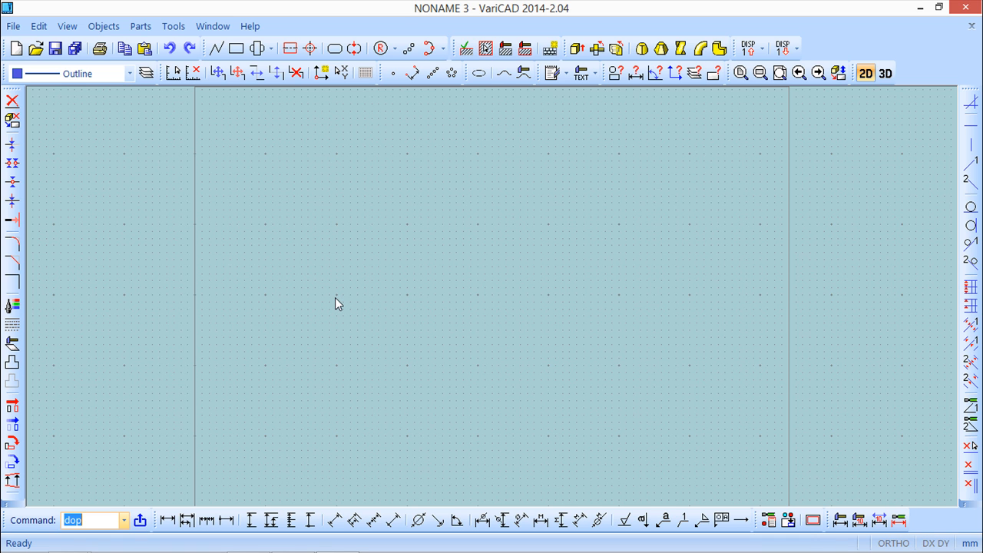
pyautogui.moveTo(341, 300)
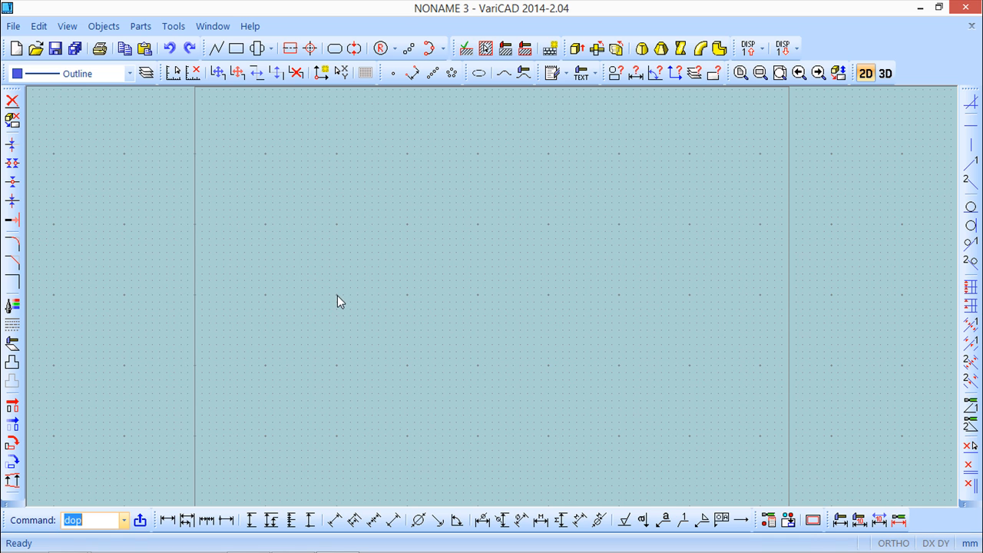
pyautogui.moveTo(415, 302)
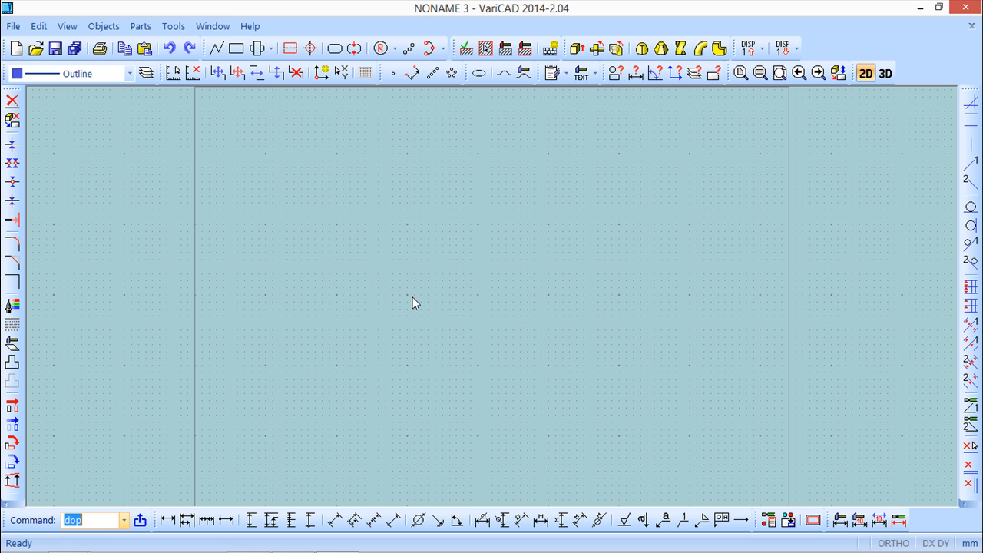
pyautogui.moveTo(449, 302)
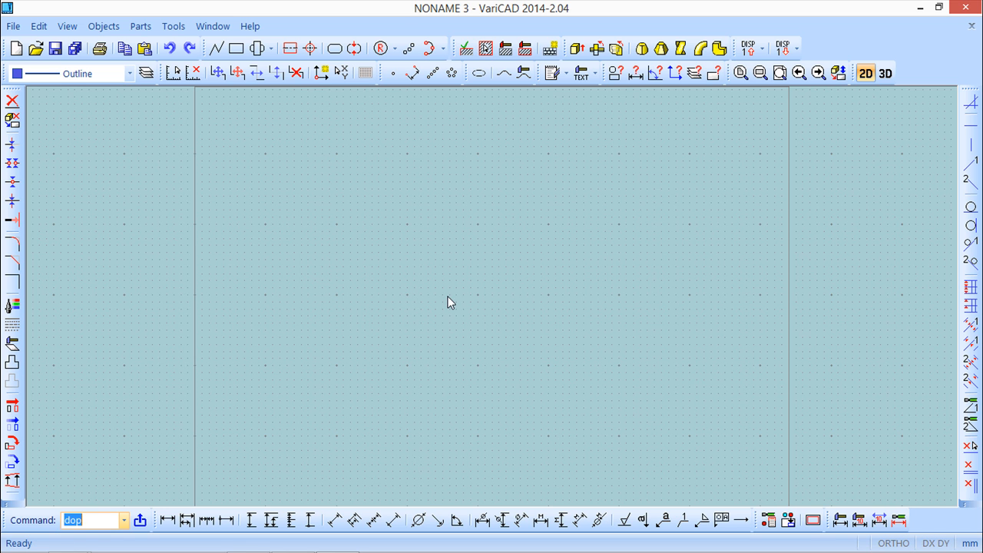
pyautogui.moveTo(453, 308)
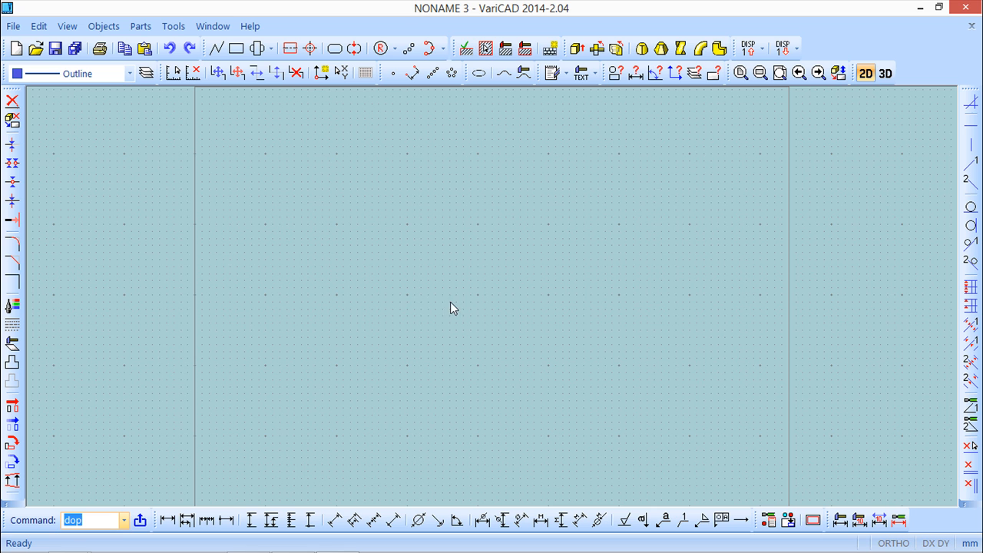
pyautogui.moveTo(476, 302)
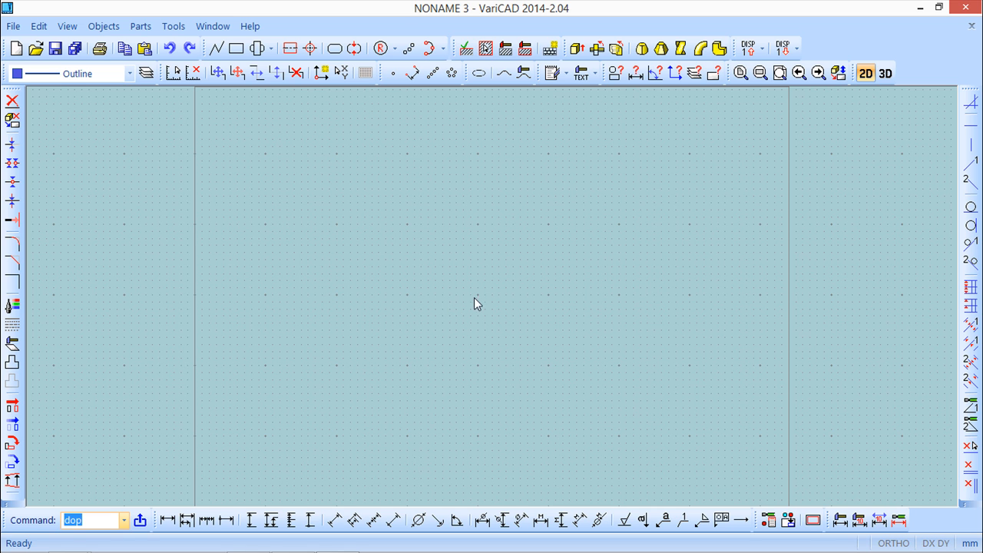
pyautogui.moveTo(481, 301)
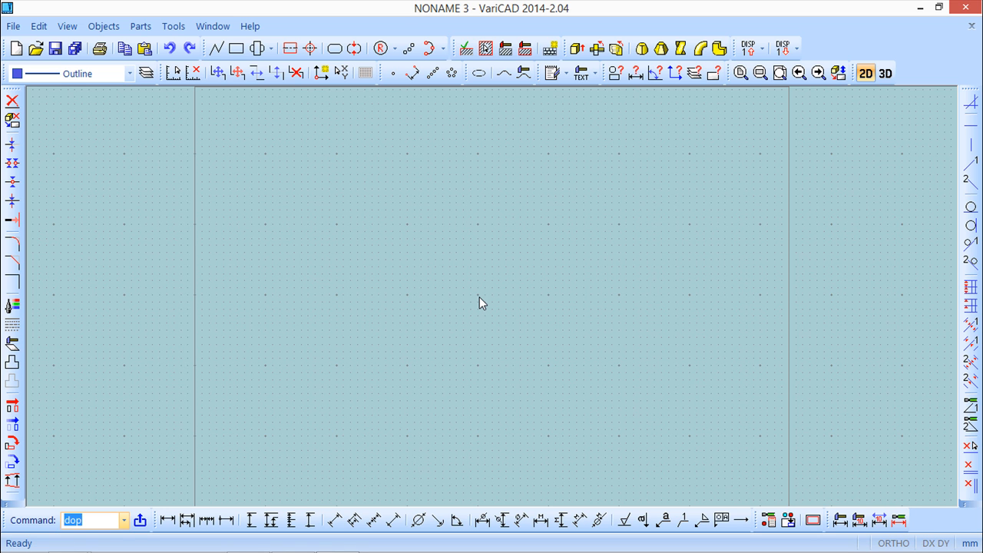
pyautogui.moveTo(472, 305)
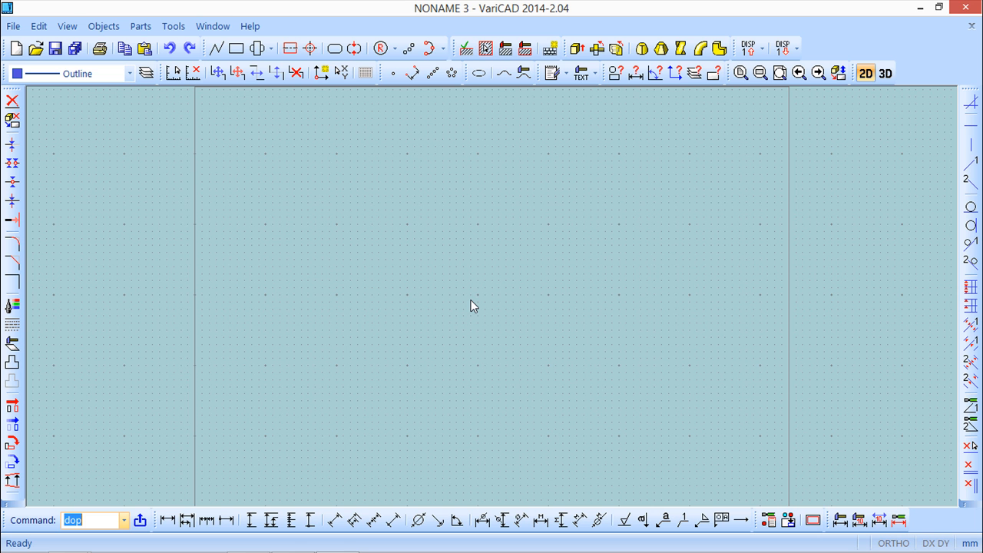
pyautogui.moveTo(413, 301)
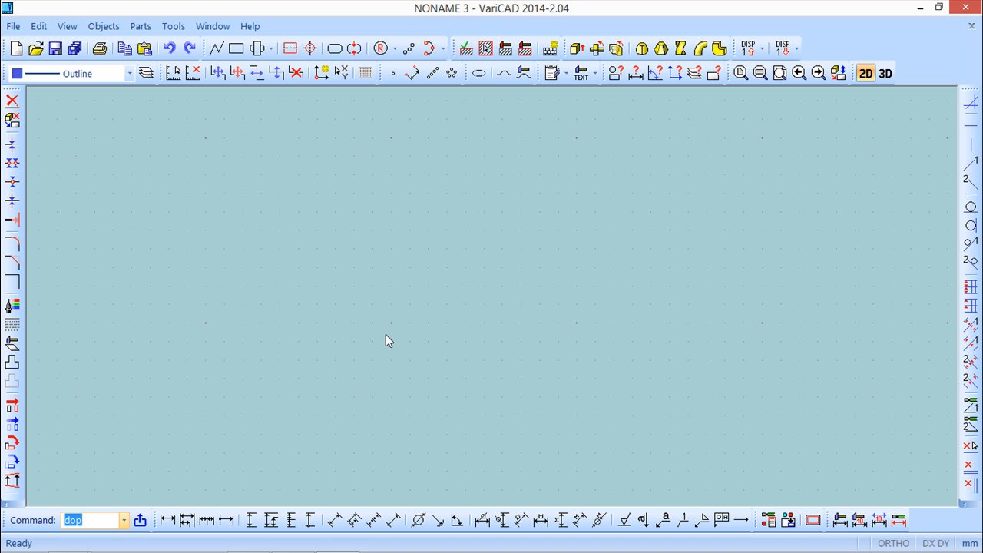
pyautogui.moveTo(580, 329)
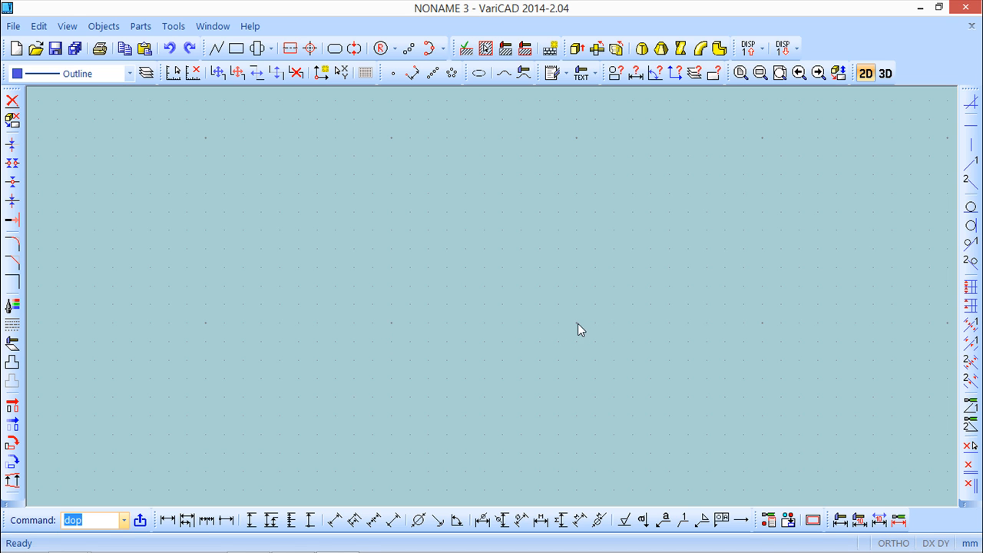
pyautogui.moveTo(513, 332)
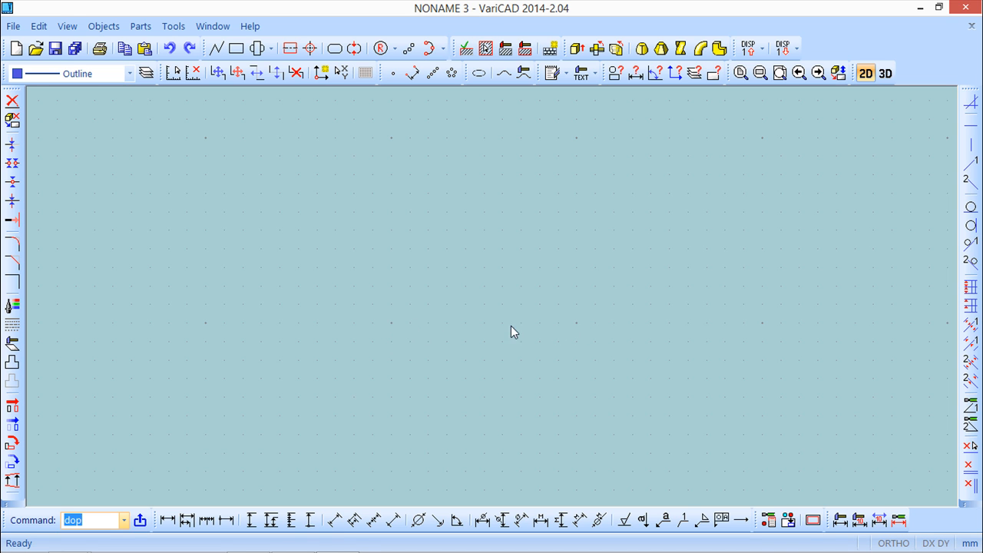
pyautogui.moveTo(429, 330)
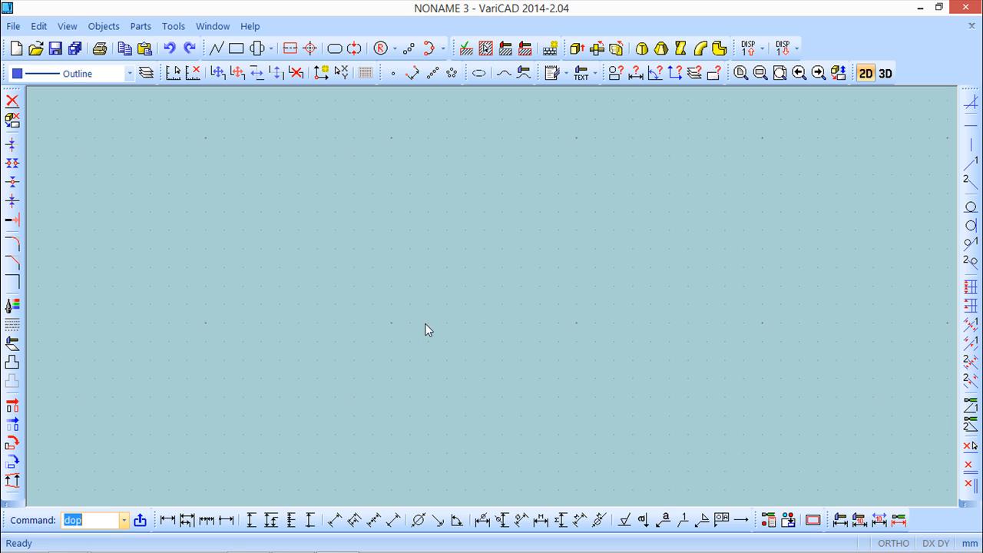
pyautogui.moveTo(451, 330)
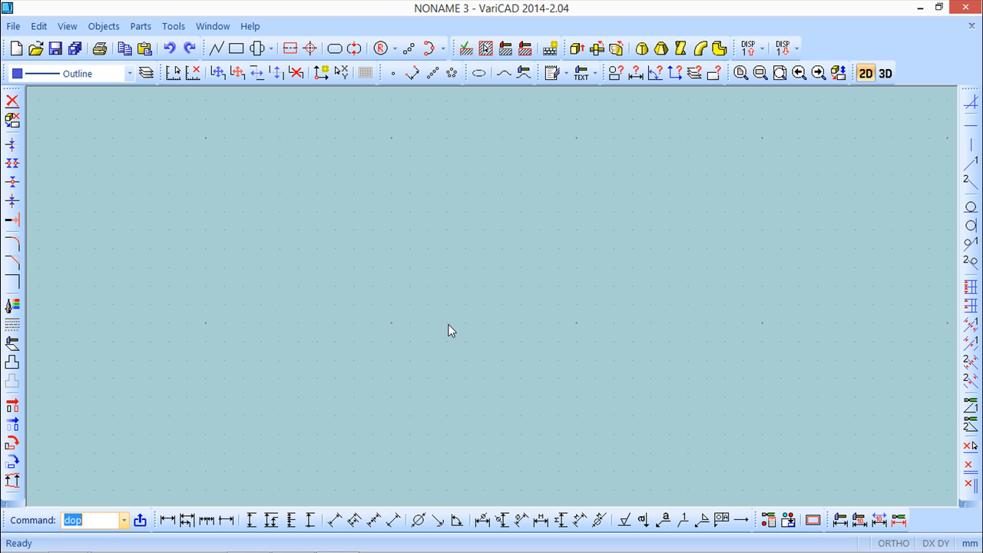
pyautogui.moveTo(499, 328)
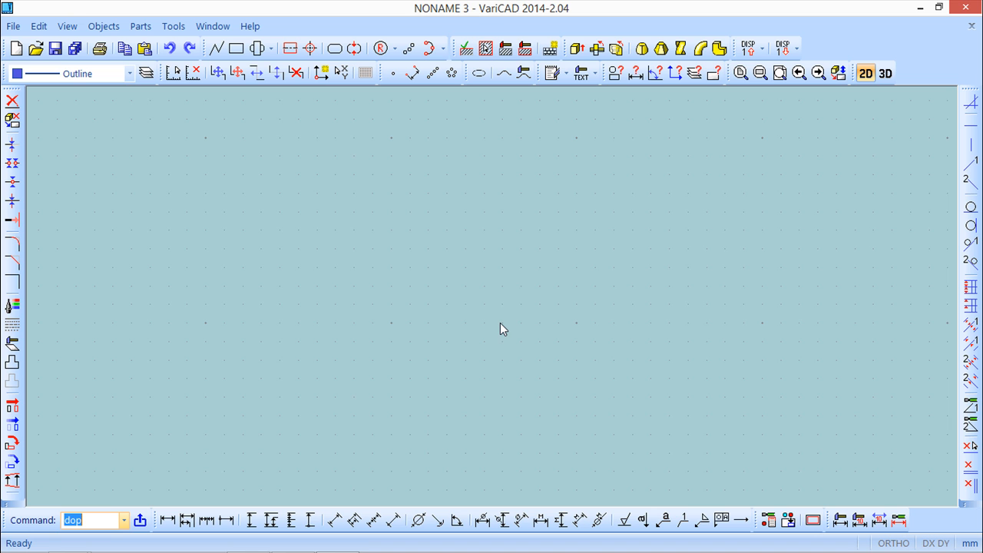
pyautogui.moveTo(527, 328)
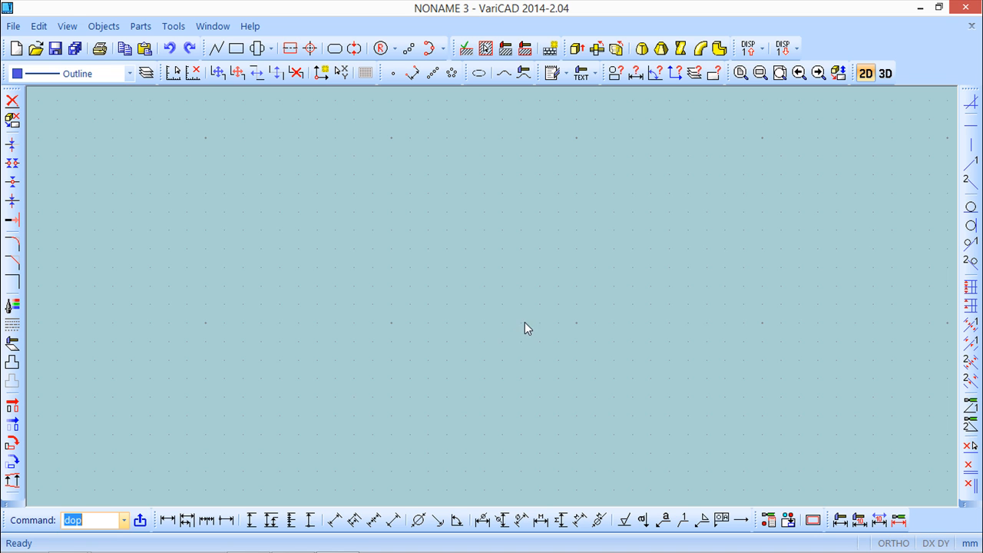
pyautogui.moveTo(581, 324)
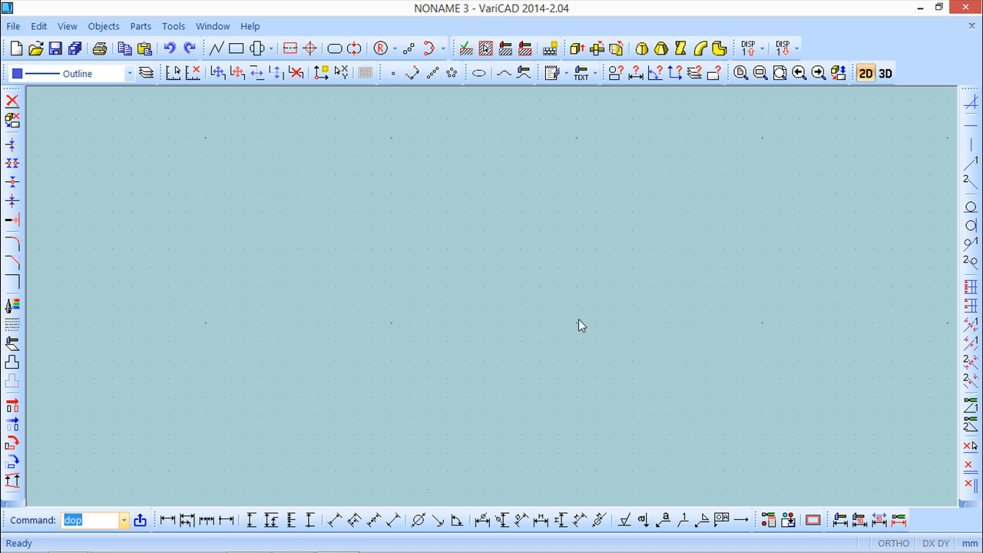
pyautogui.moveTo(398, 214)
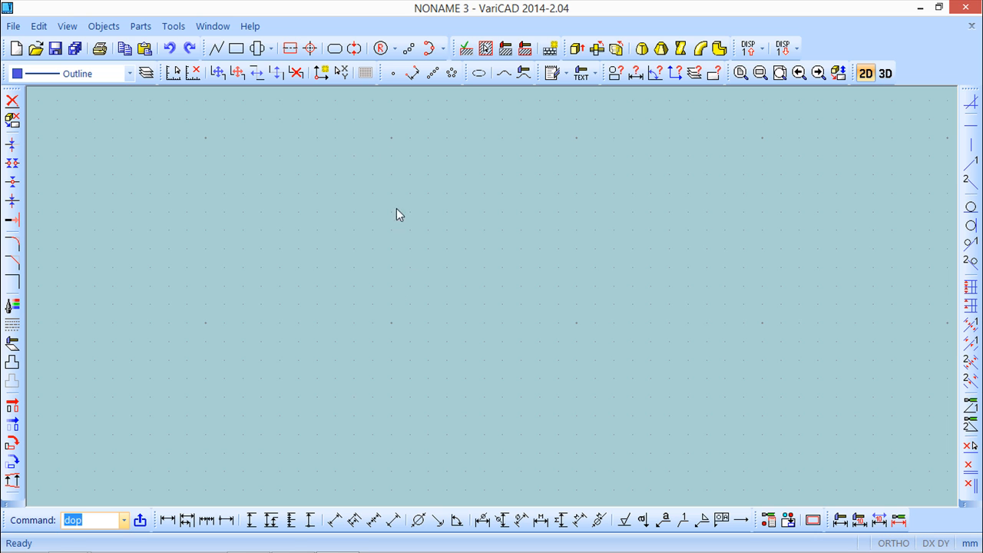
pyautogui.moveTo(384, 300)
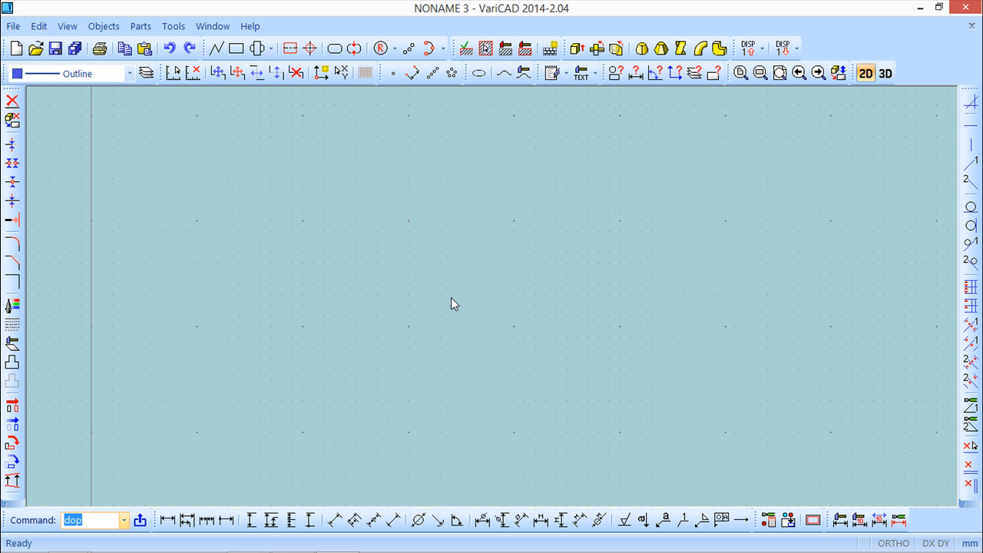
pyautogui.moveTo(454, 314)
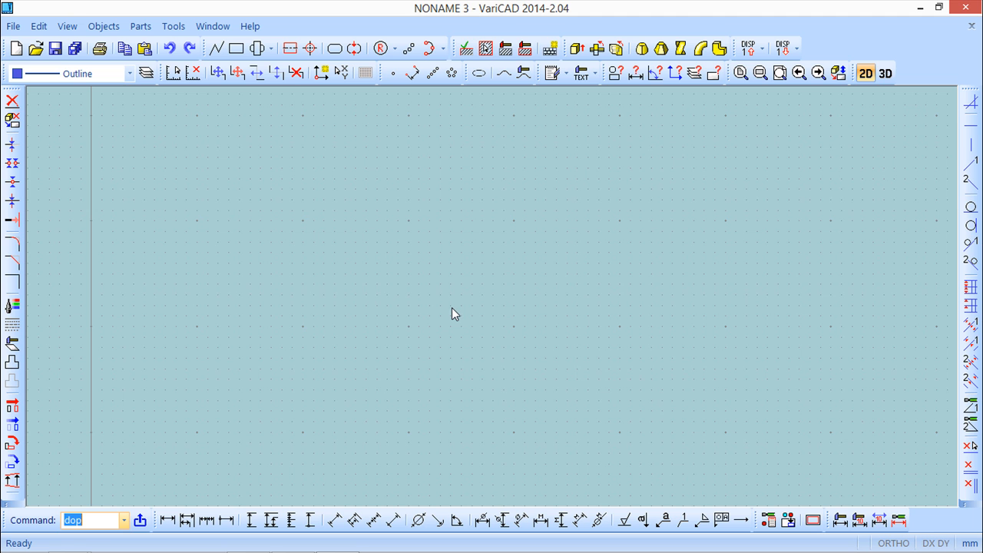
pyautogui.moveTo(311, 231)
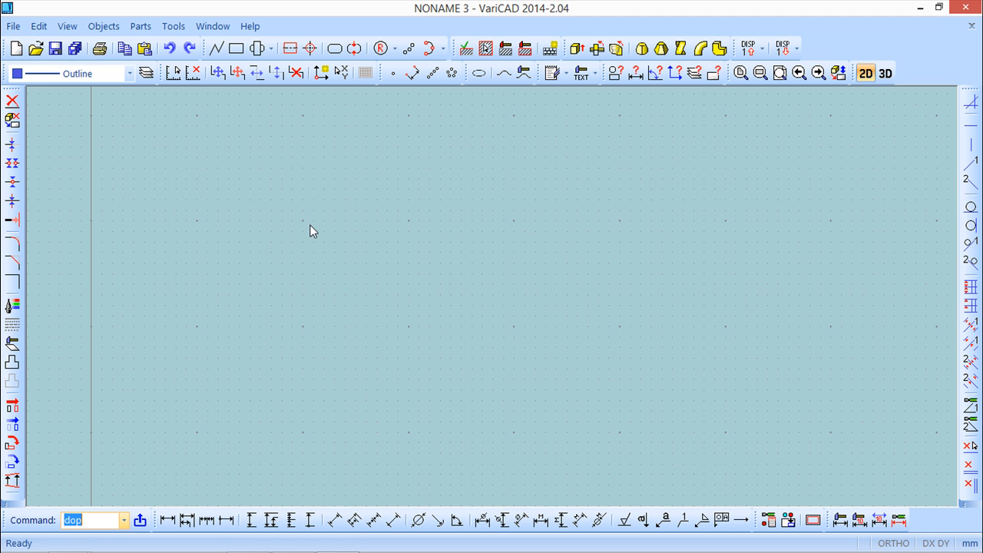
pyautogui.moveTo(298, 177)
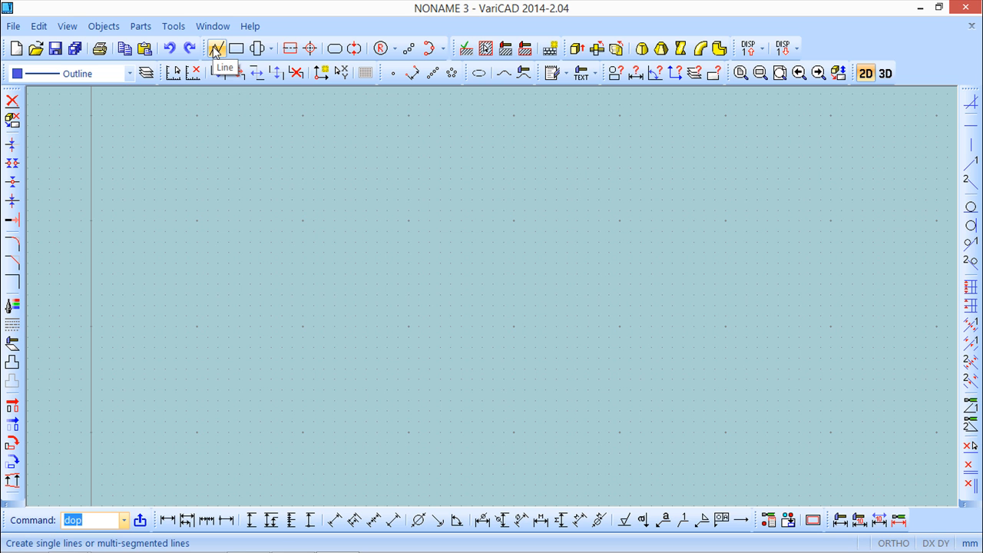
# Step: Draw an inverted-V two-segment line with nearest-grid-point snapping
pyautogui.click(217, 49)
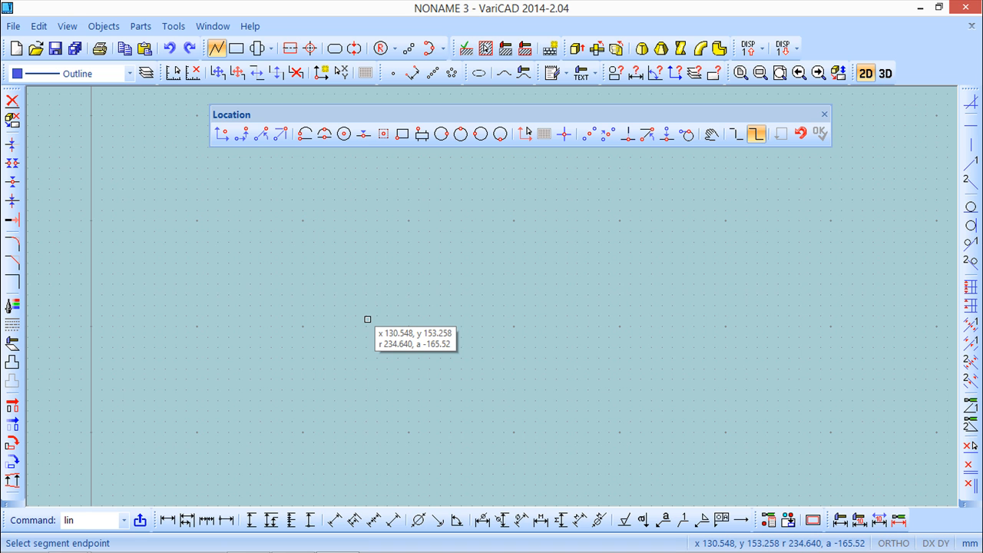
pyautogui.moveTo(415, 297)
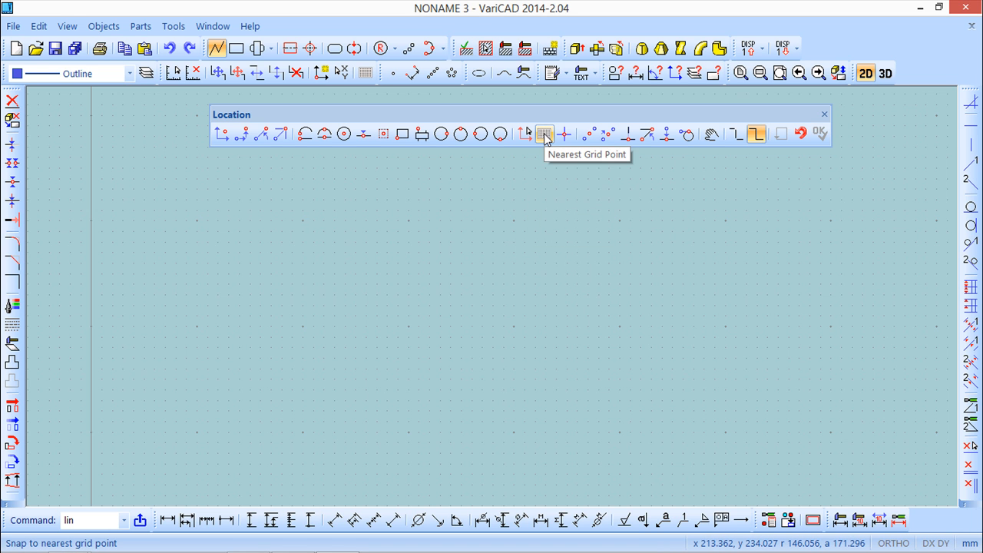
pyautogui.click(544, 134)
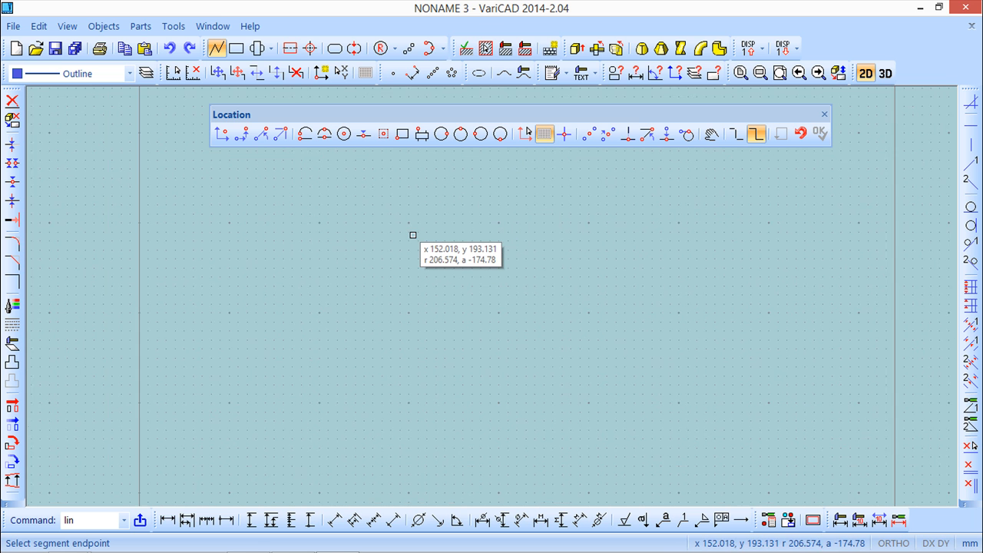
pyautogui.moveTo(412, 274)
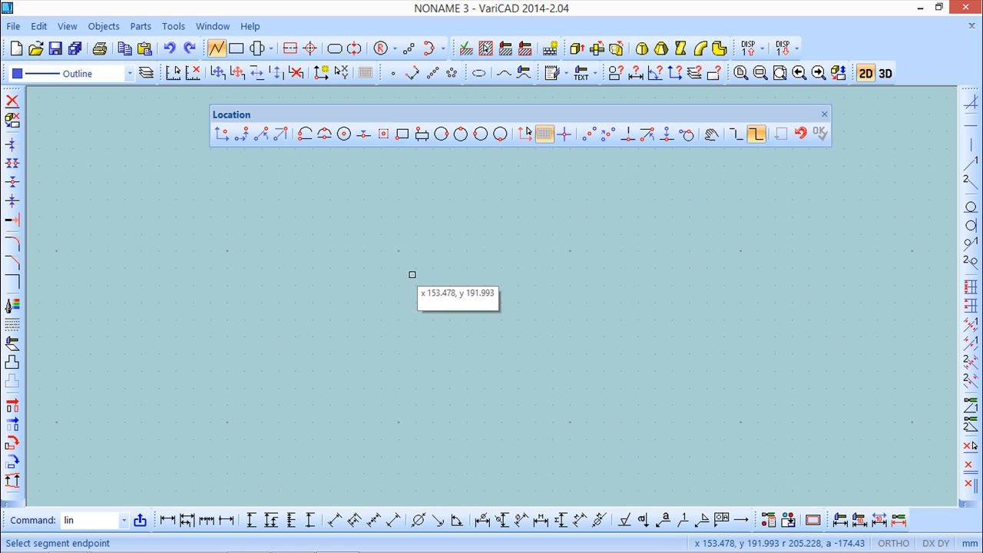
pyautogui.moveTo(402, 254)
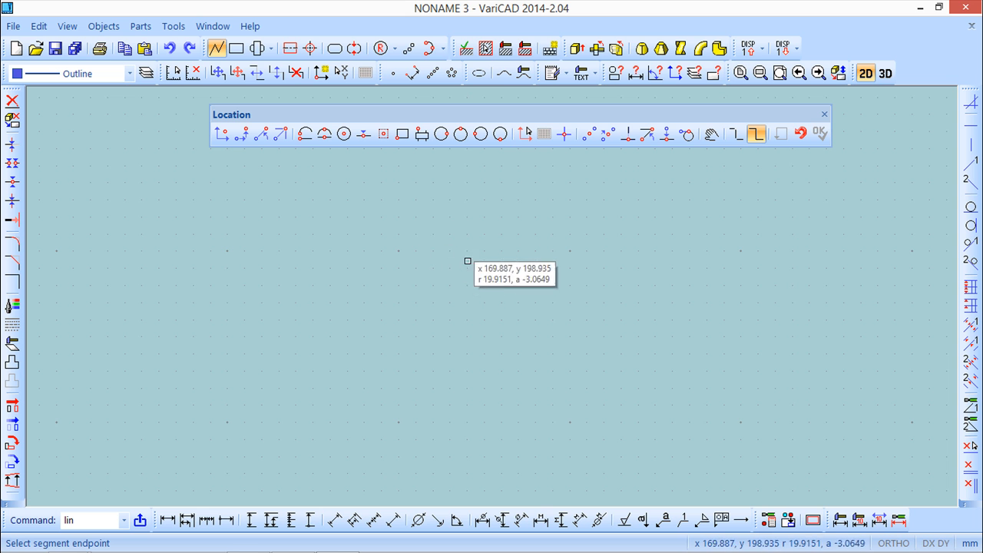
pyautogui.moveTo(443, 286)
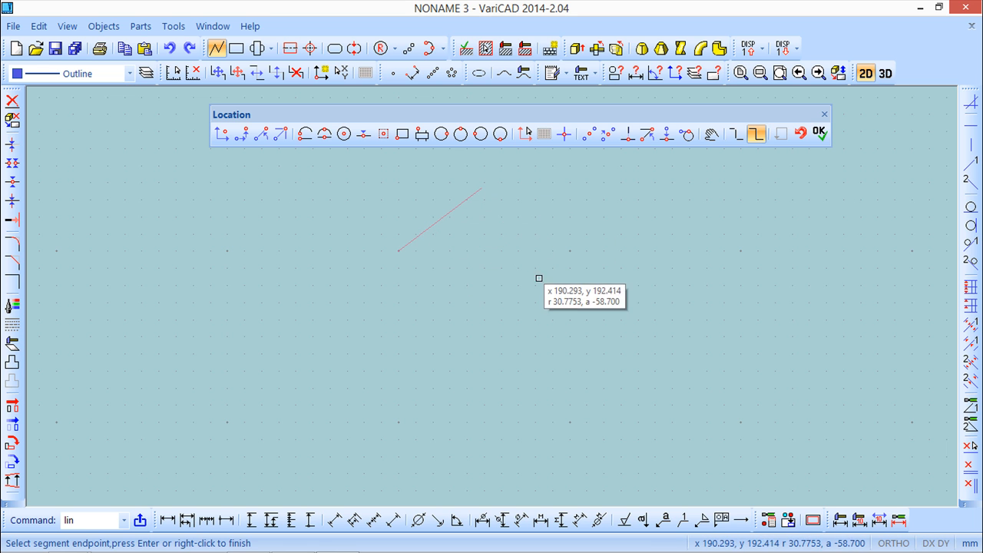
pyautogui.click(538, 278)
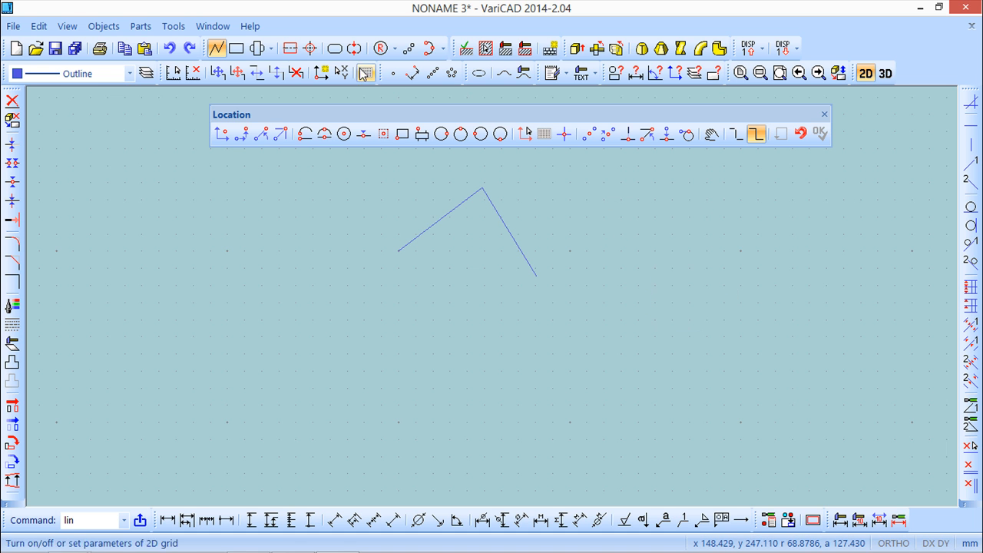
# Step: Bring up the cursor movement increments dialog from Tools > Ortho and Step Mode
pyautogui.click(173, 26)
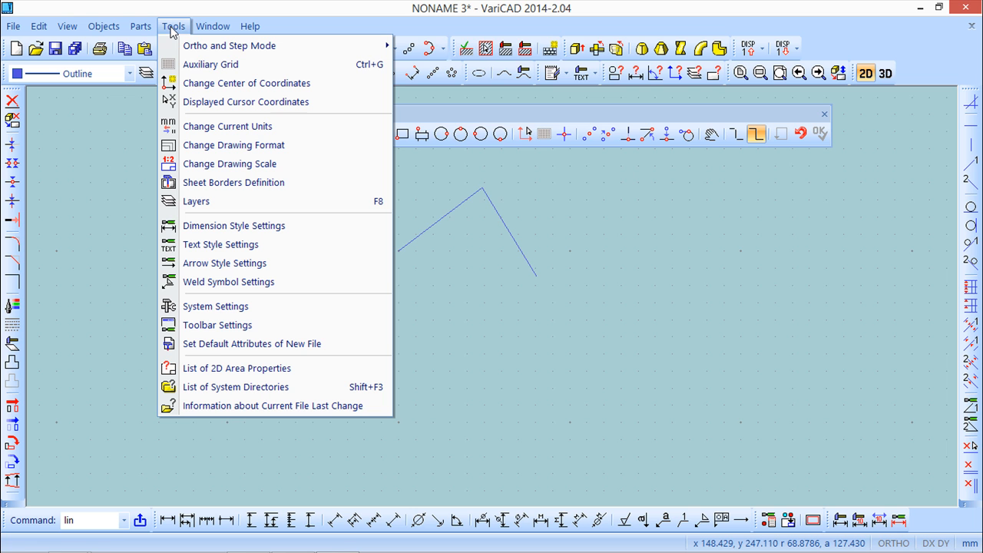
pyautogui.moveTo(229, 46)
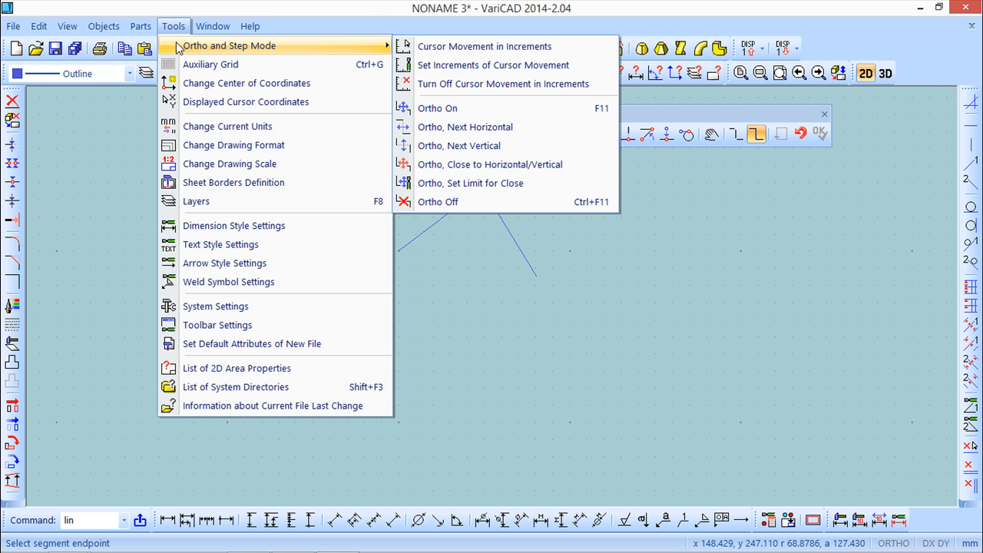
pyautogui.moveTo(238, 50)
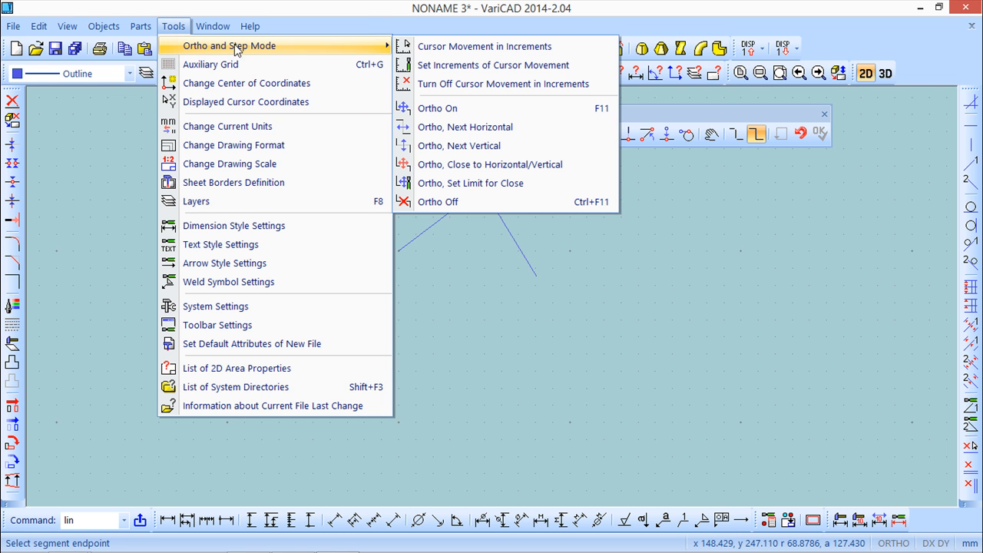
pyautogui.moveTo(484, 46)
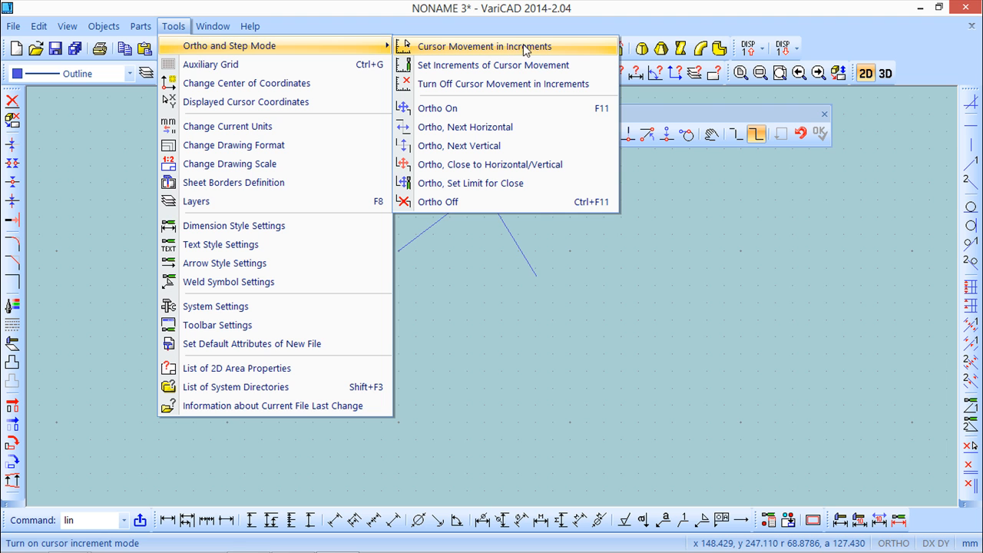
pyautogui.moveTo(493, 55)
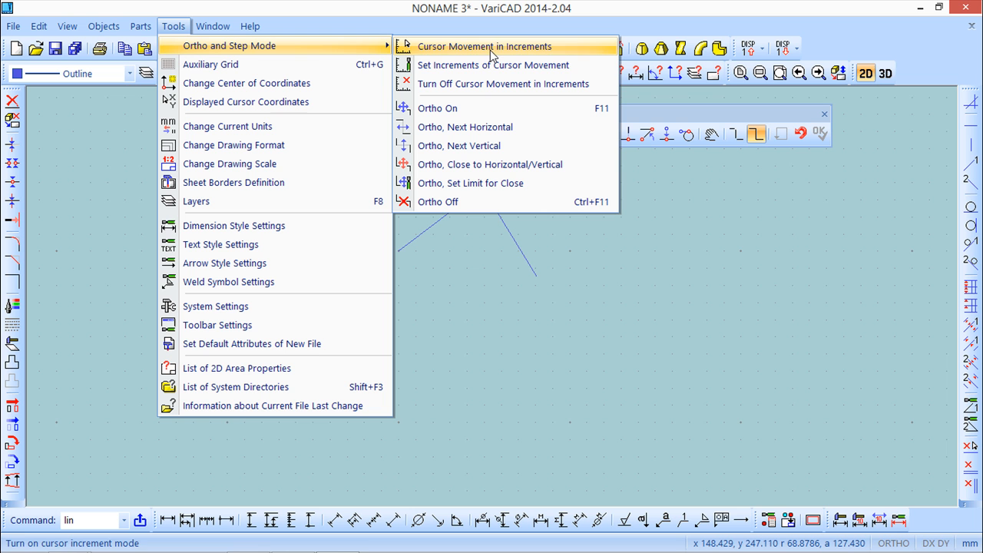
pyautogui.moveTo(493, 65)
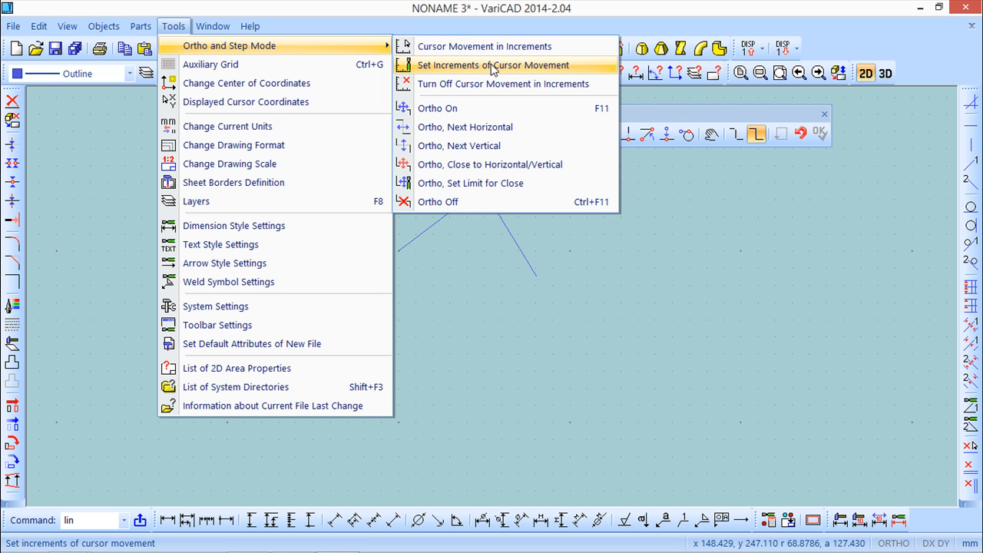
pyautogui.moveTo(458, 73)
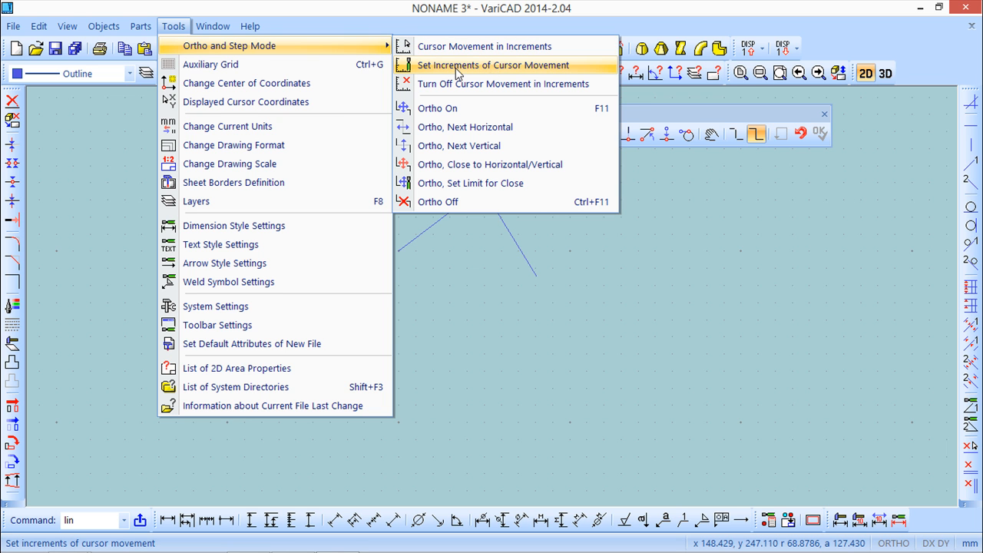
pyautogui.click(492, 64)
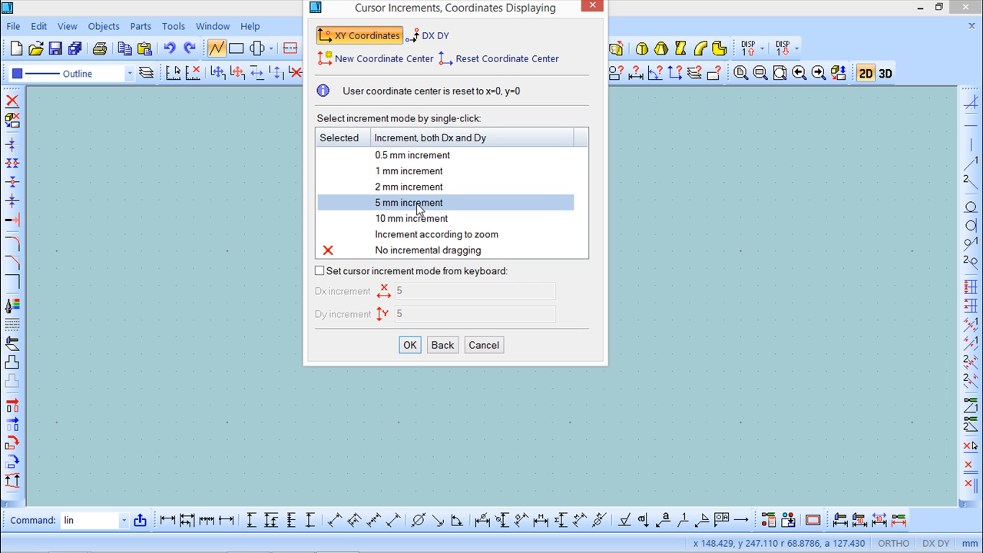
# Step: Set a 5 mm cursor increment and keep nearest-grid-point snapping active
pyautogui.click(409, 344)
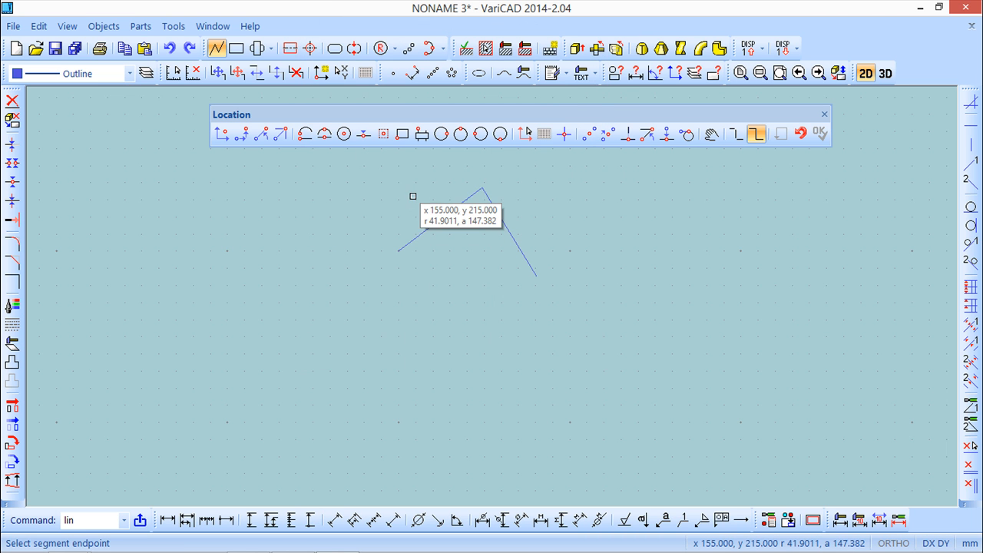
pyautogui.click(545, 134)
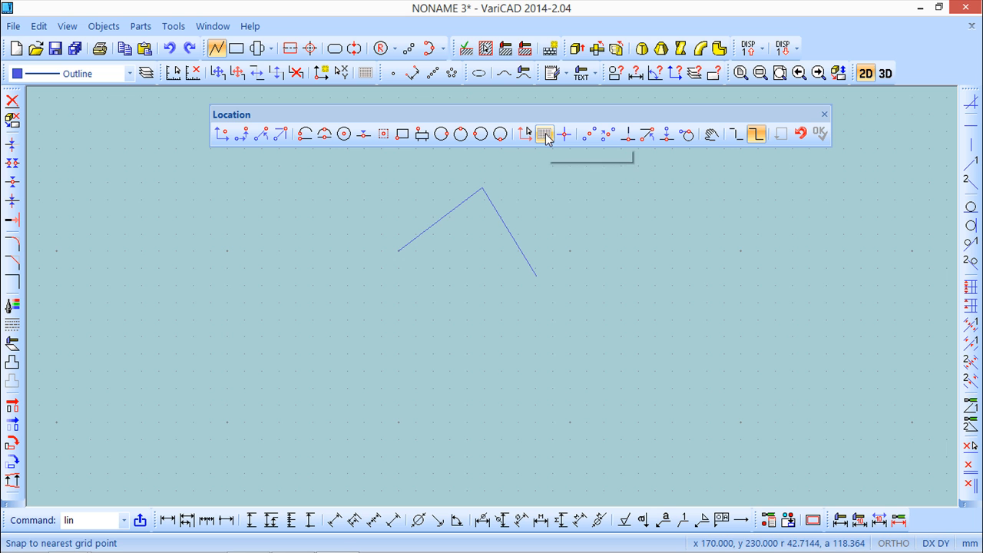
pyautogui.click(545, 133)
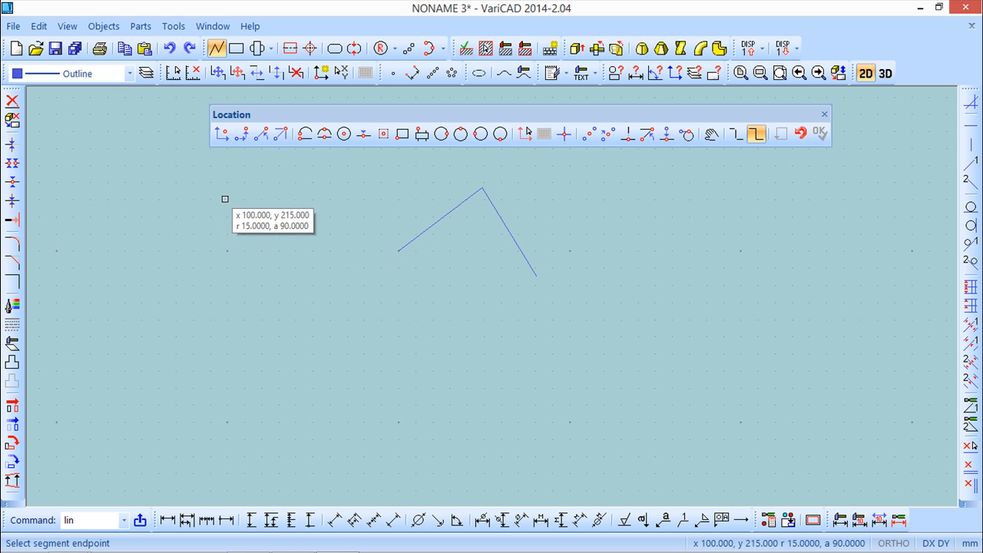
pyautogui.moveTo(270, 250)
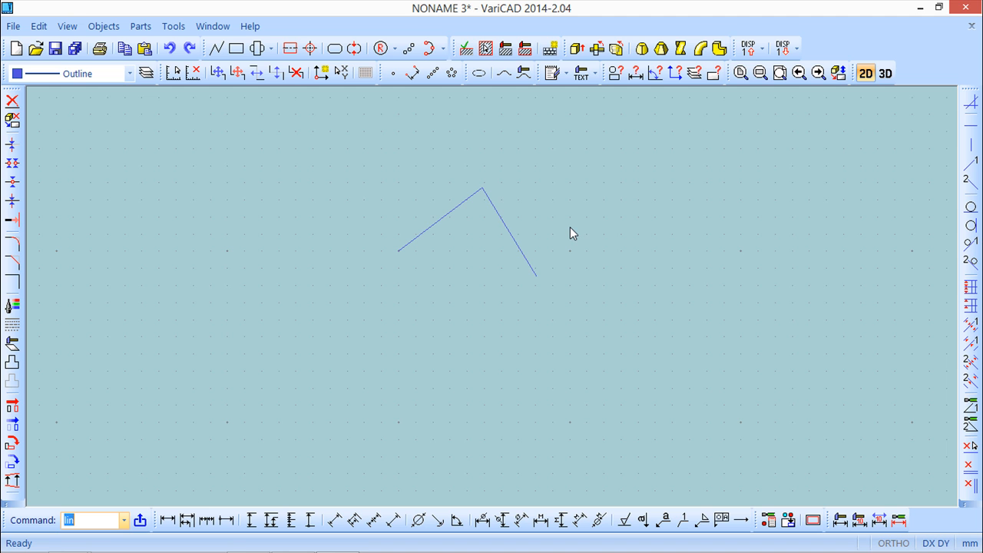
pyautogui.moveTo(561, 215)
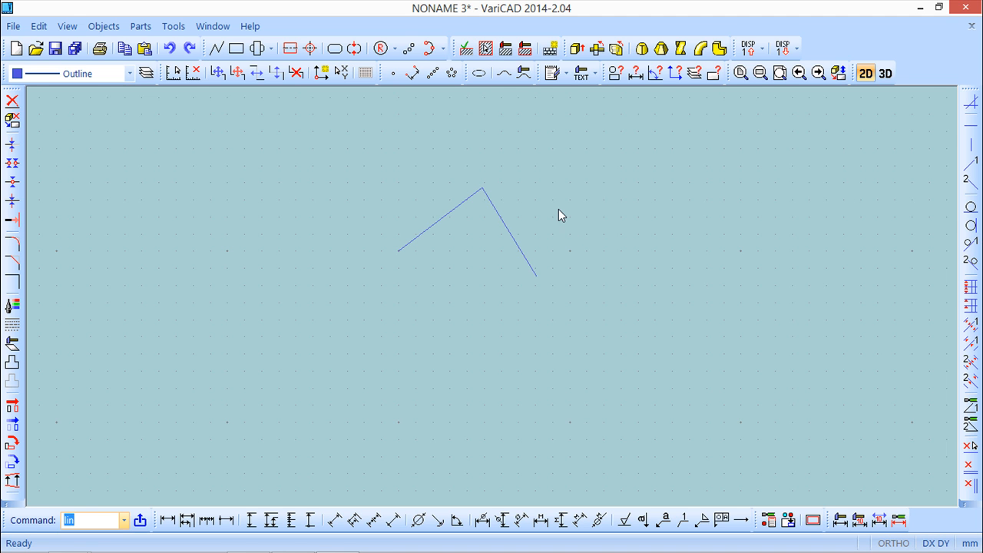
pyautogui.moveTo(571, 241)
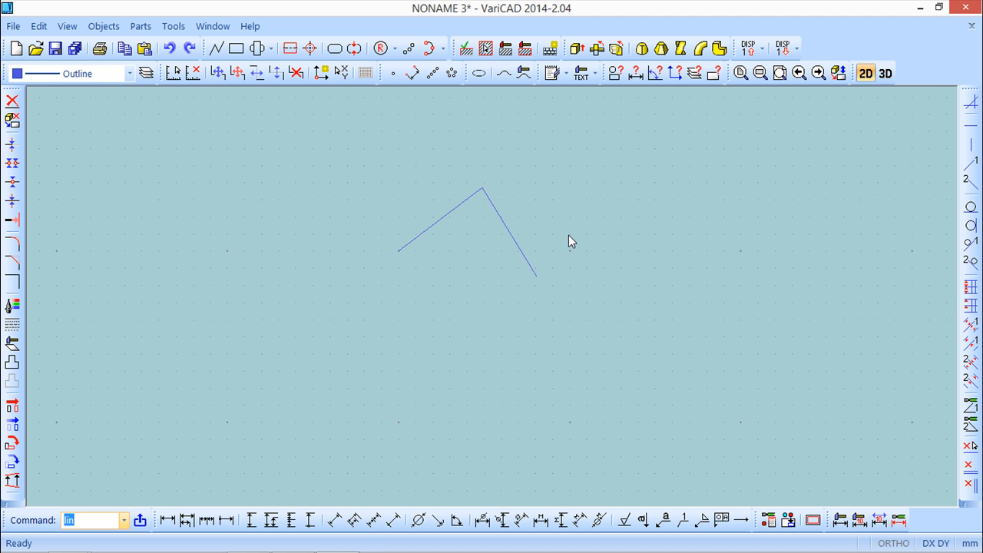
pyautogui.moveTo(404, 167)
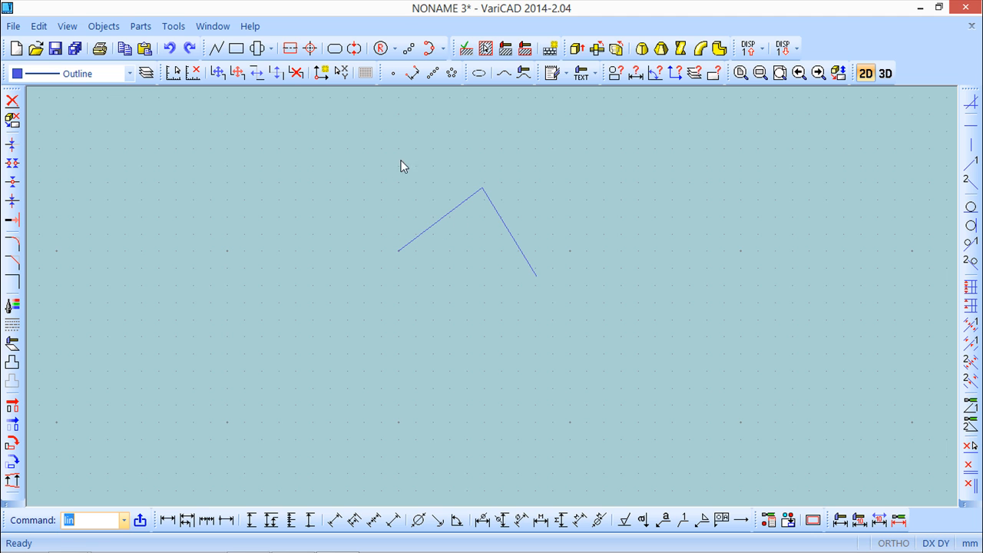
pyautogui.moveTo(153, 184)
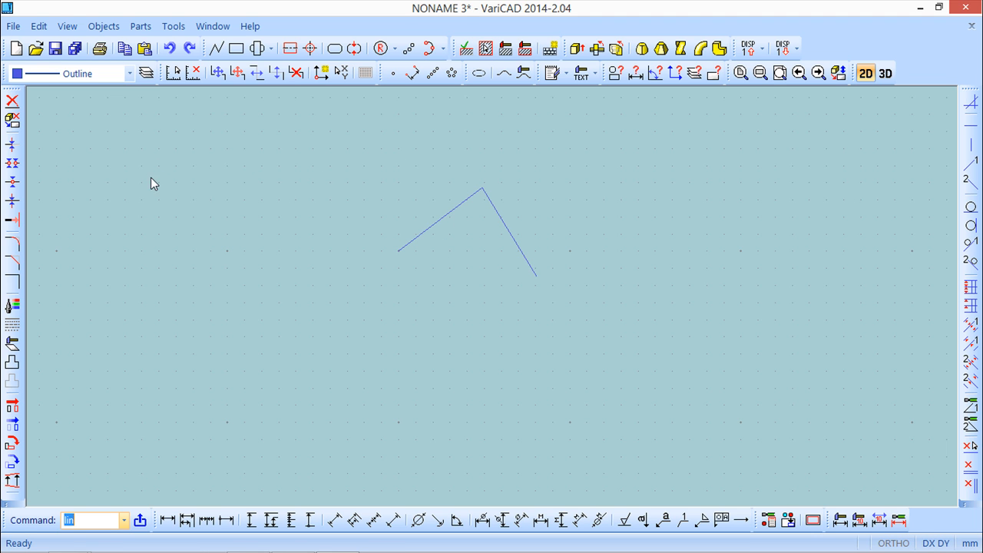
pyautogui.moveTo(148, 180)
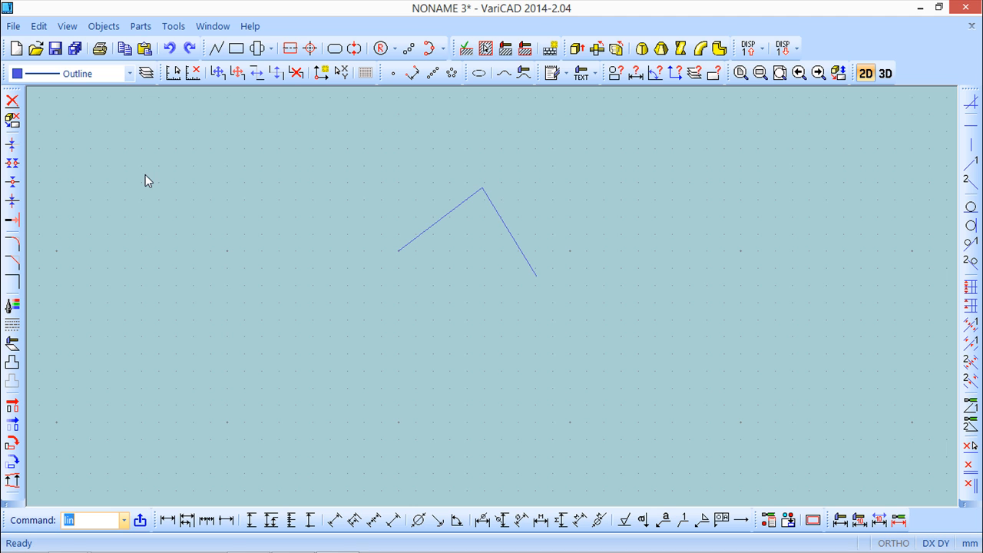
pyautogui.moveTo(13, 26)
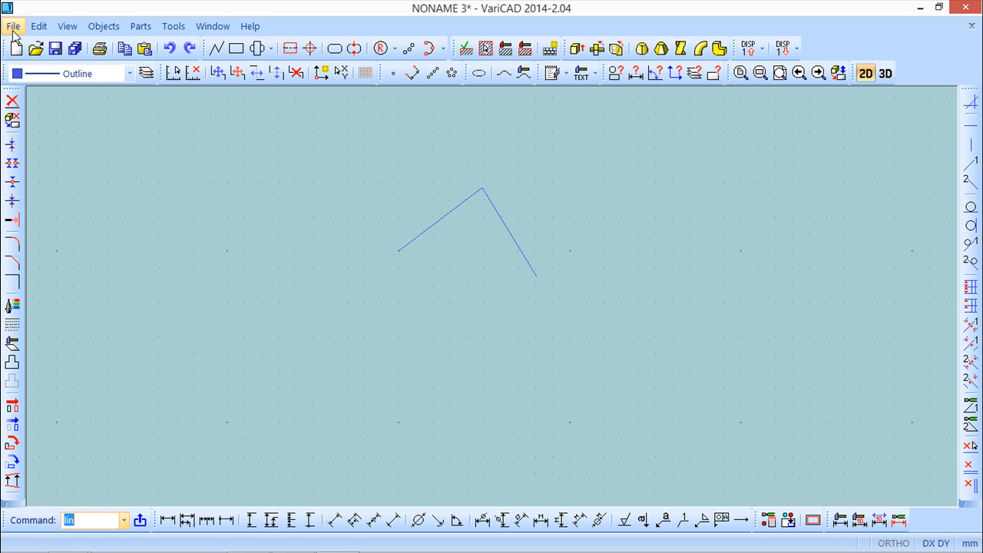
pyautogui.moveTo(173, 26)
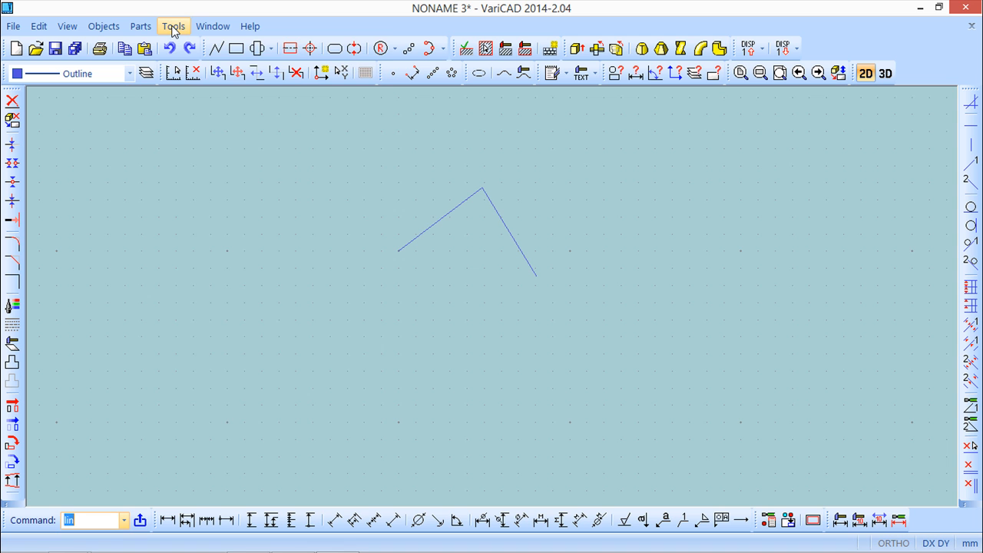
# Step: Set new-file default attributes to Inches, giving B format and 0.5 grid, and confirm
pyautogui.click(173, 25)
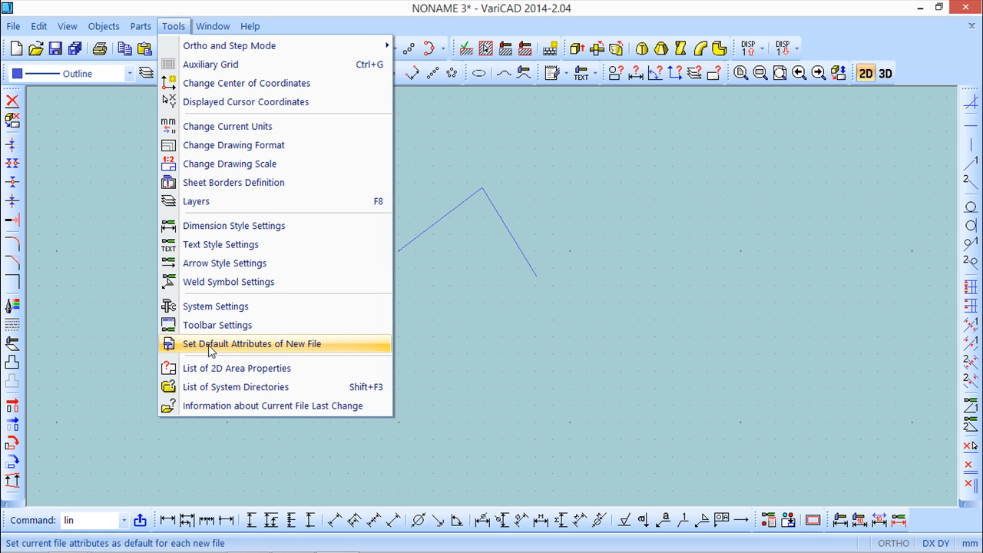
pyautogui.click(251, 343)
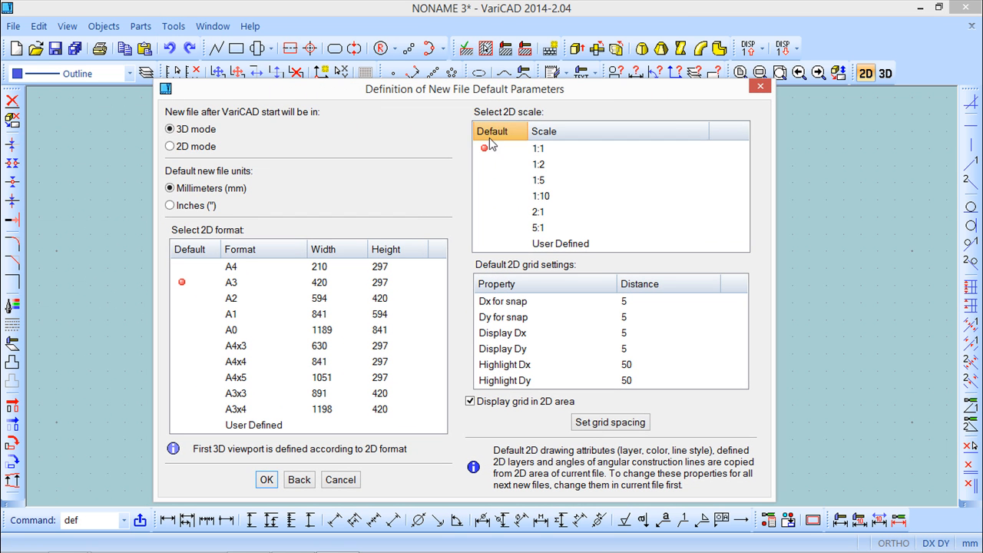
pyautogui.click(539, 164)
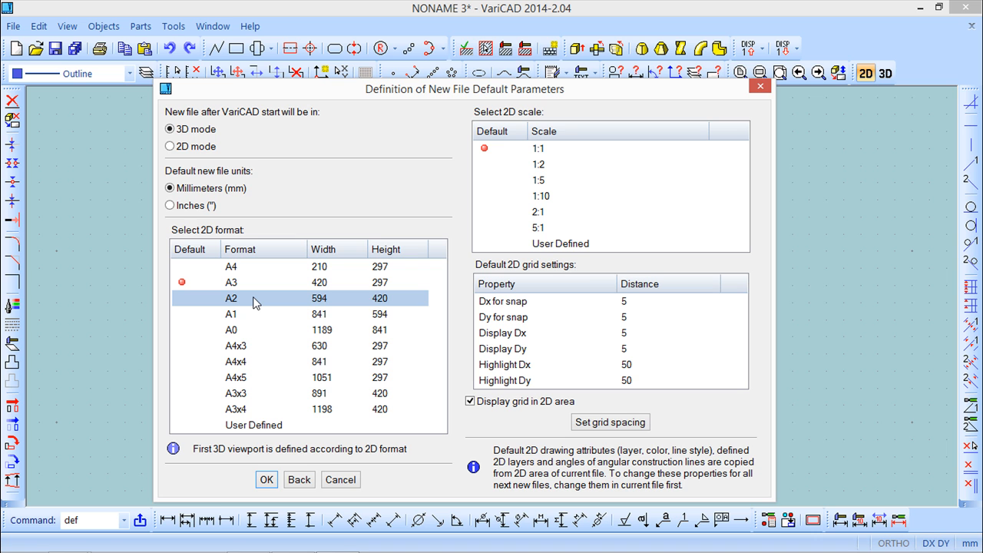
pyautogui.click(322, 249)
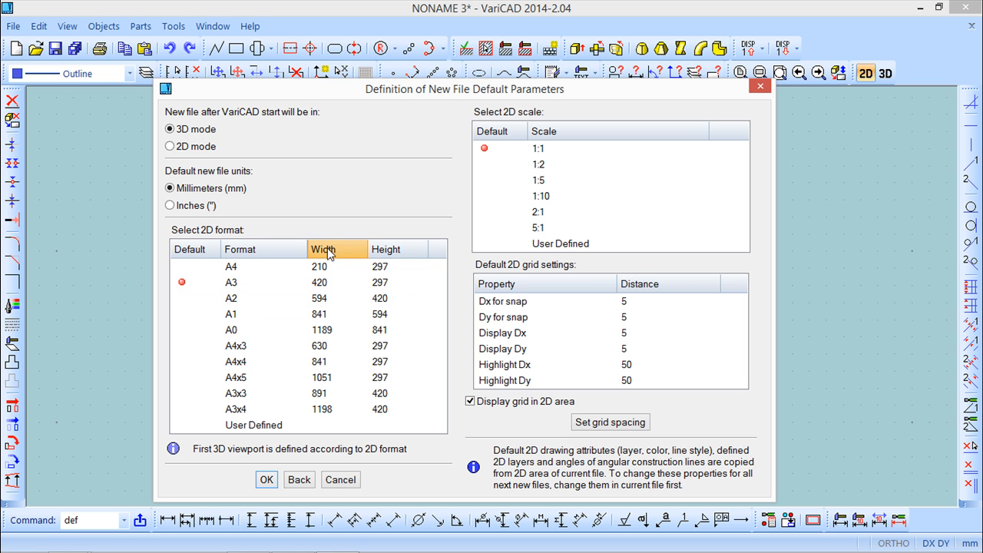
pyautogui.click(231, 298)
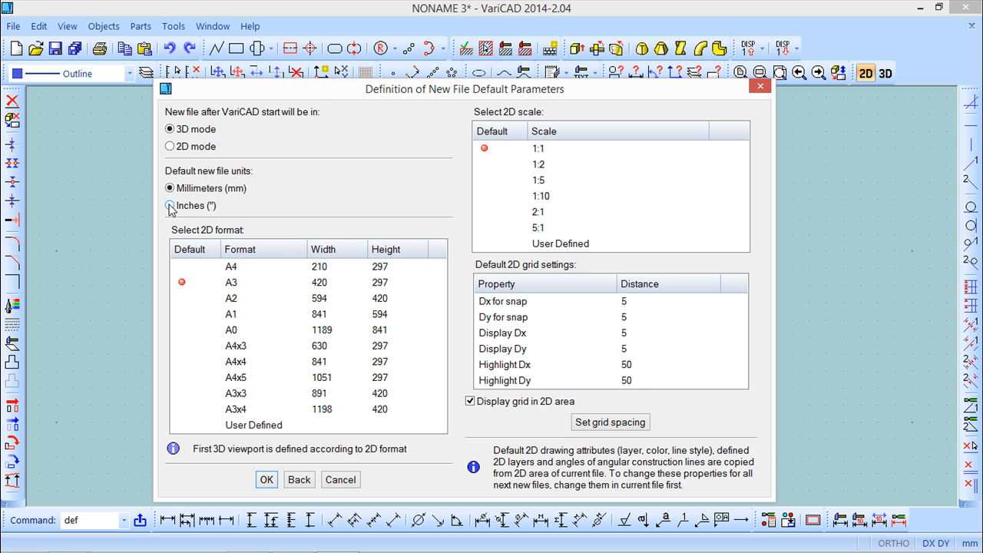
pyautogui.click(170, 205)
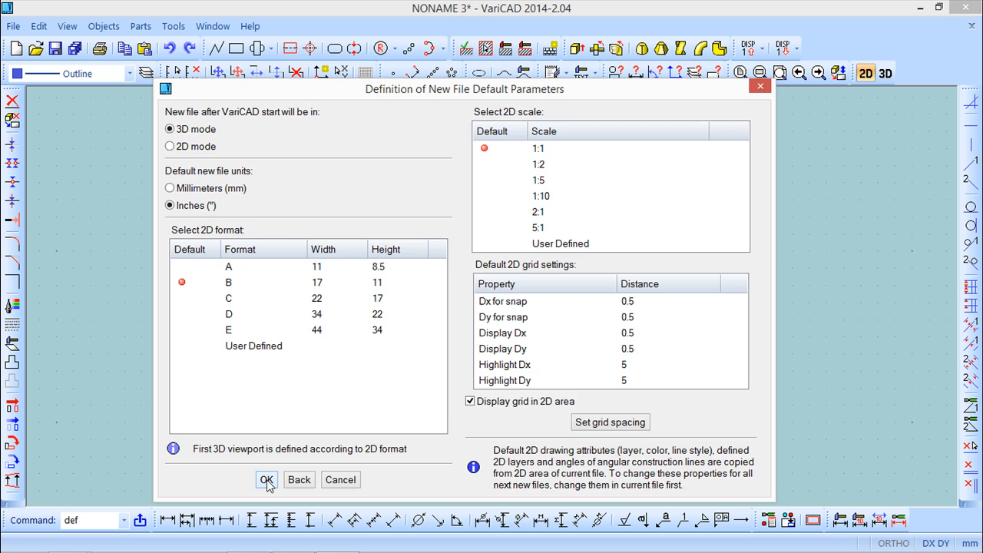
pyautogui.click(266, 479)
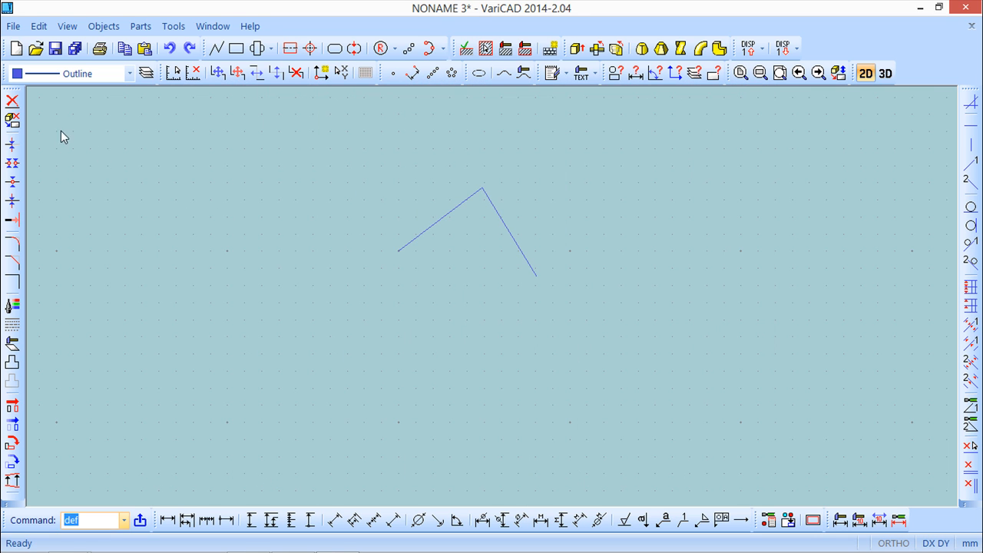
pyautogui.click(13, 26)
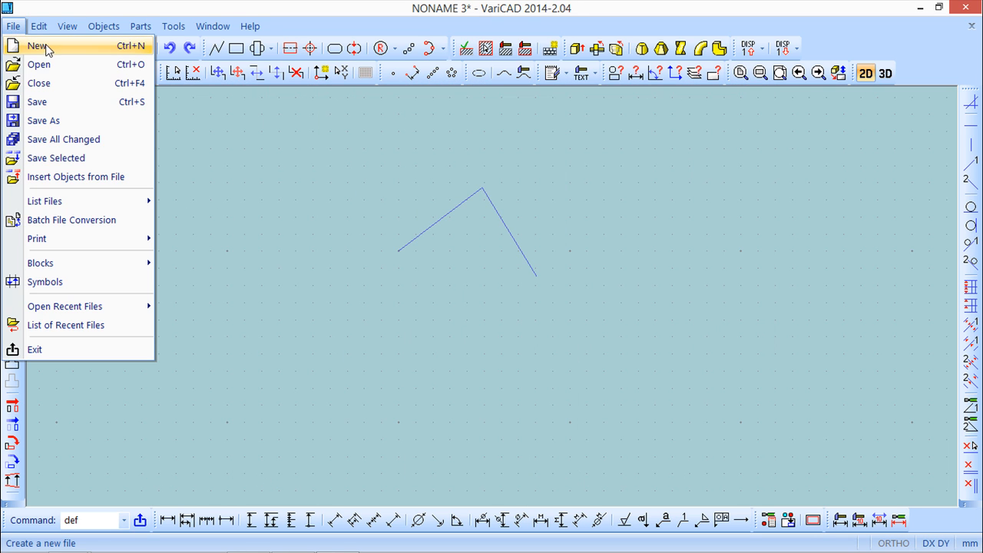
# Step: Create a new file with inch units via Start in 2D, back to NONAME 3
pyautogui.click(37, 45)
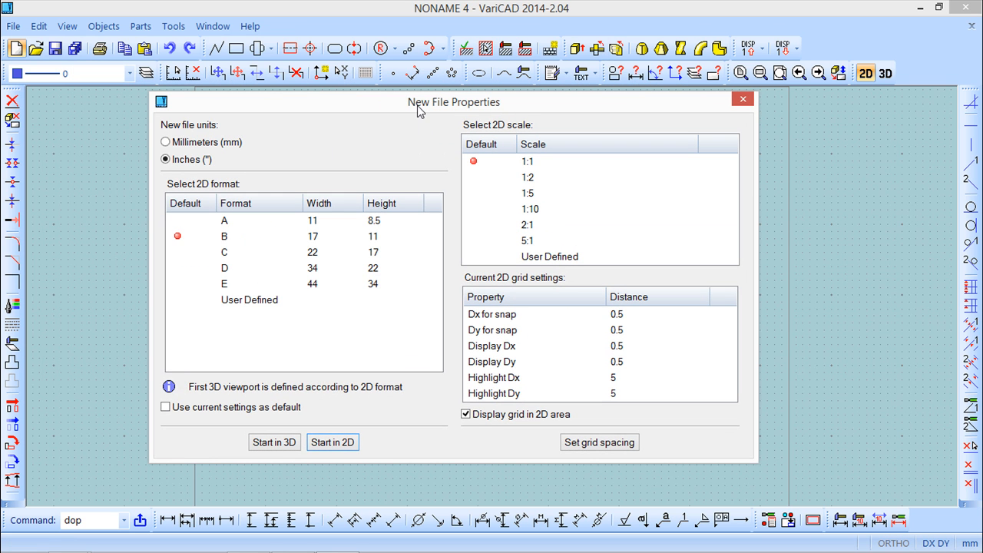
pyautogui.moveTo(388, 334)
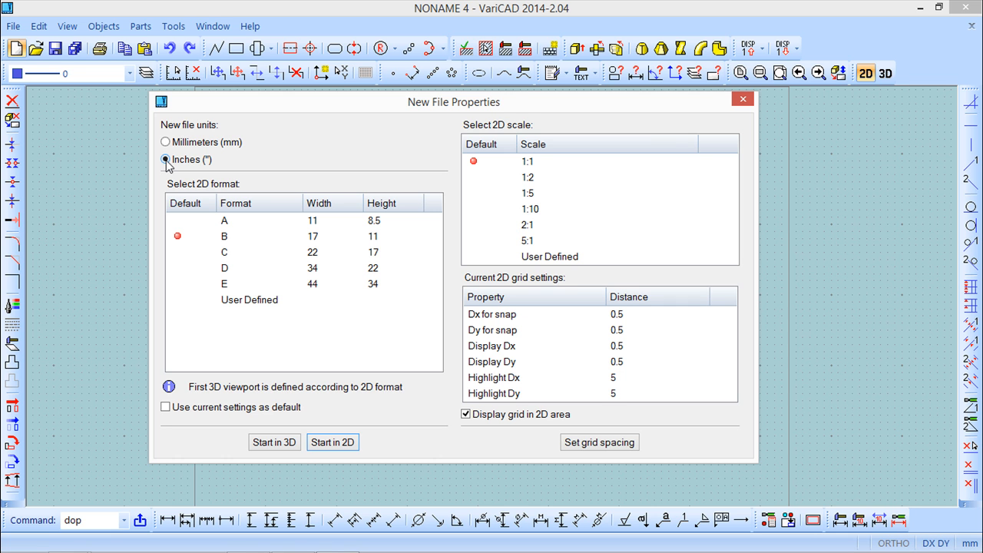
pyautogui.click(528, 241)
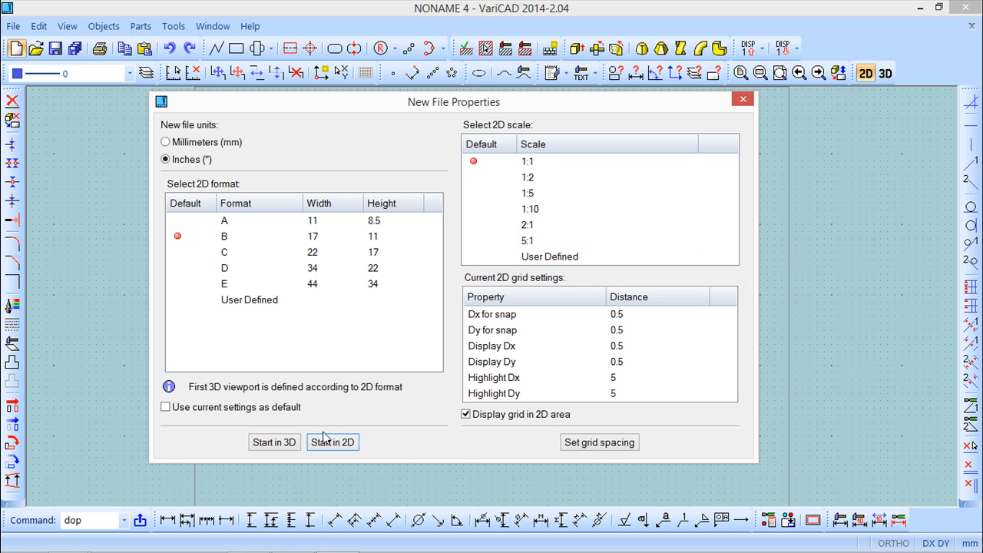
pyautogui.click(332, 442)
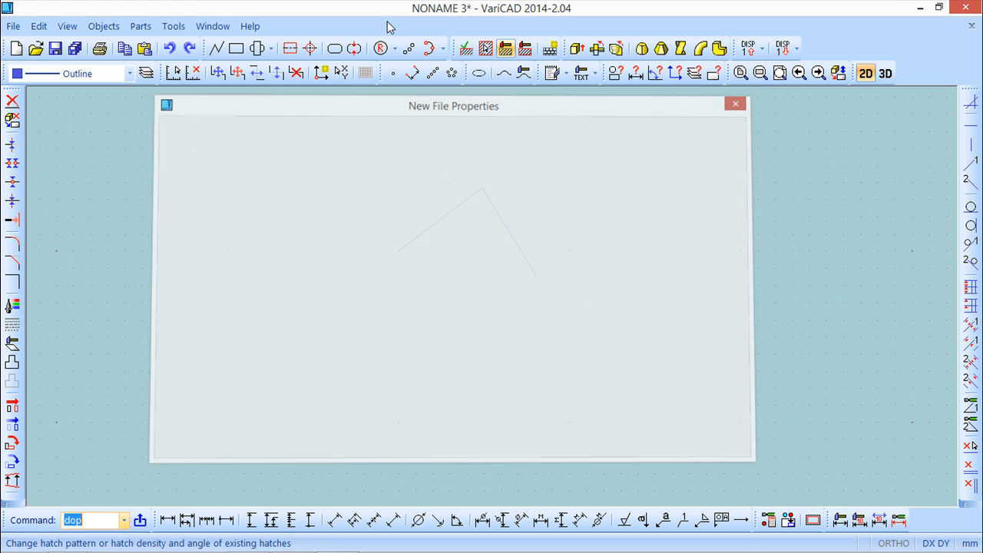
pyautogui.click(173, 25)
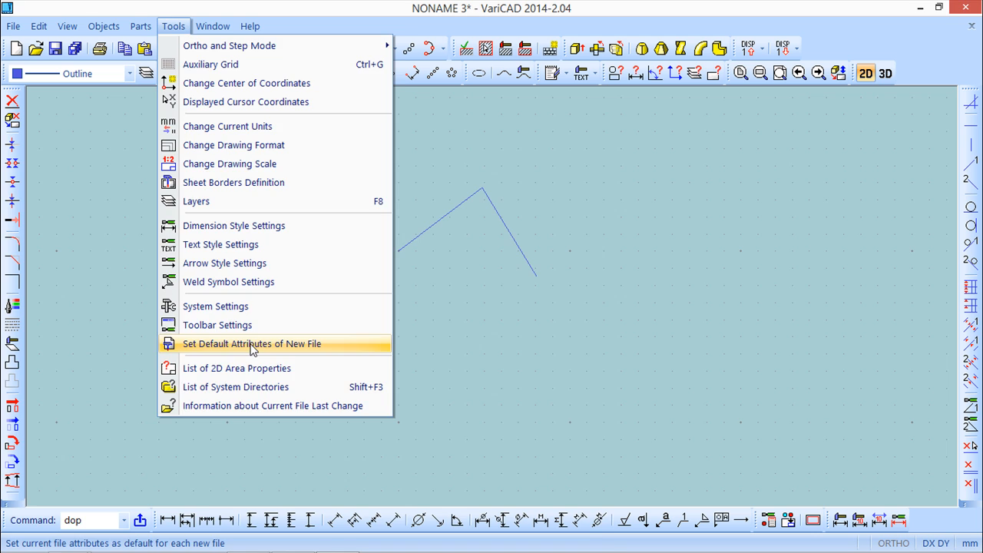
pyautogui.click(251, 343)
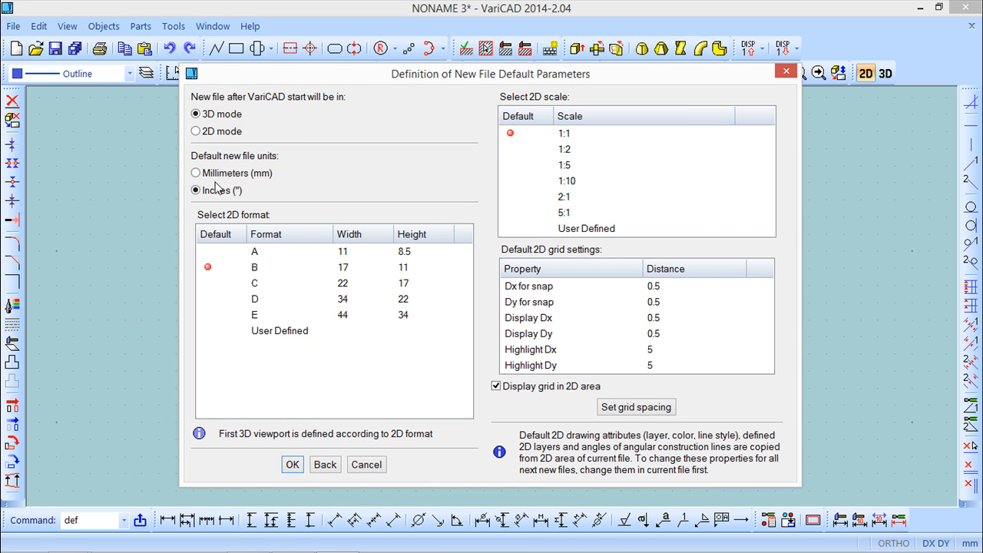
pyautogui.click(196, 173)
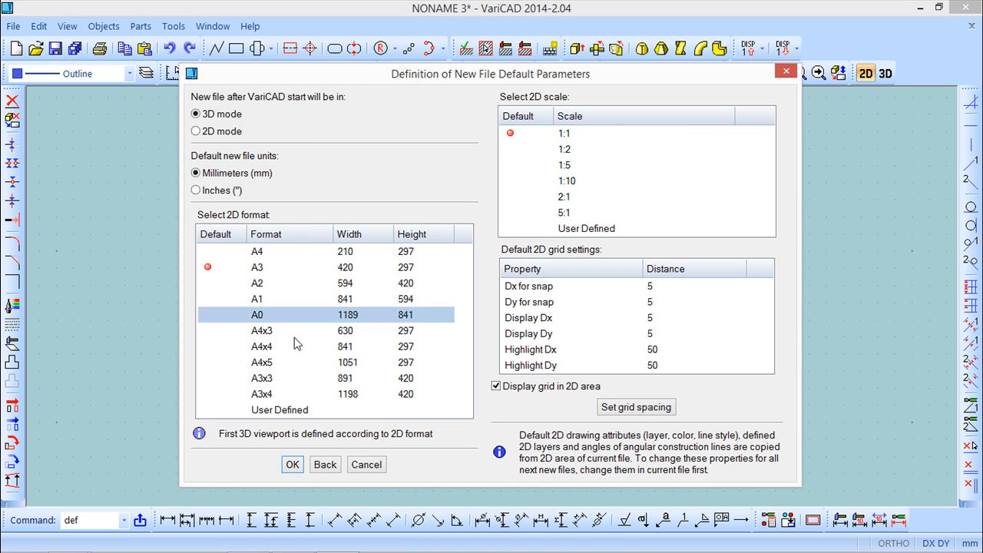
pyautogui.click(292, 464)
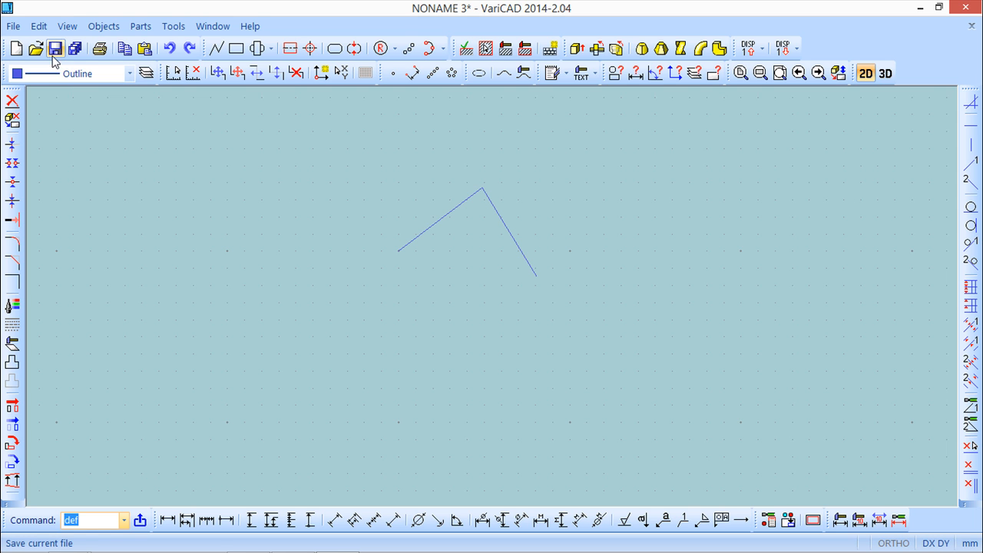
pyautogui.click(12, 25)
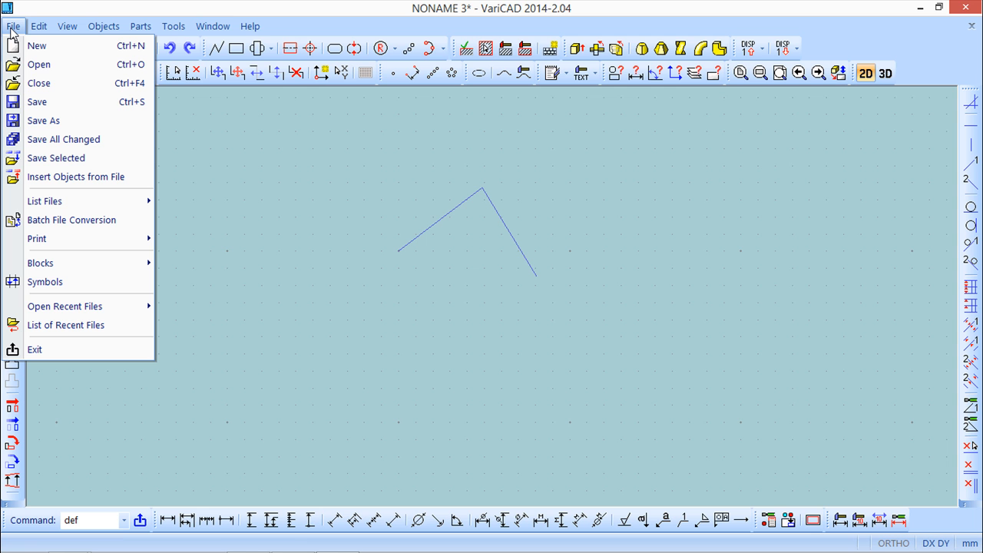
pyautogui.moveTo(36, 45)
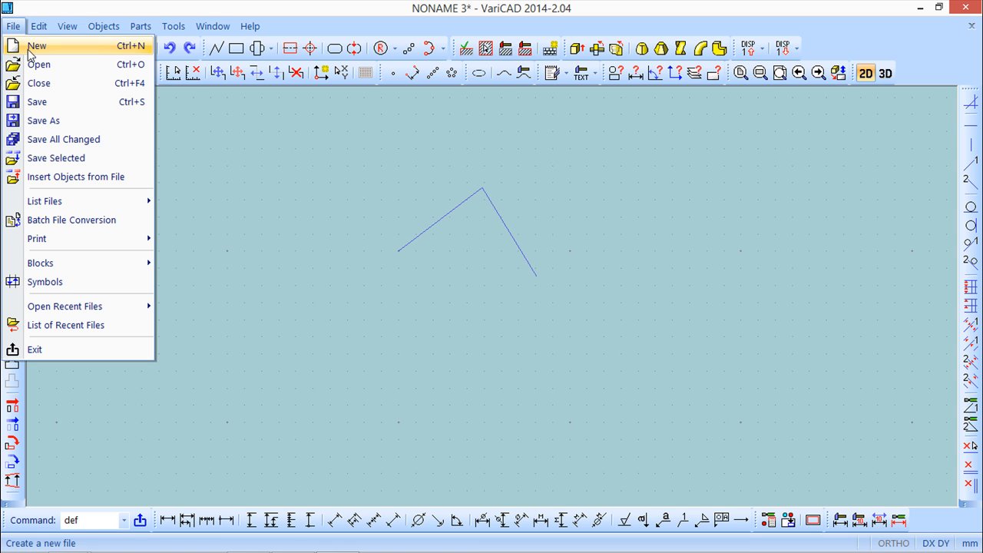
# Step: Open sample1 from the varicad folder on the desktop
pyautogui.click(38, 64)
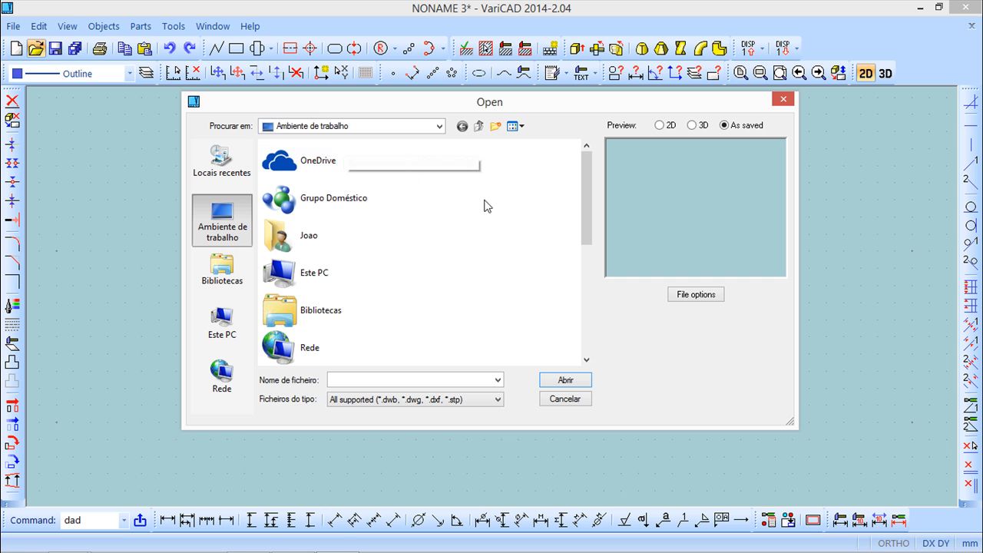
pyautogui.scroll(-3)
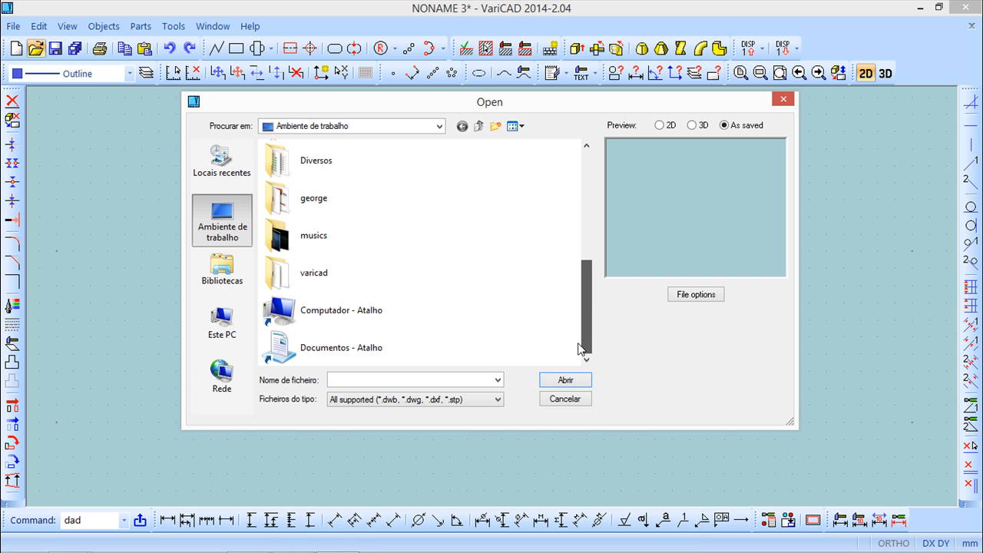
pyautogui.doubleClick(314, 273)
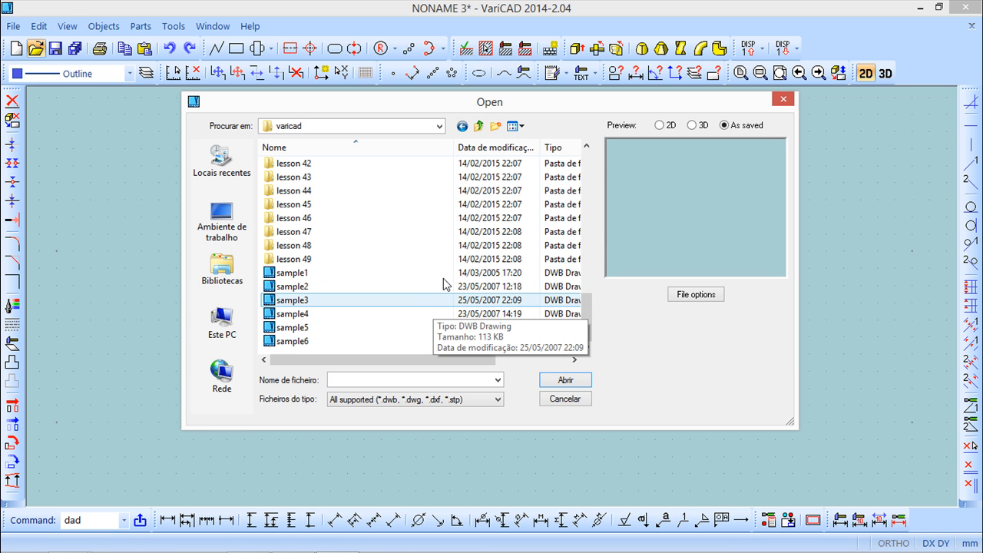
pyautogui.click(292, 272)
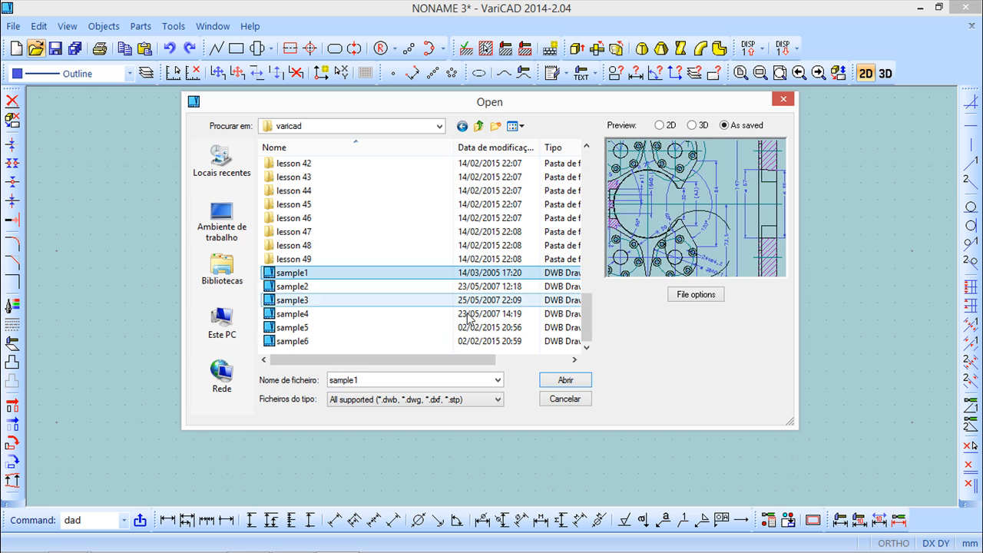
pyautogui.click(564, 380)
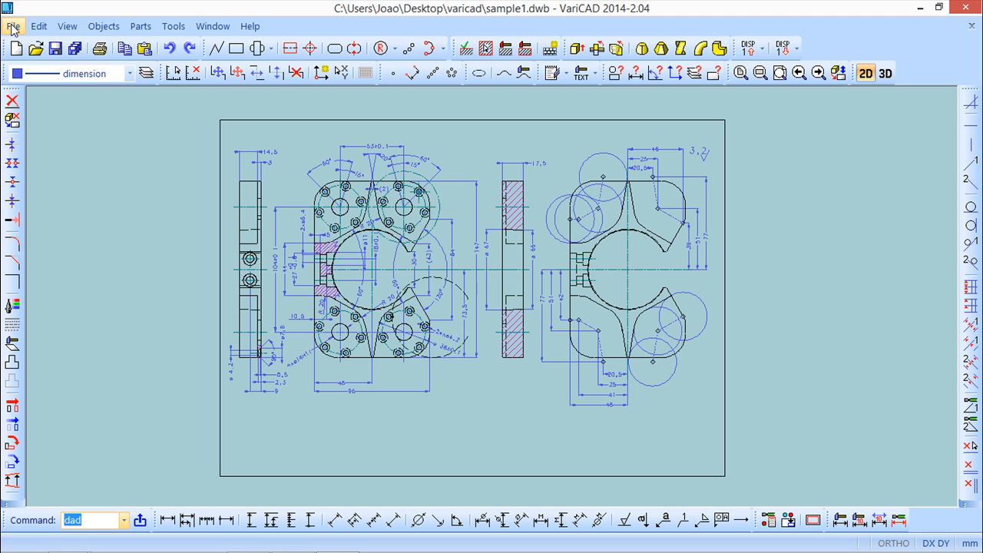
pyautogui.click(12, 27)
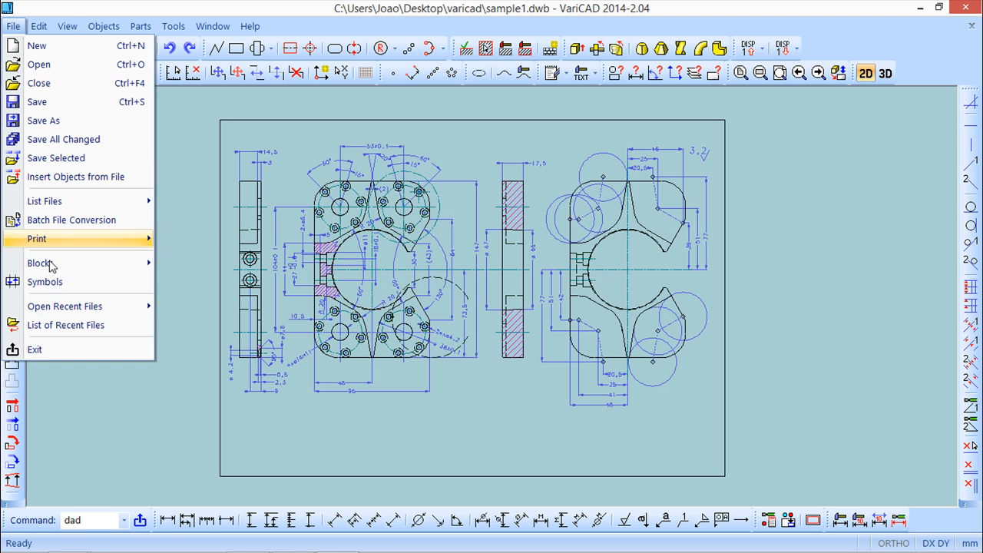
pyautogui.moveTo(65, 306)
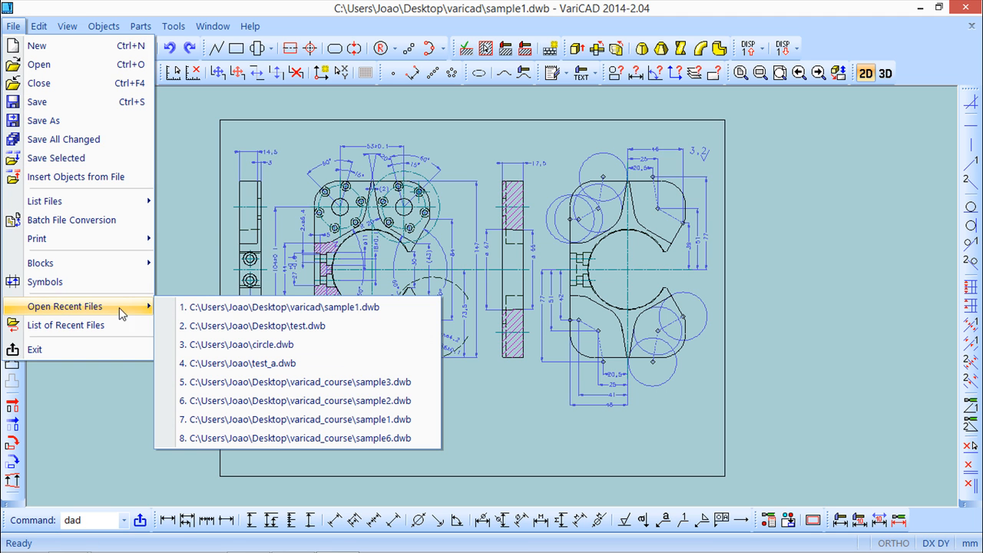
pyautogui.moveTo(279, 307)
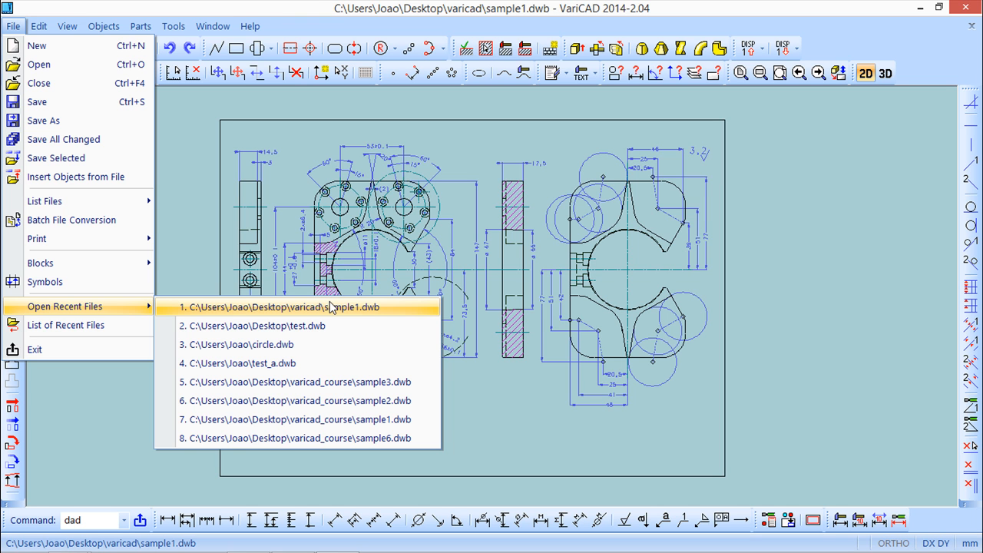
pyautogui.moveTo(313, 344)
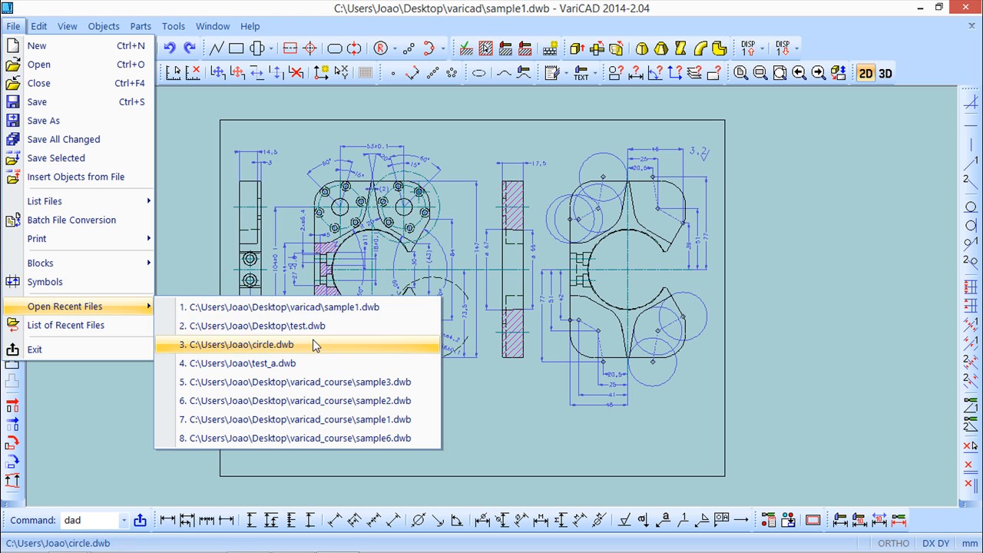
pyautogui.moveTo(310, 306)
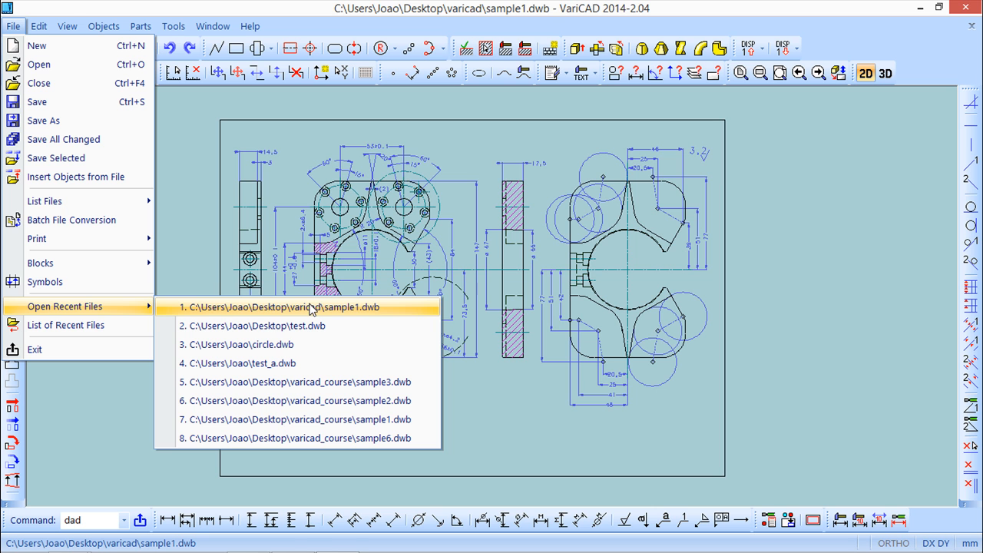
pyautogui.moveTo(312, 400)
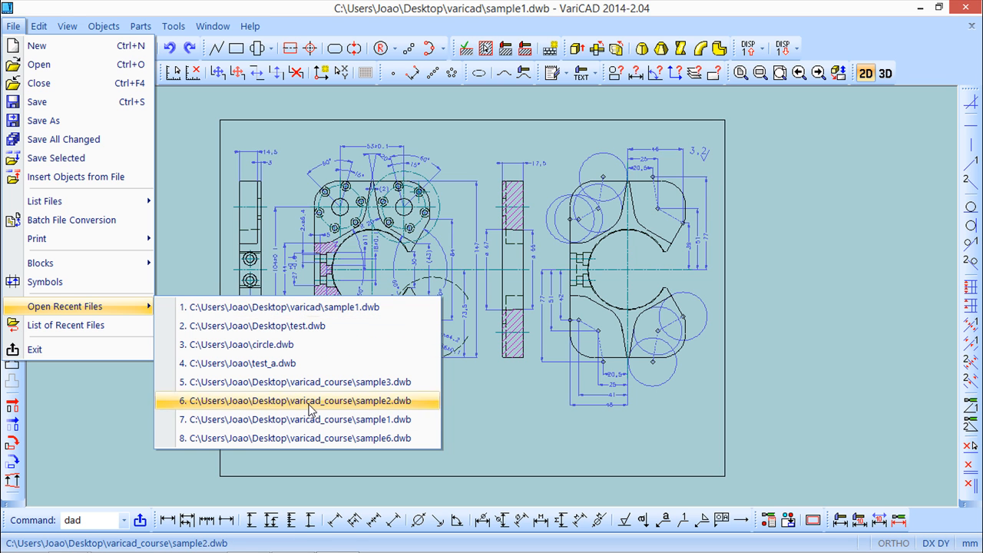
pyautogui.moveTo(297, 363)
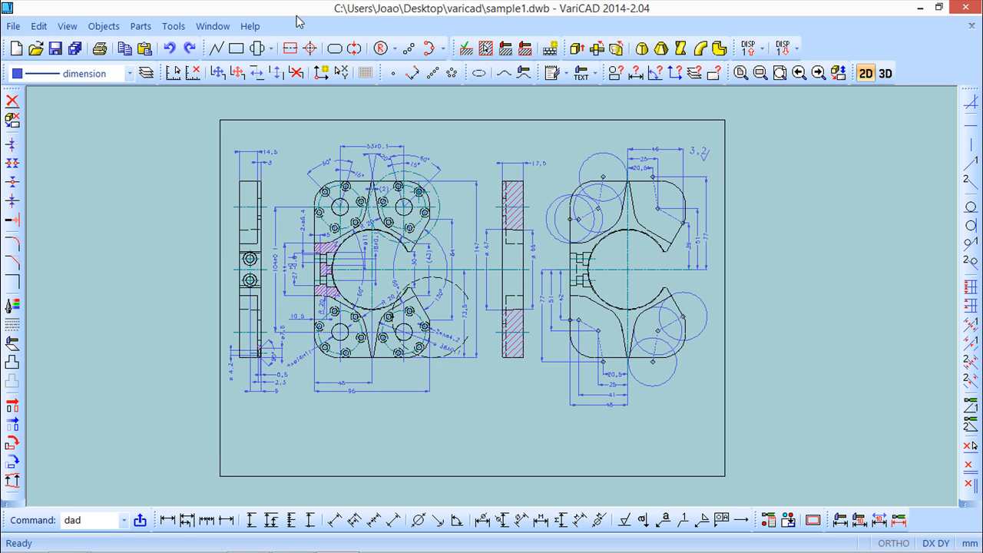
pyautogui.moveTo(91, 10)
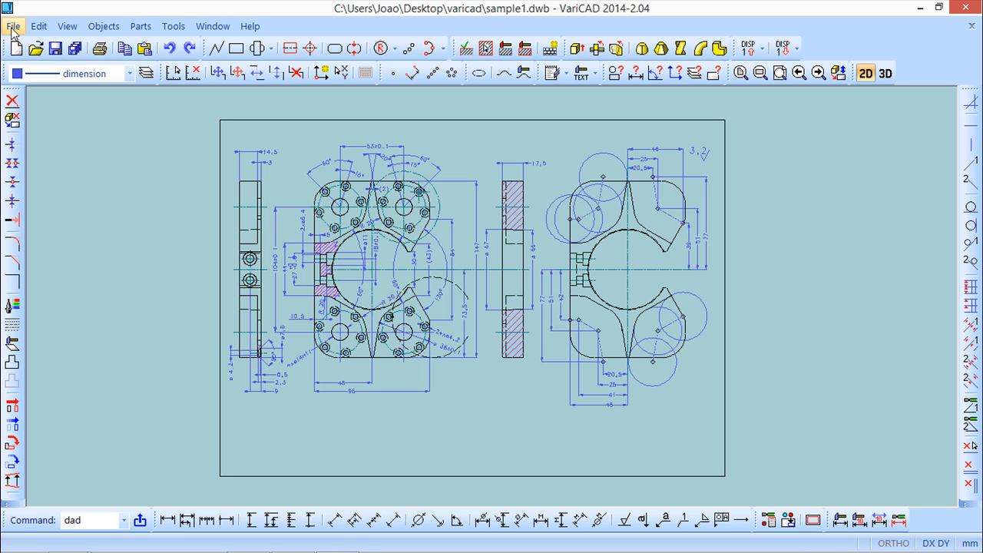
# Step: Close sample1 with File > Close, returning to NONAME 3
pyautogui.click(13, 26)
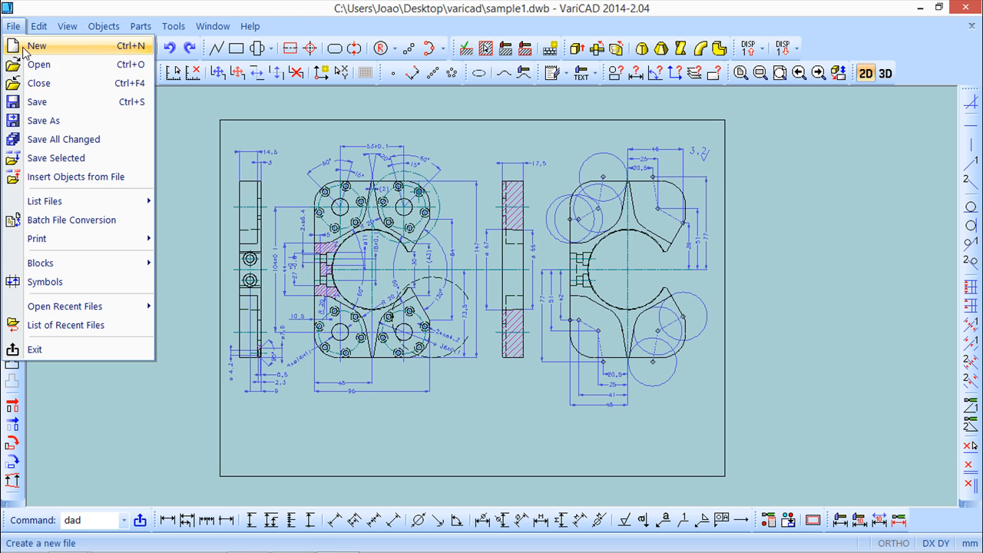
pyautogui.moveTo(39, 83)
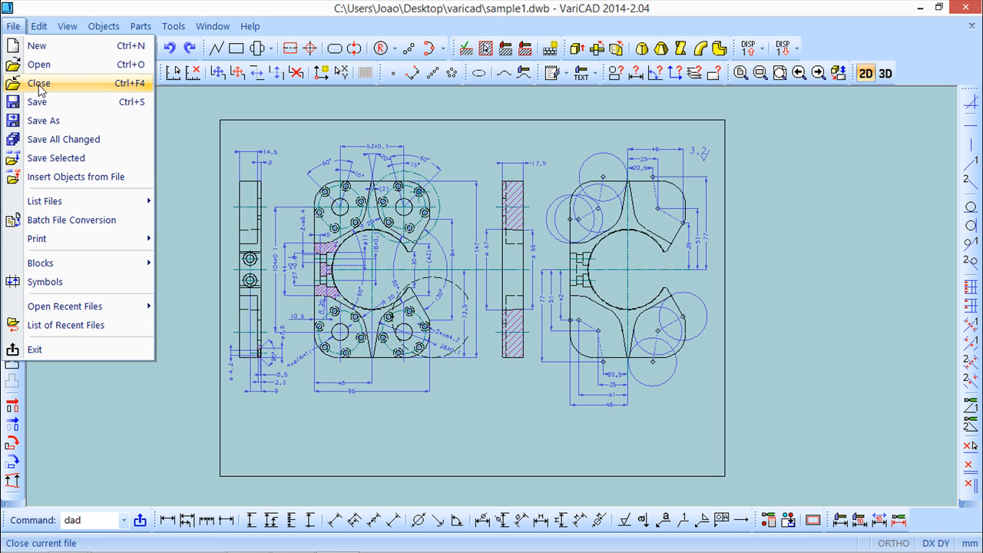
pyautogui.click(39, 82)
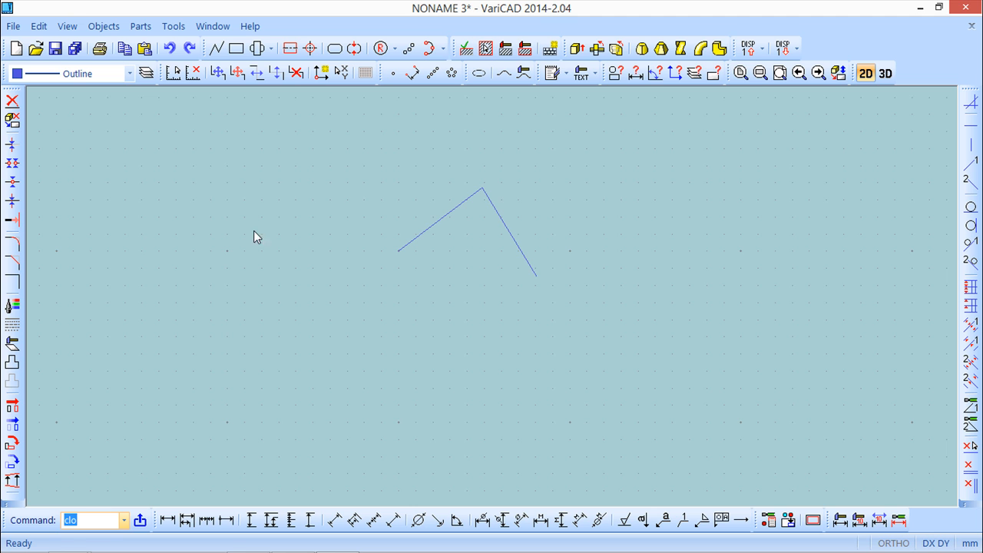
pyautogui.moveTo(535, 294)
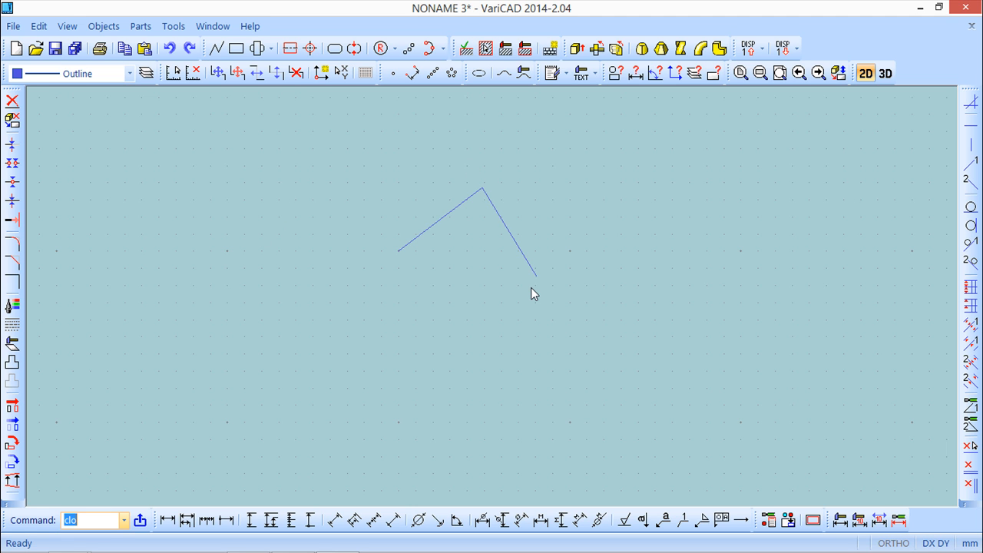
pyautogui.moveTo(319, 300)
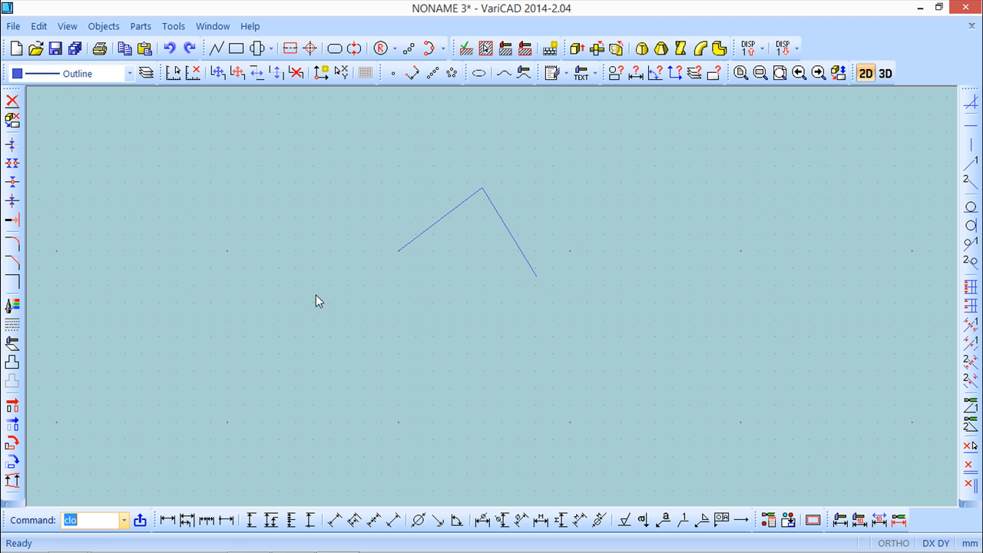
pyautogui.moveTo(504, 213)
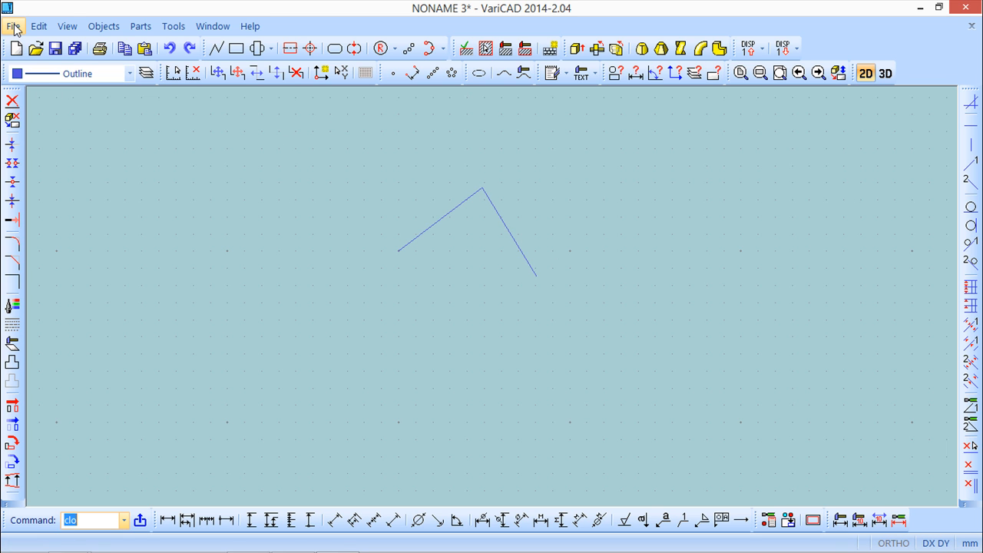
pyautogui.click(13, 25)
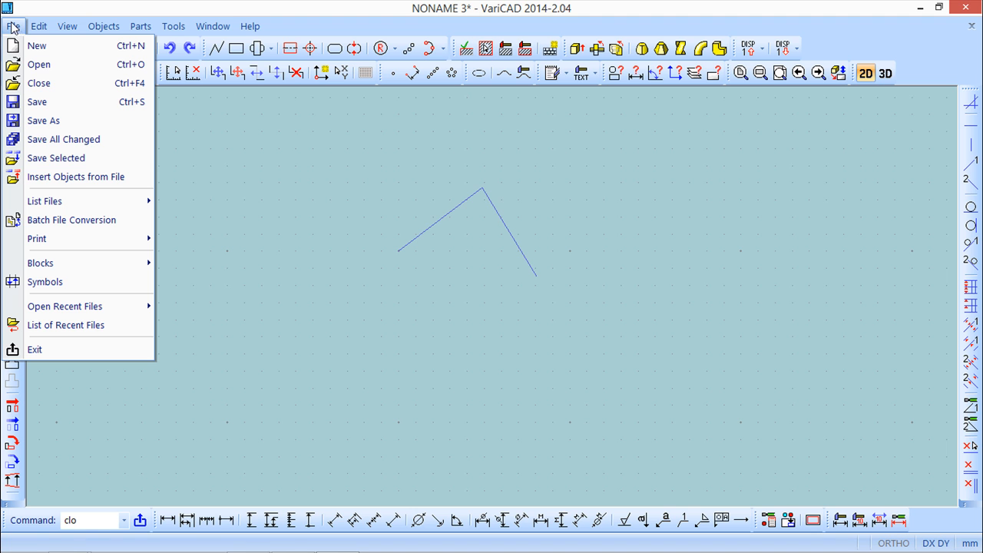
pyautogui.moveTo(45, 201)
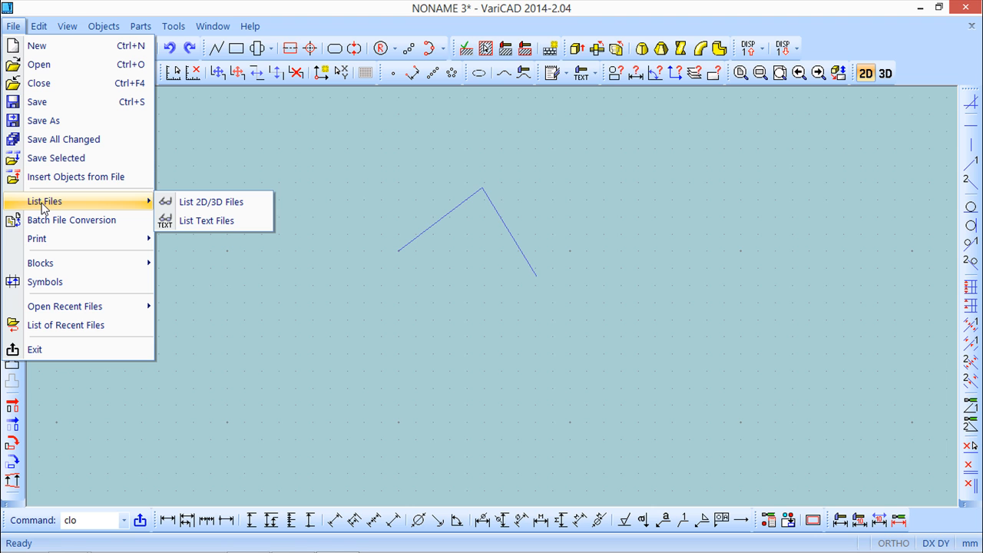
pyautogui.moveTo(45, 207)
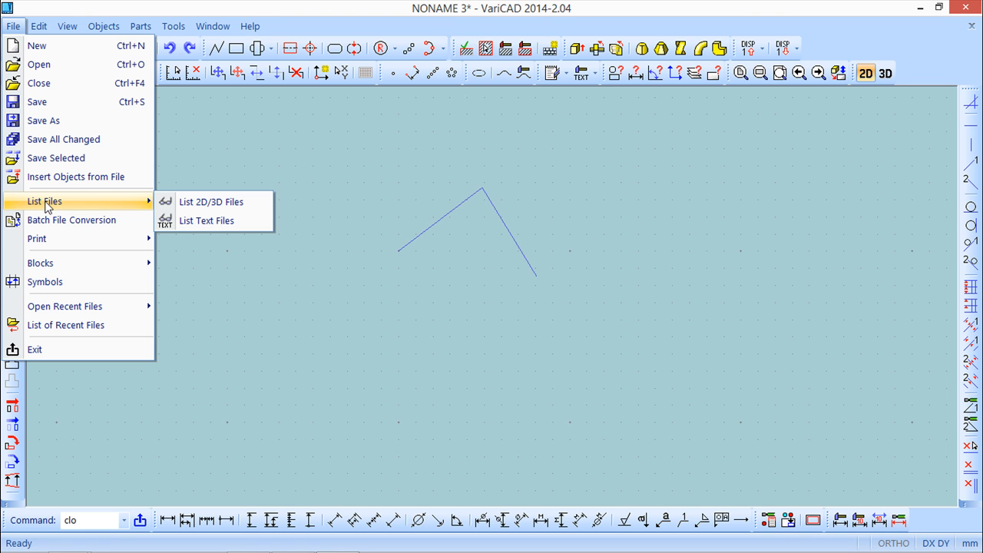
pyautogui.moveTo(211, 202)
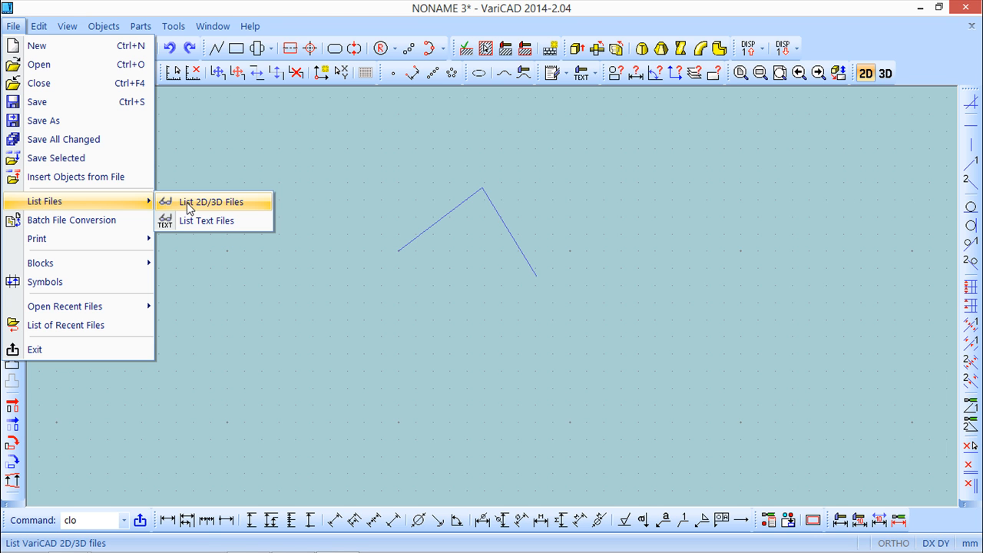
pyautogui.moveTo(234, 206)
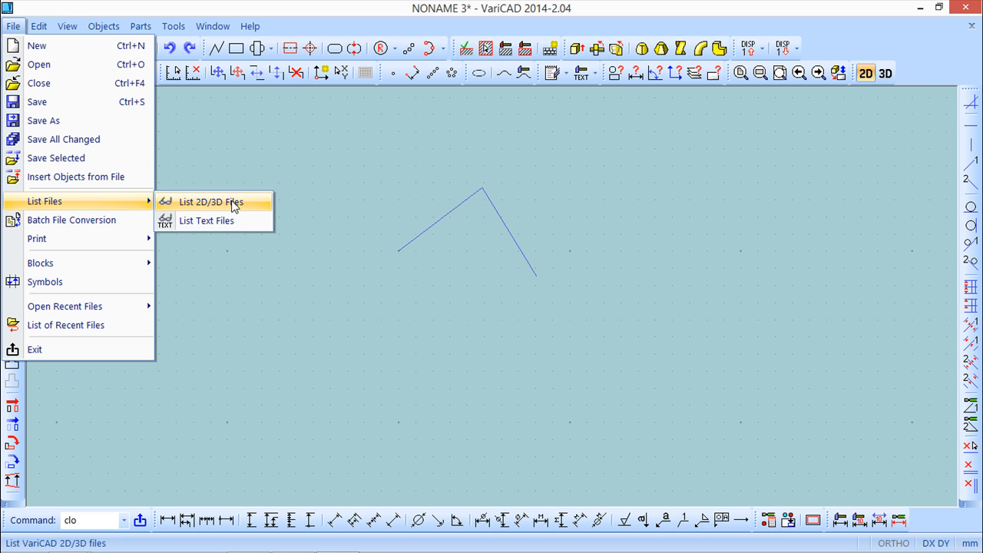
pyautogui.click(211, 201)
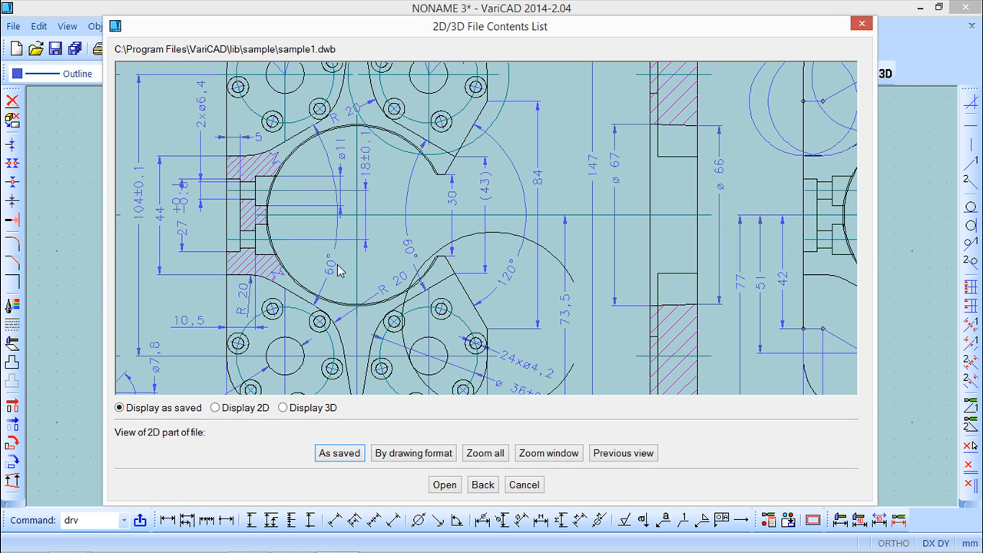
pyautogui.click(215, 408)
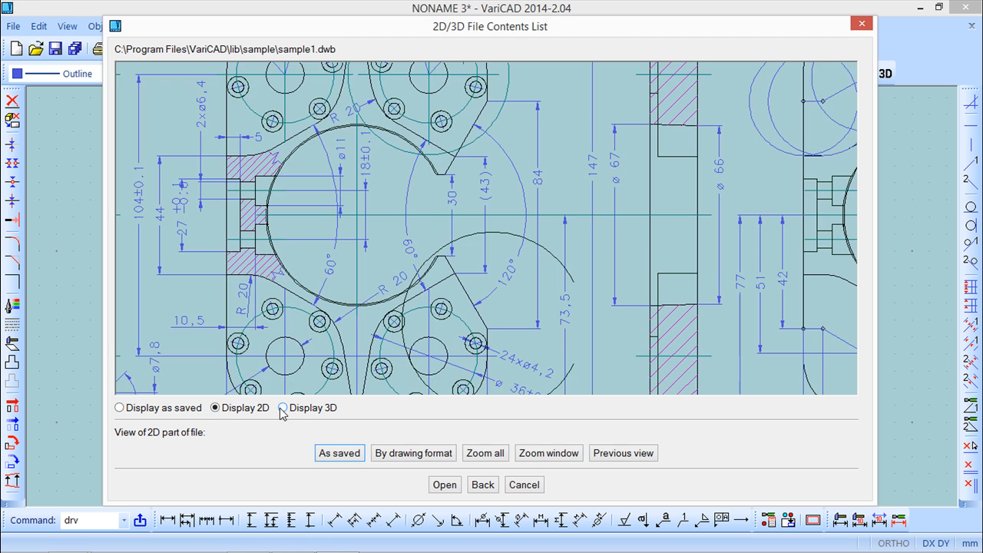
pyautogui.click(283, 408)
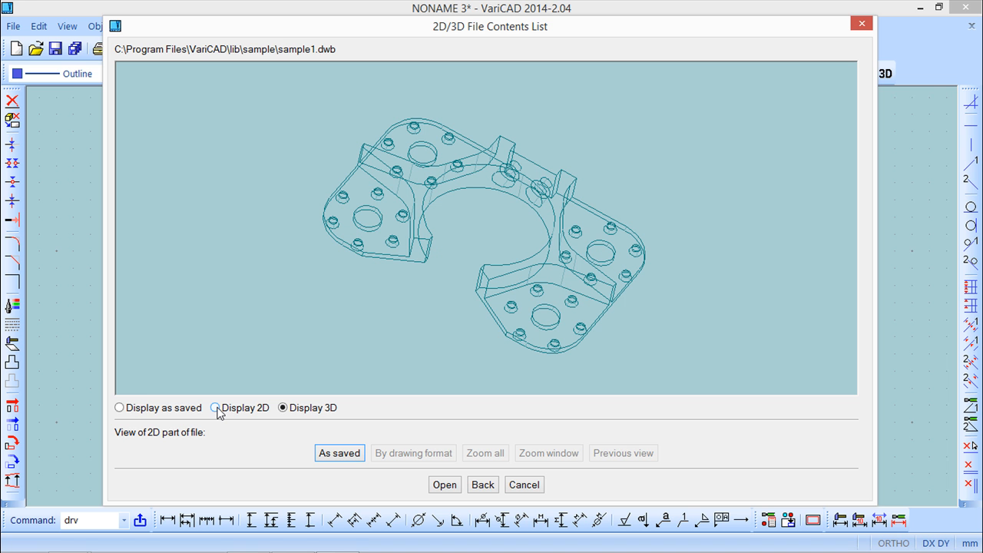
pyautogui.click(861, 24)
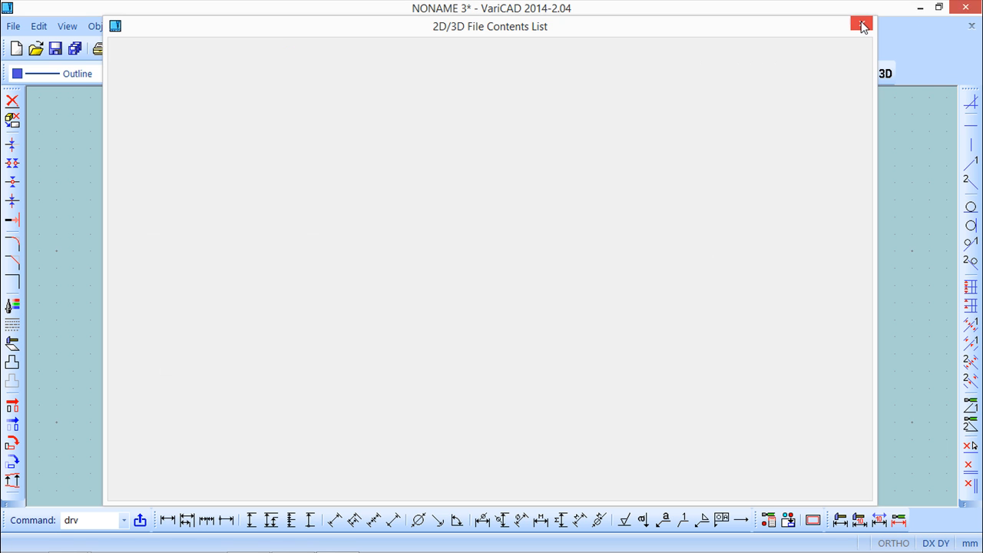
pyautogui.click(861, 25)
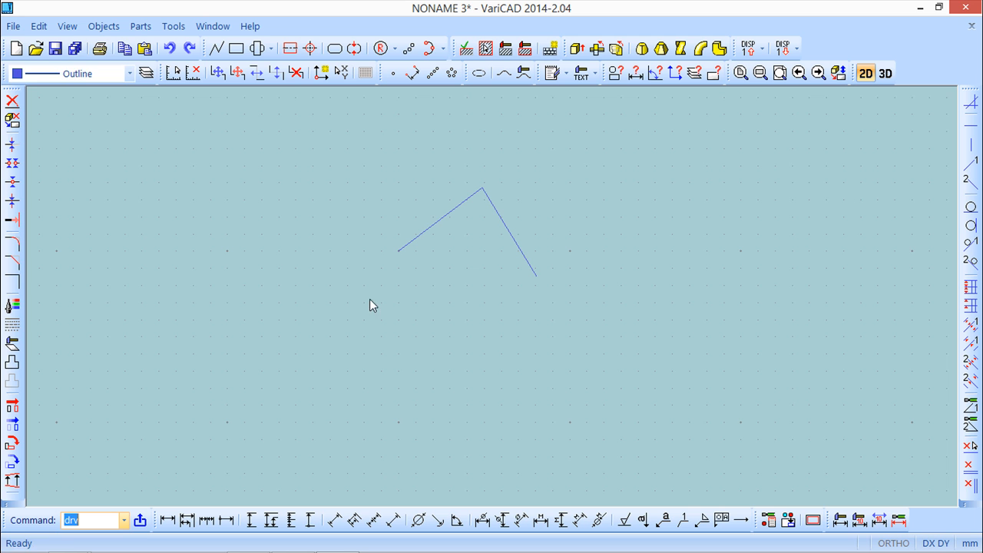
pyautogui.click(13, 25)
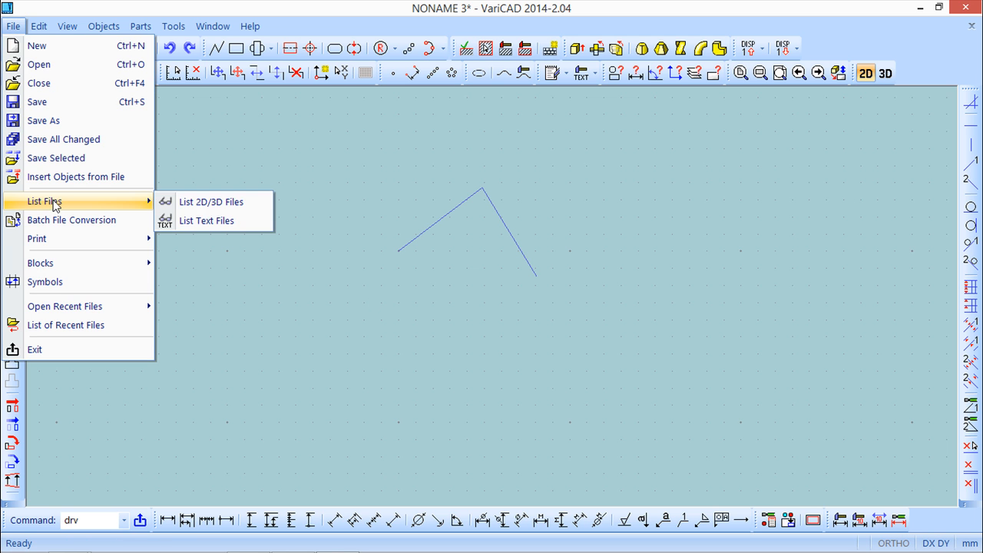
pyautogui.click(206, 221)
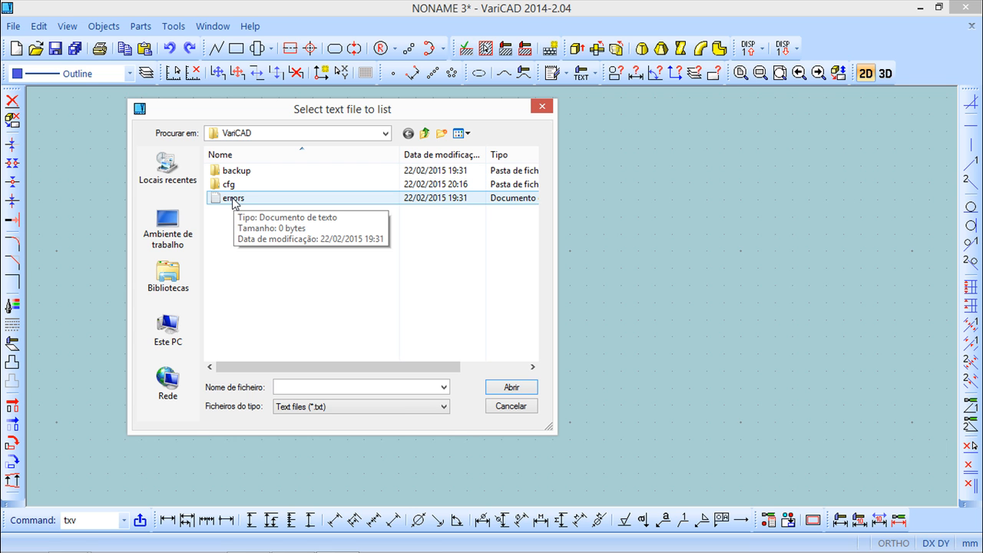
pyautogui.click(232, 198)
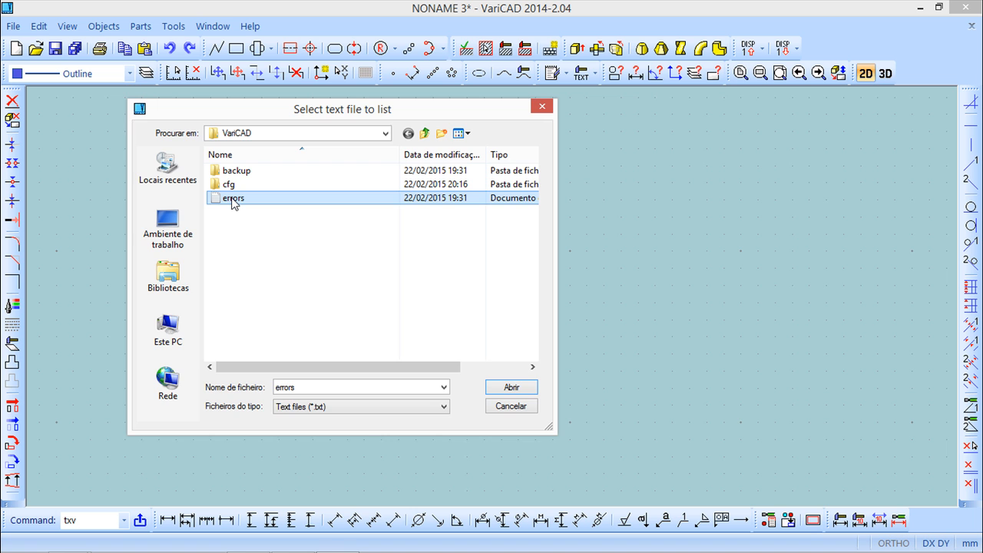
pyautogui.click(511, 386)
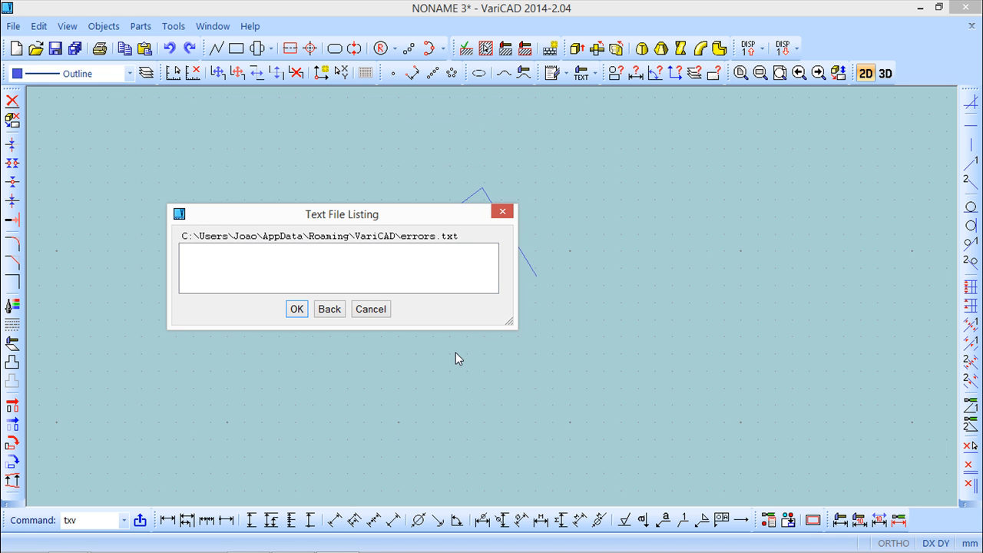
pyautogui.click(370, 308)
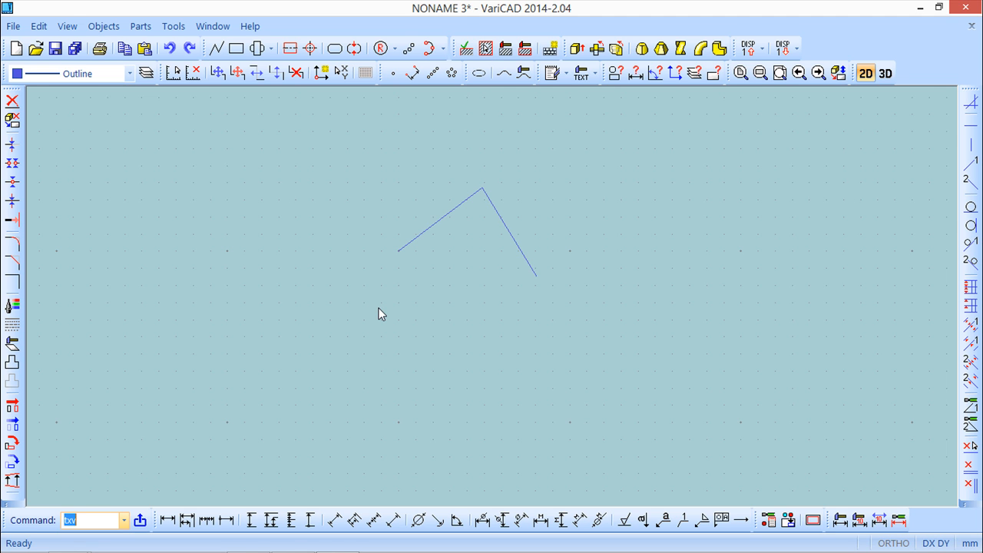
pyautogui.moveTo(427, 288)
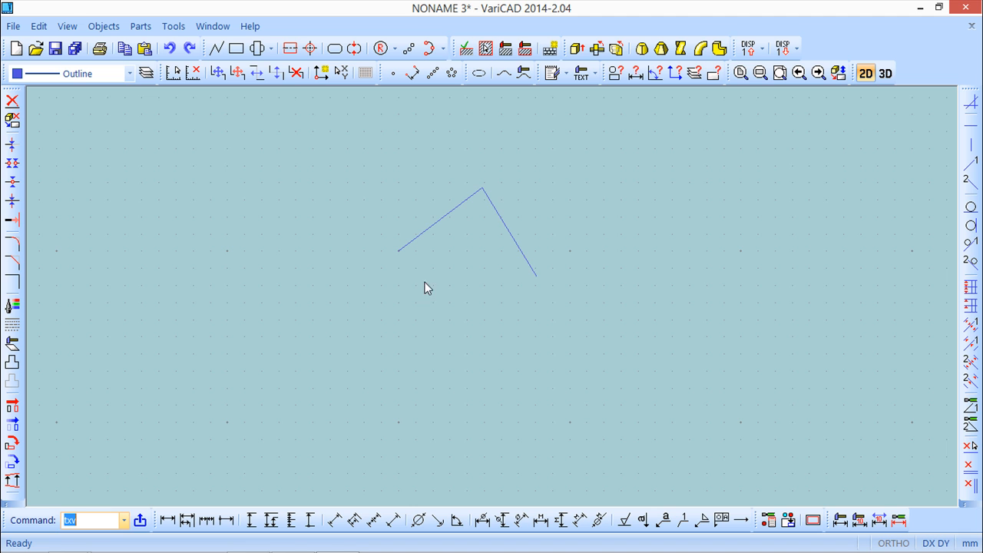
pyautogui.moveTo(174, 128)
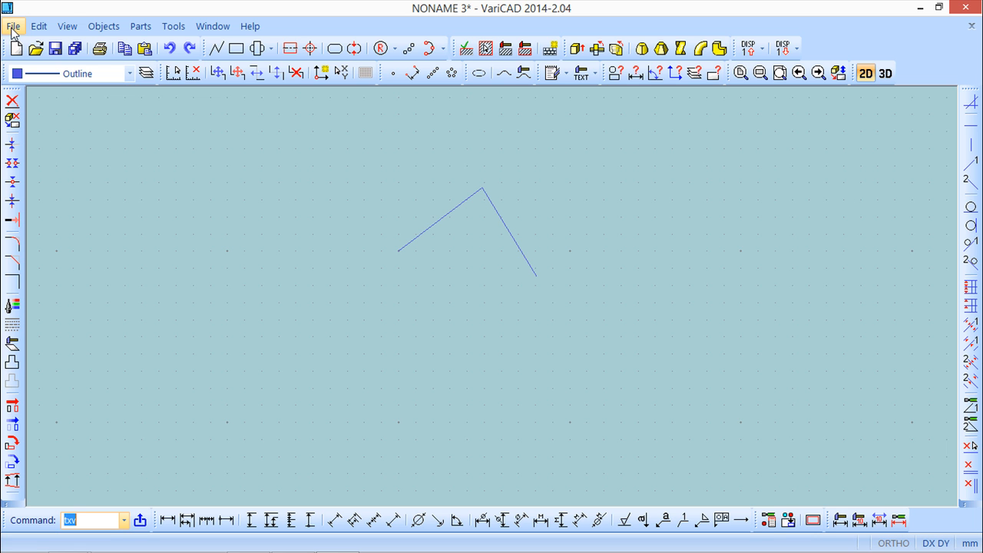
# Step: Open sample1.dwb again from the sample folder
pyautogui.click(12, 25)
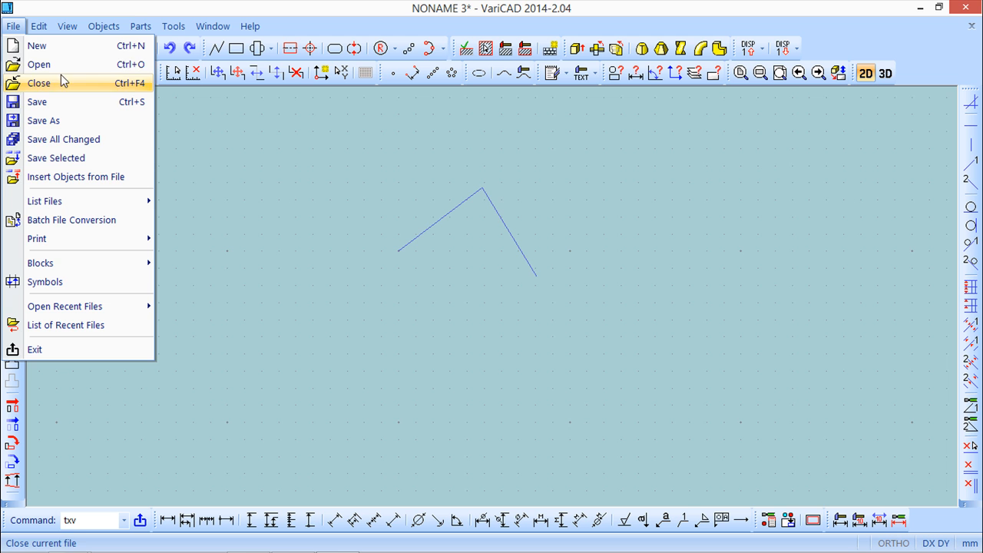
pyautogui.click(39, 64)
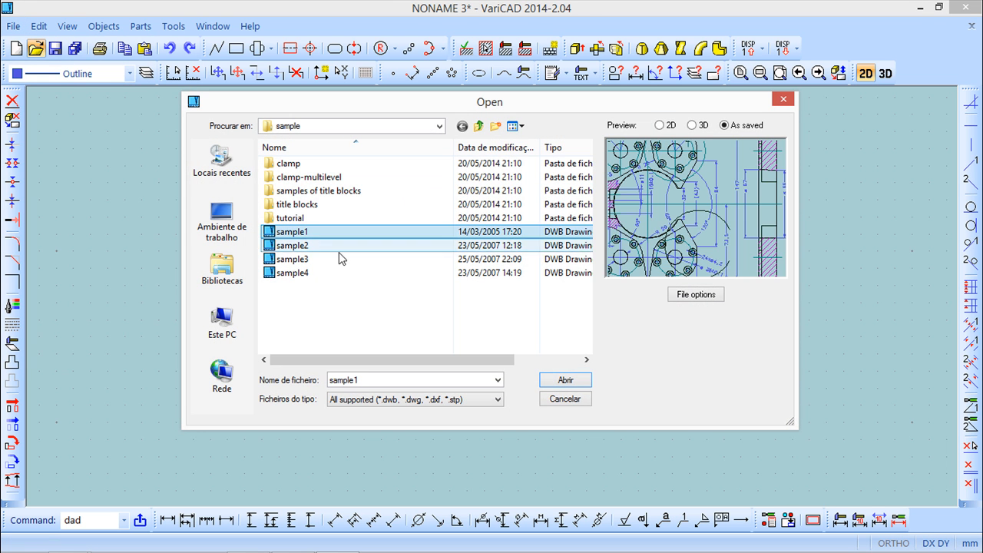
pyautogui.click(565, 380)
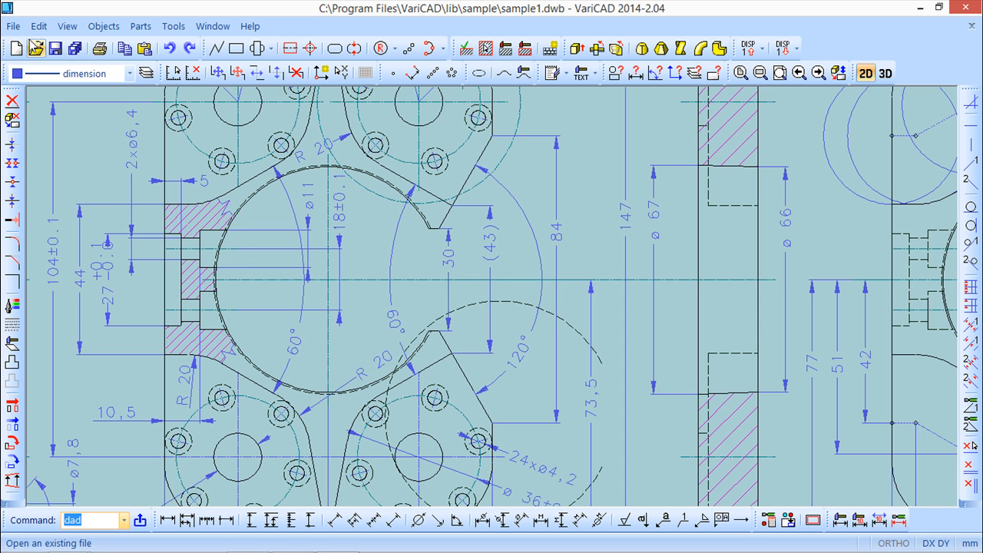
# Step: Try saving sample1 and dismiss the cannot-be-saved warning
pyautogui.click(12, 25)
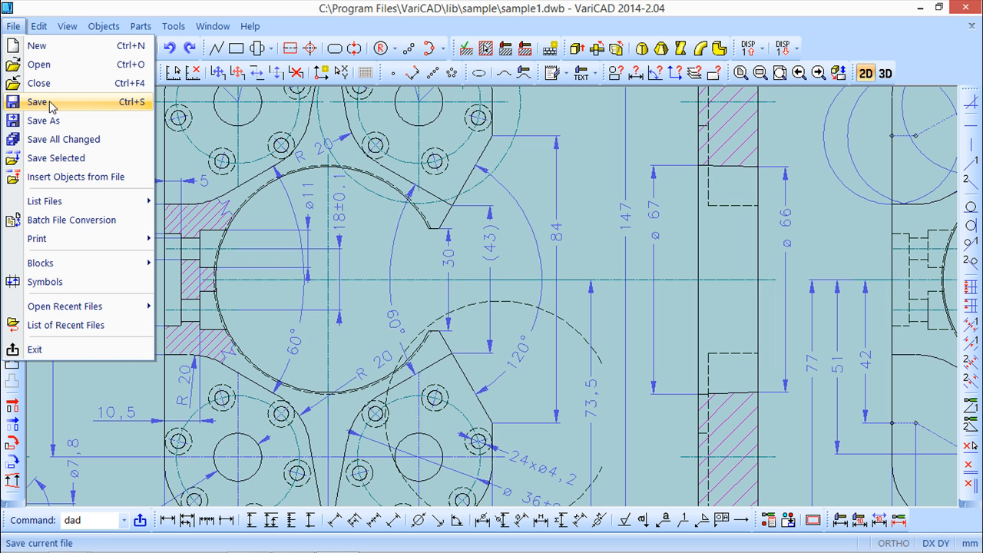
pyautogui.click(36, 101)
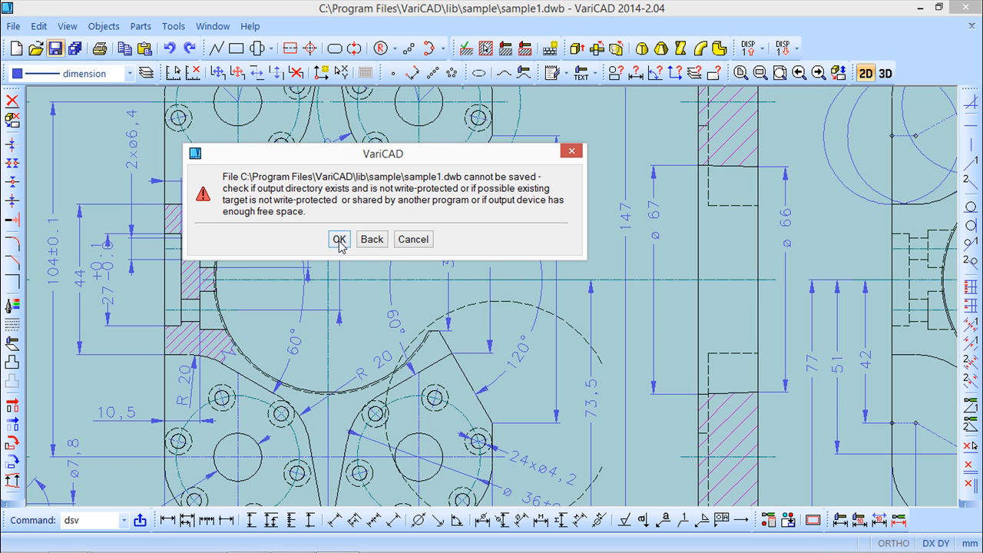
pyautogui.click(339, 239)
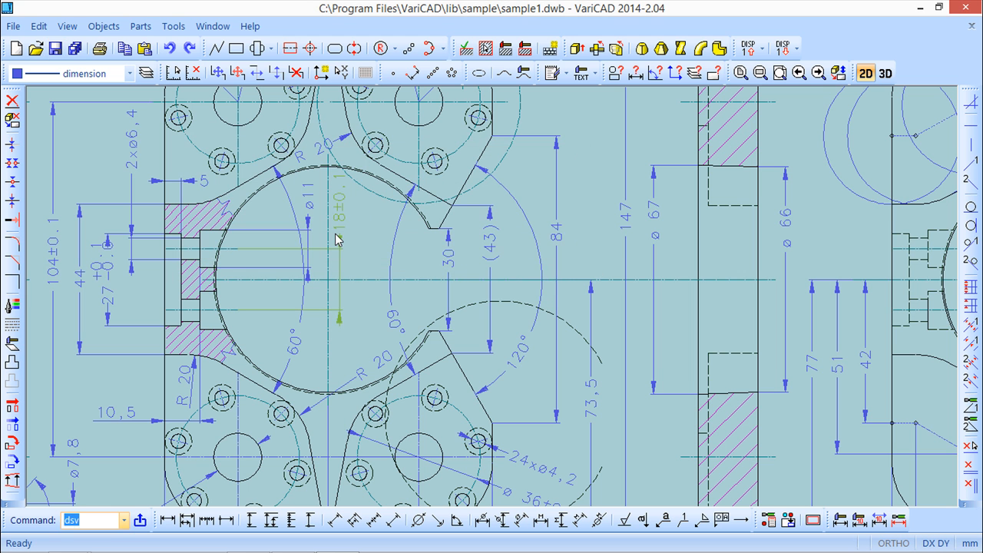
pyautogui.scroll(-3)
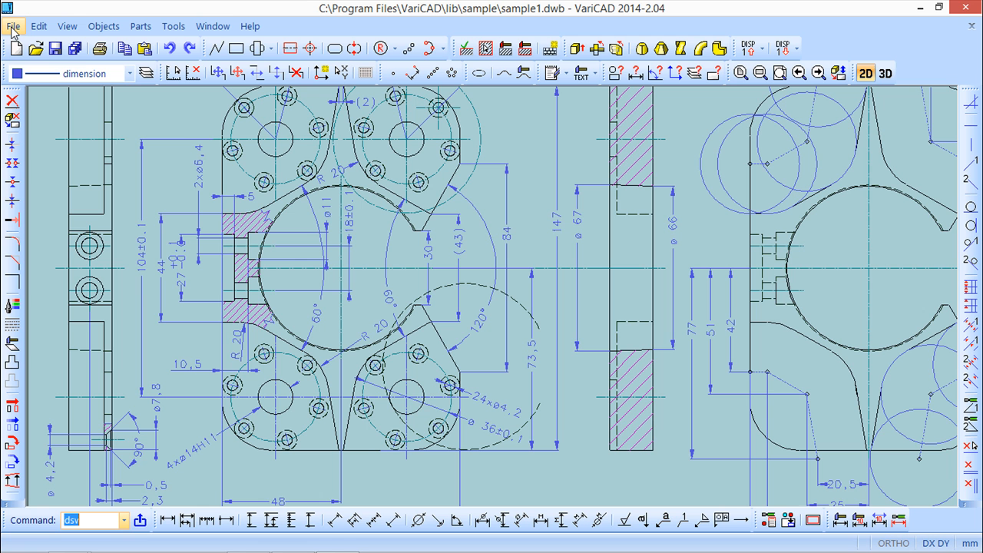
# Step: Browse sample1's Save As file-type choices, then cancel without saving a file
pyautogui.click(13, 25)
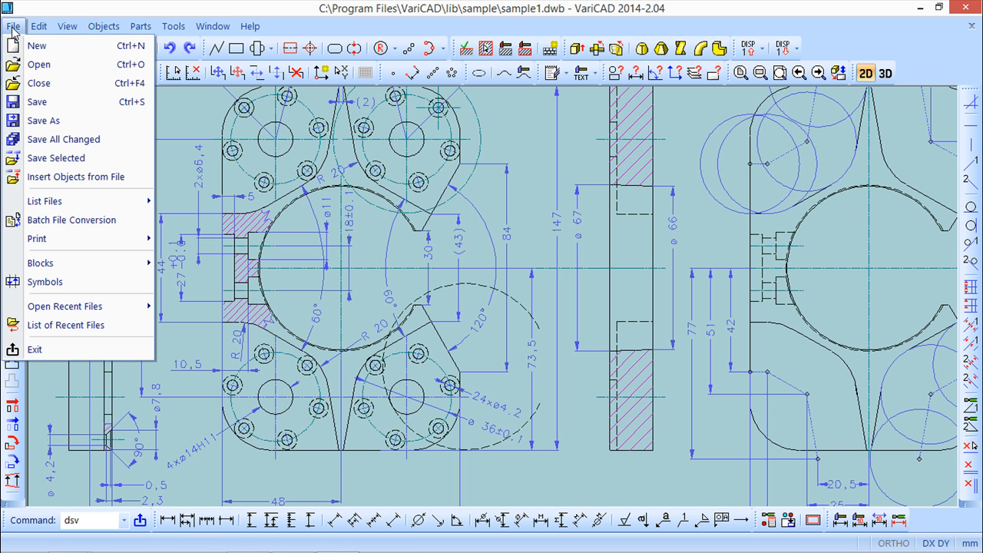
pyautogui.moveTo(44, 120)
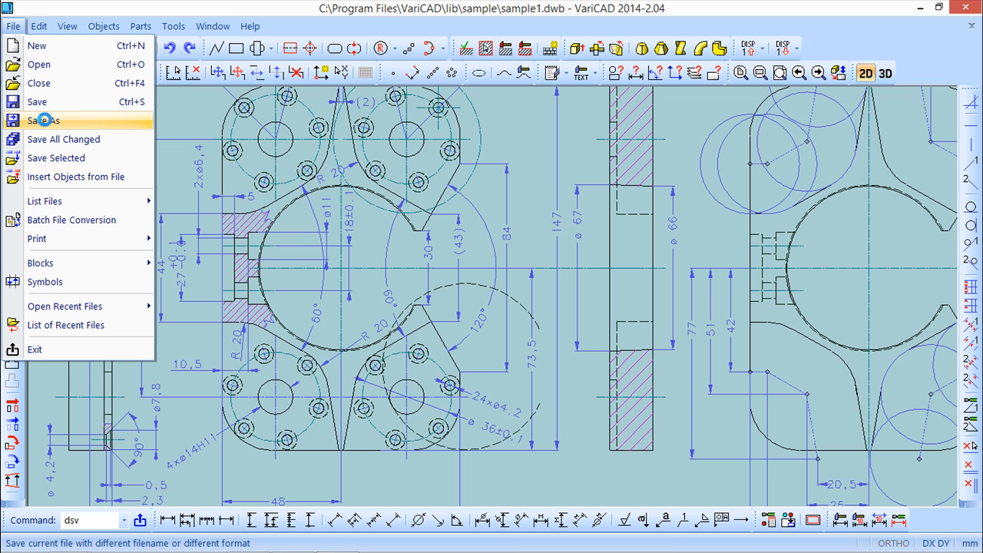
pyautogui.click(45, 120)
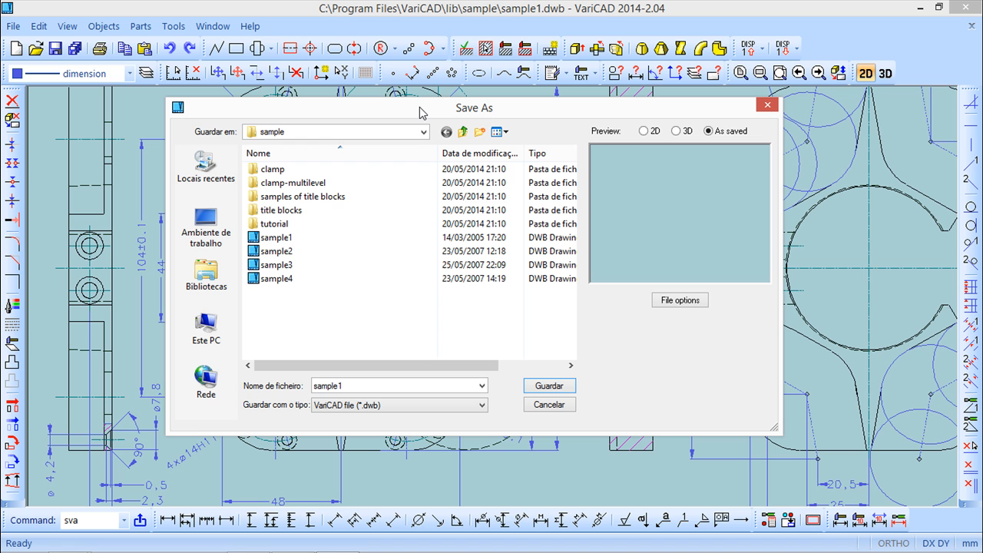
pyautogui.moveTo(488, 365)
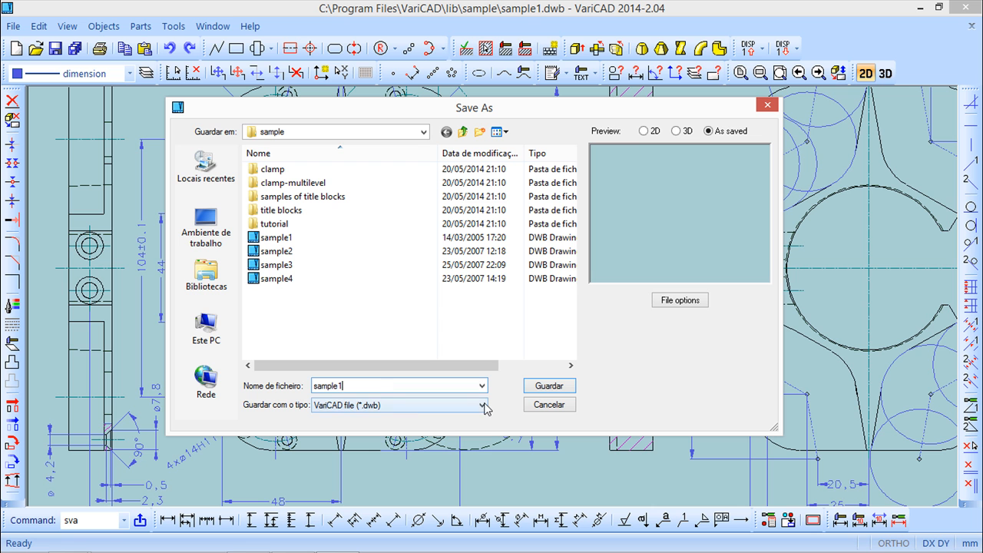
pyautogui.click(484, 405)
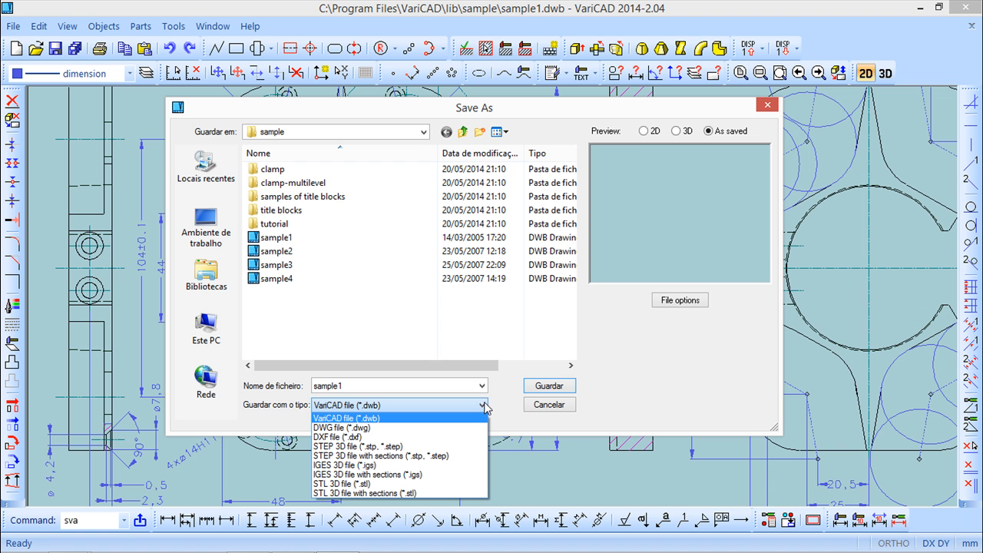
pyautogui.moveTo(555, 412)
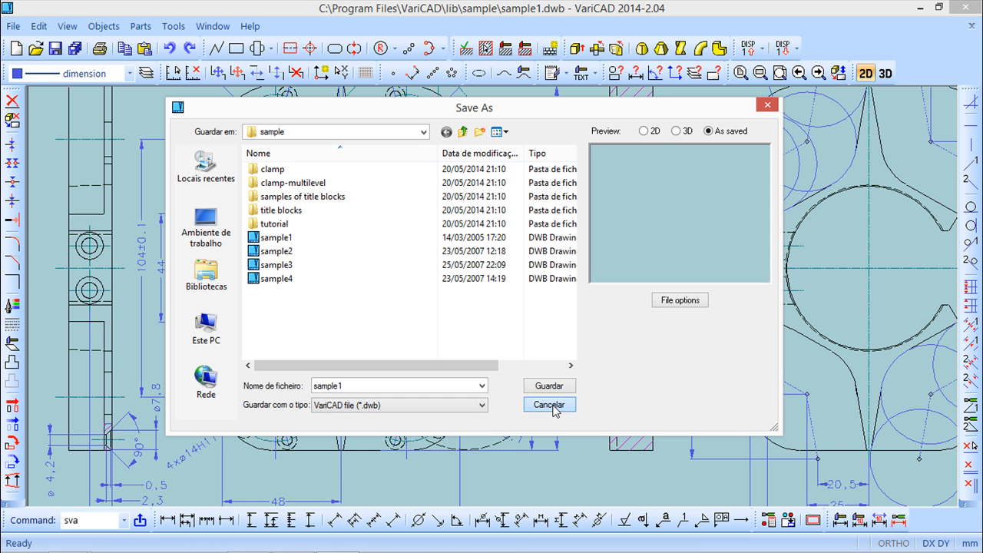
pyautogui.click(549, 405)
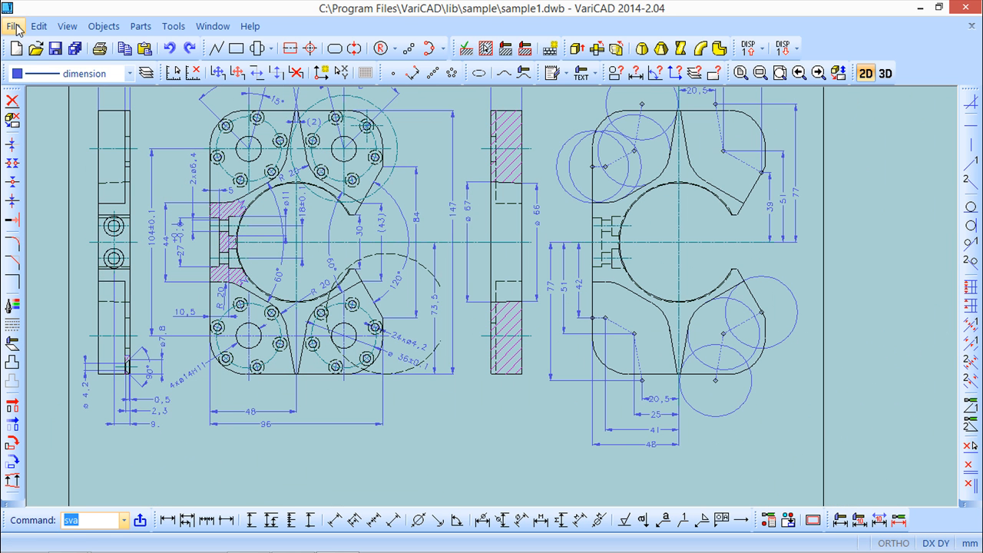
# Step: Save the selected sample1 dimensions as test.dwb, overwriting the existing test file
pyautogui.click(13, 26)
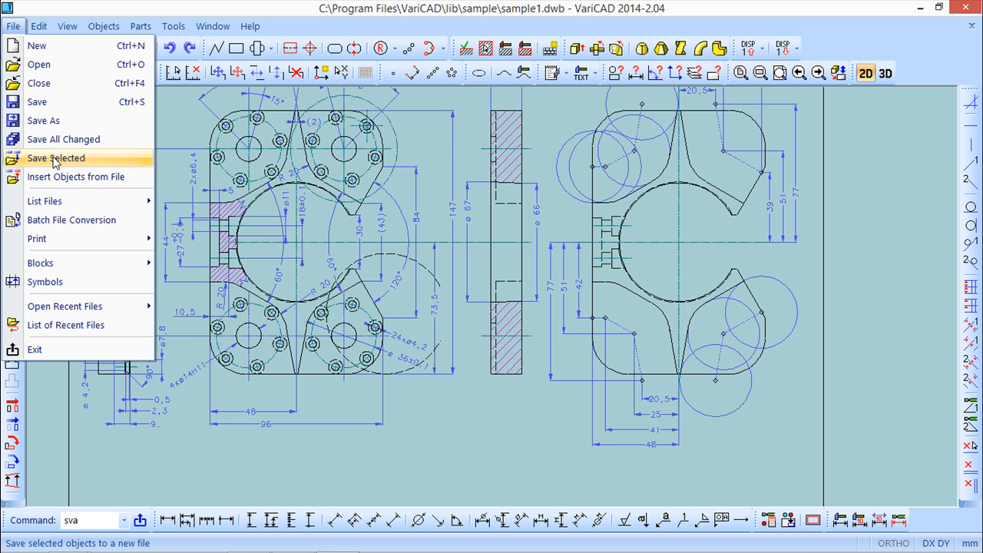
pyautogui.click(55, 157)
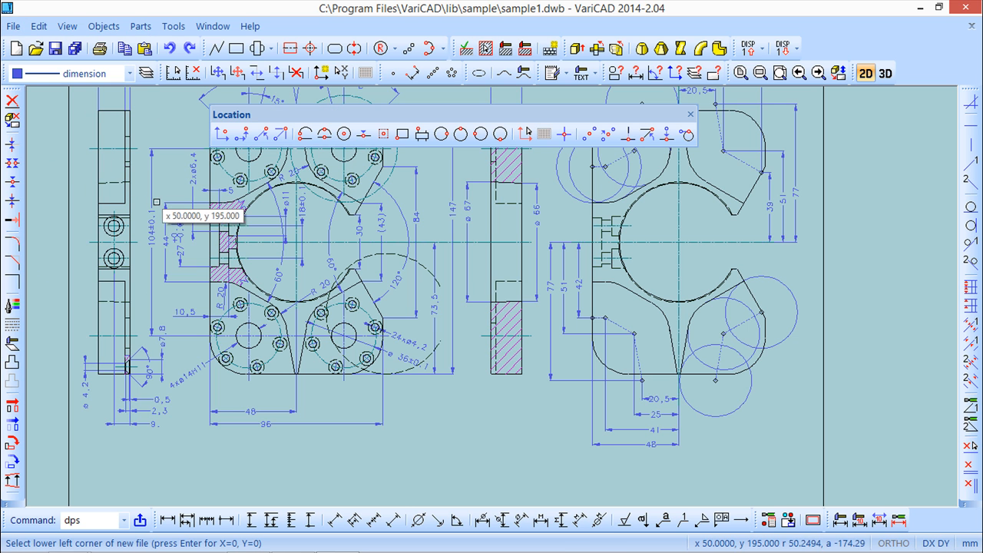
pyautogui.moveTo(151, 195)
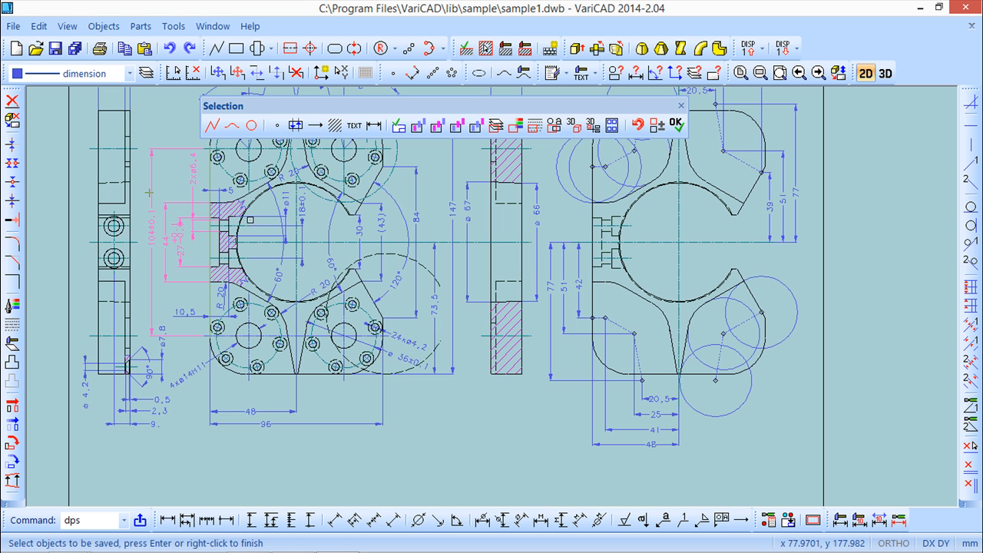
pyautogui.click(675, 124)
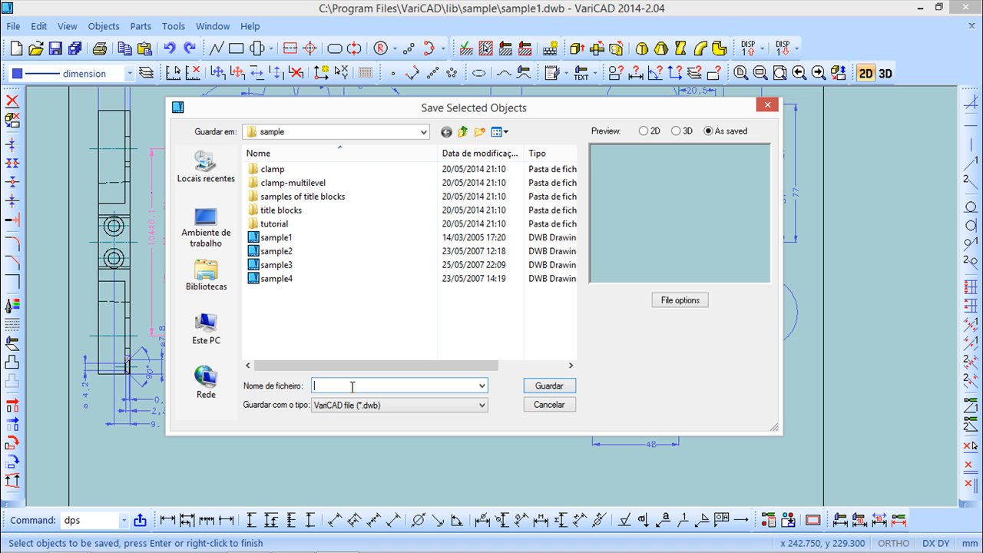
pyautogui.write('teste')
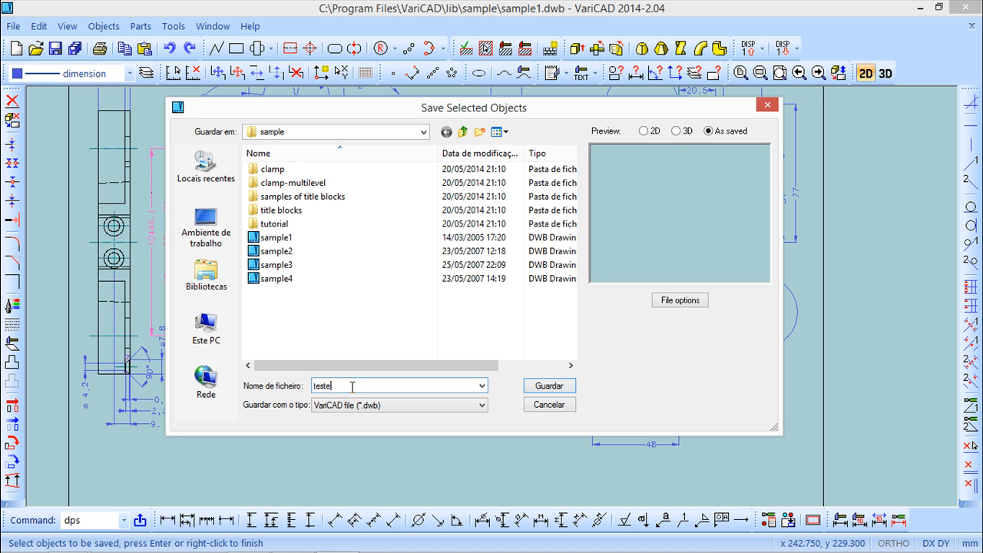
pyautogui.click(548, 385)
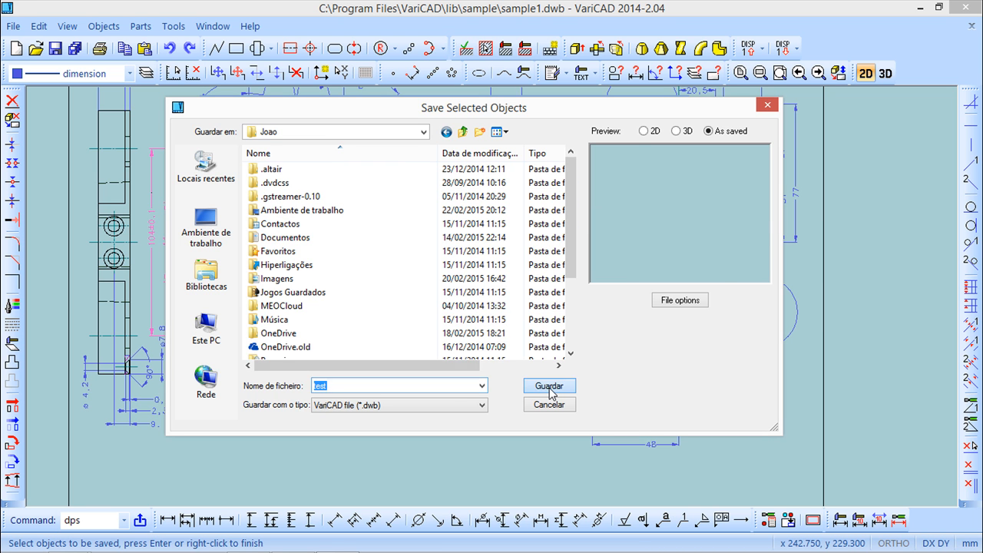
pyautogui.click(549, 385)
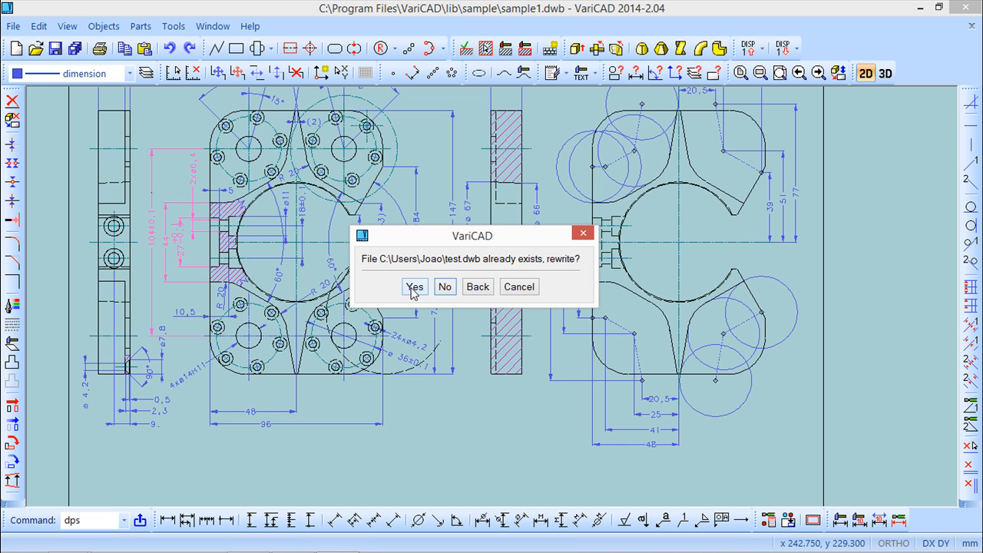
pyautogui.click(415, 286)
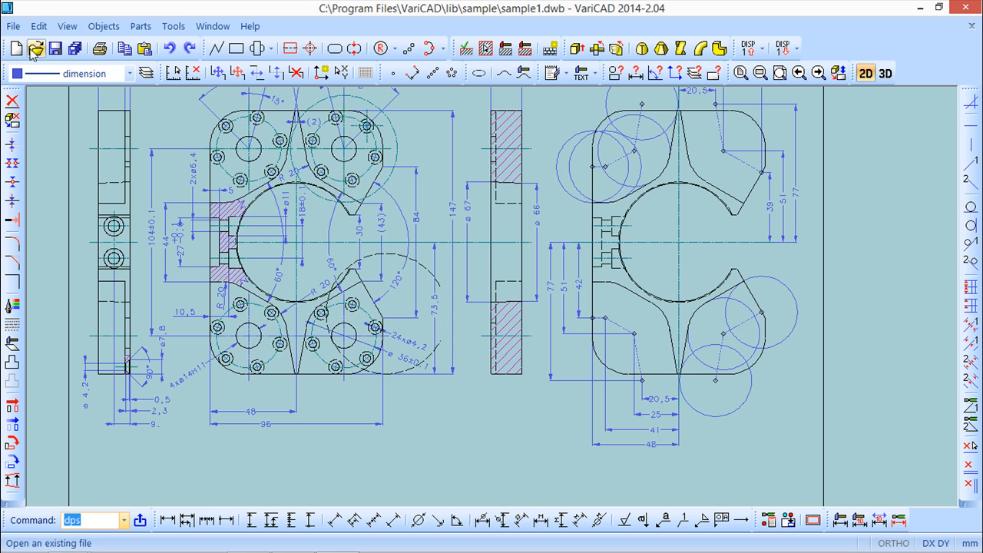
# Step: Open test.dwb, which shows only the saved dimensions
pyautogui.click(36, 48)
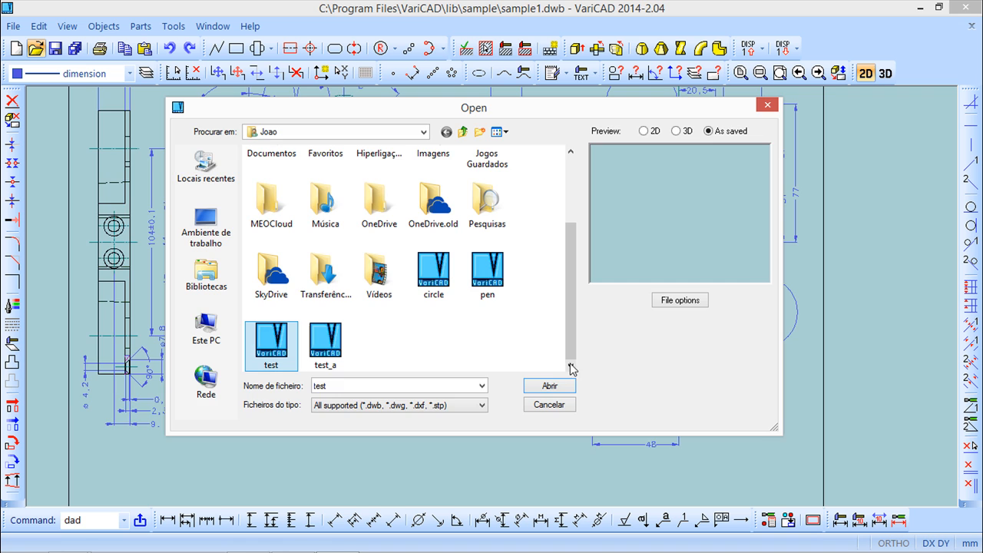
pyautogui.click(549, 386)
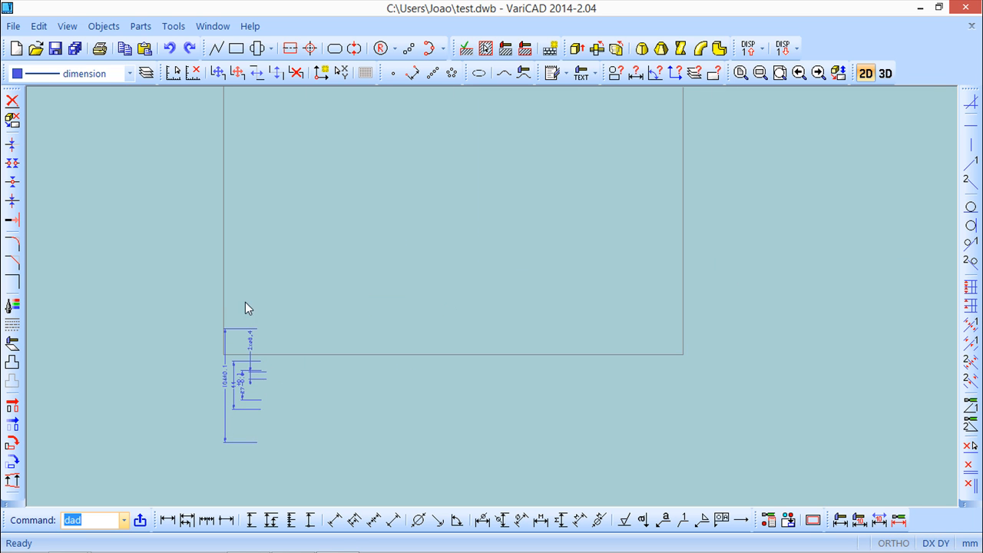
pyautogui.moveTo(257, 287)
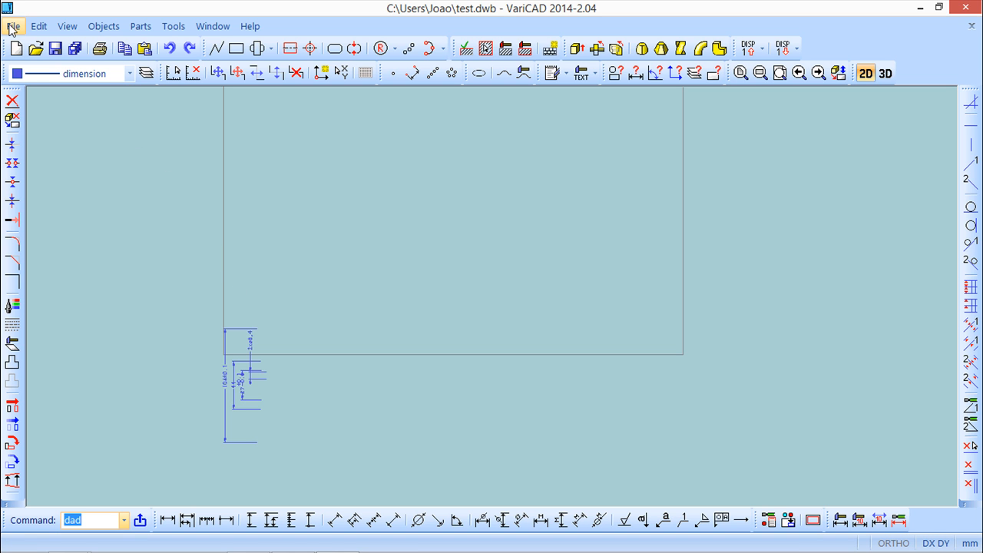
pyautogui.click(13, 25)
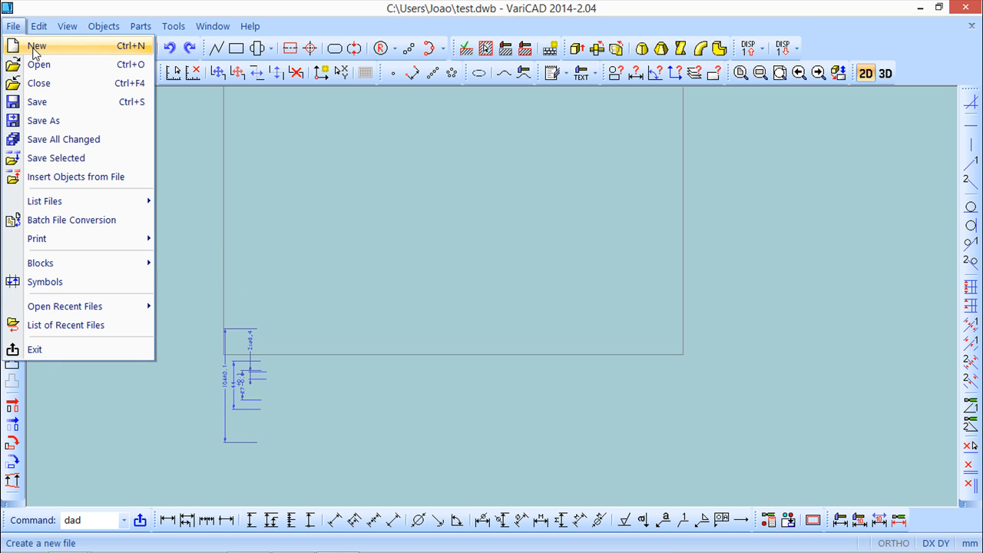
pyautogui.moveTo(38, 65)
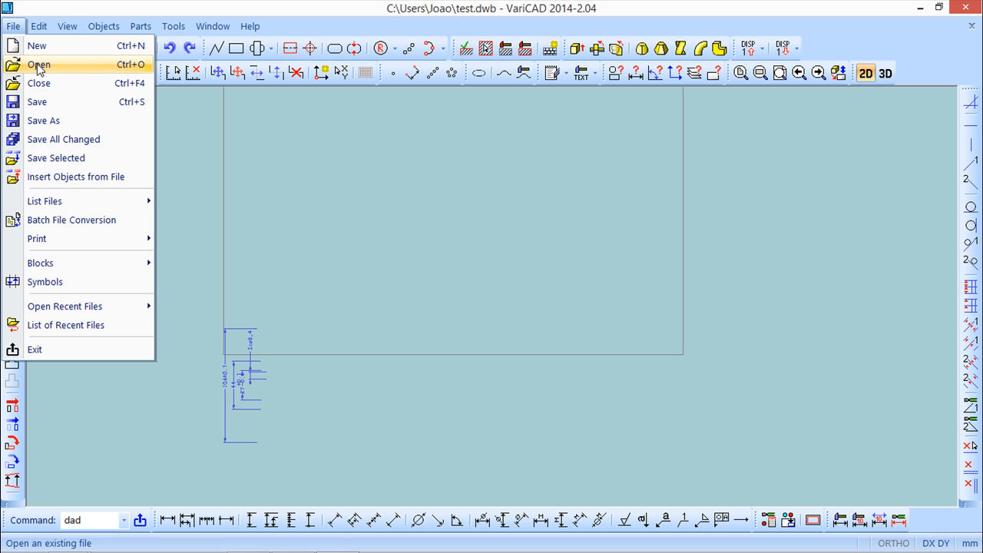
pyautogui.moveTo(56, 158)
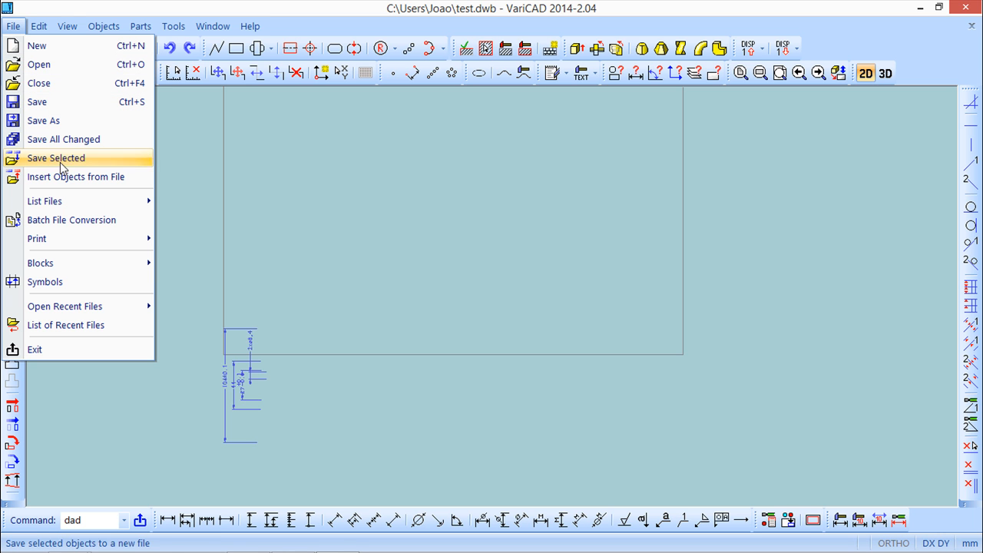
pyautogui.moveTo(75, 177)
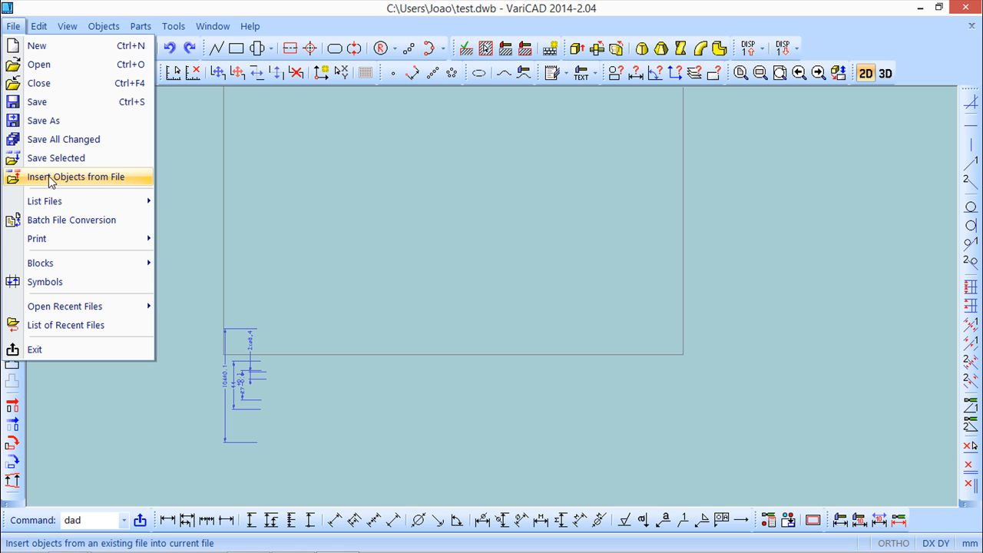
pyautogui.moveTo(87, 182)
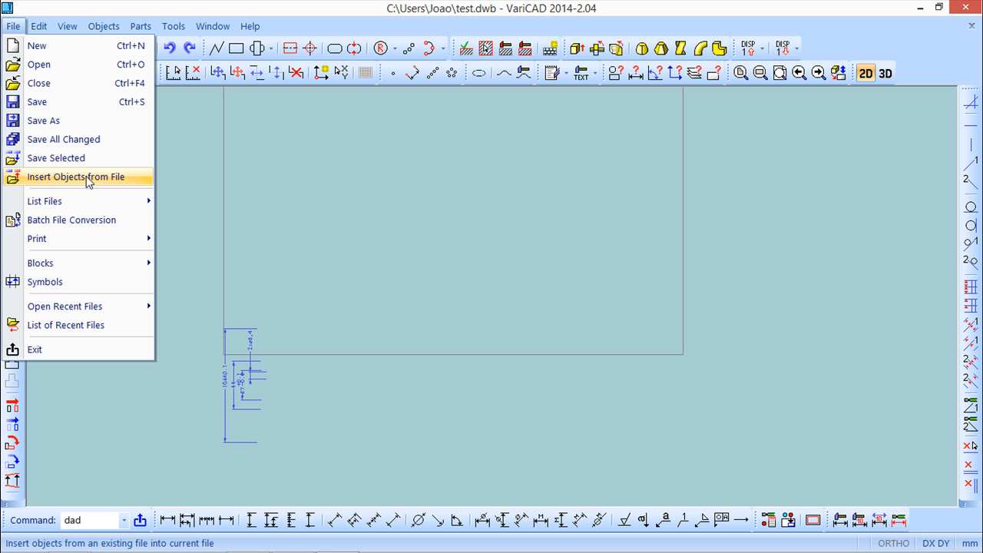
# Step: Insert objects from sample1 in the Desktop varicad folder into test.dwb
pyautogui.click(75, 177)
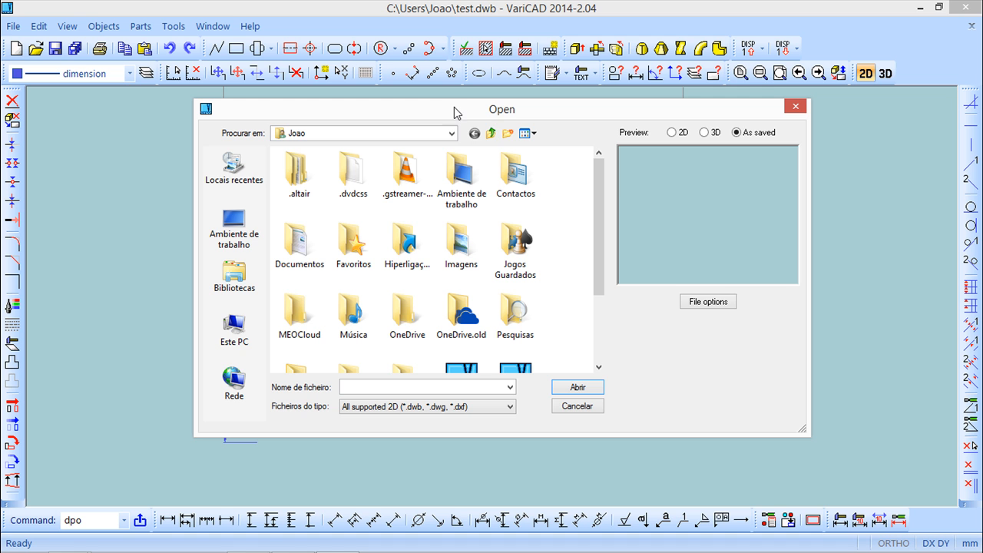
pyautogui.moveTo(235, 226)
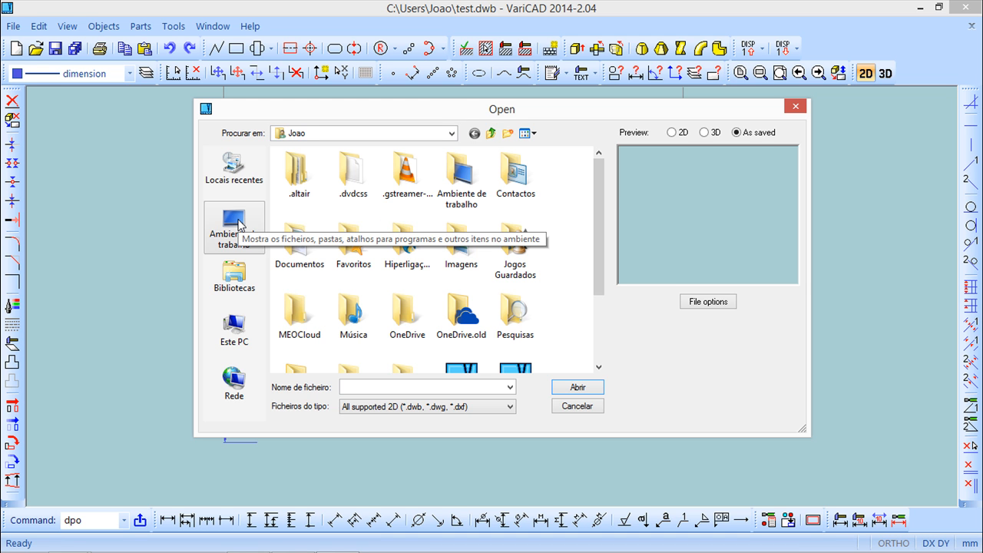
pyautogui.moveTo(376, 115)
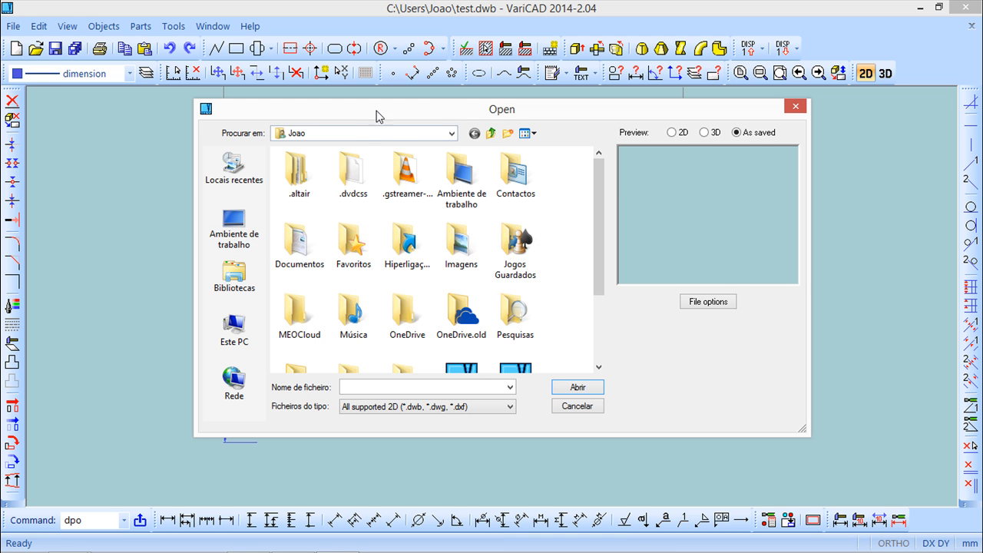
pyautogui.moveTo(502, 109); pyautogui.dragTo(573, 265)
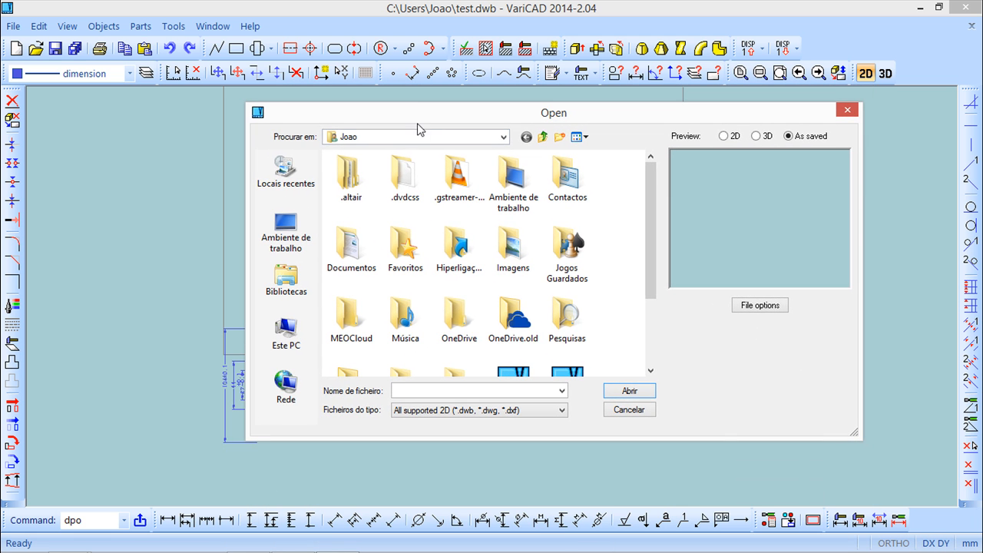
pyautogui.click(286, 230)
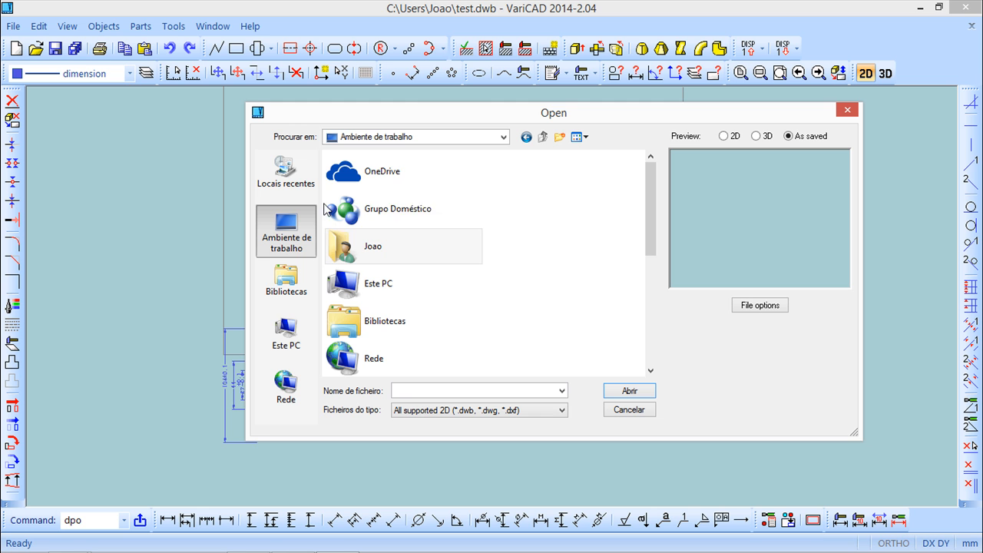
pyautogui.scroll(-3)
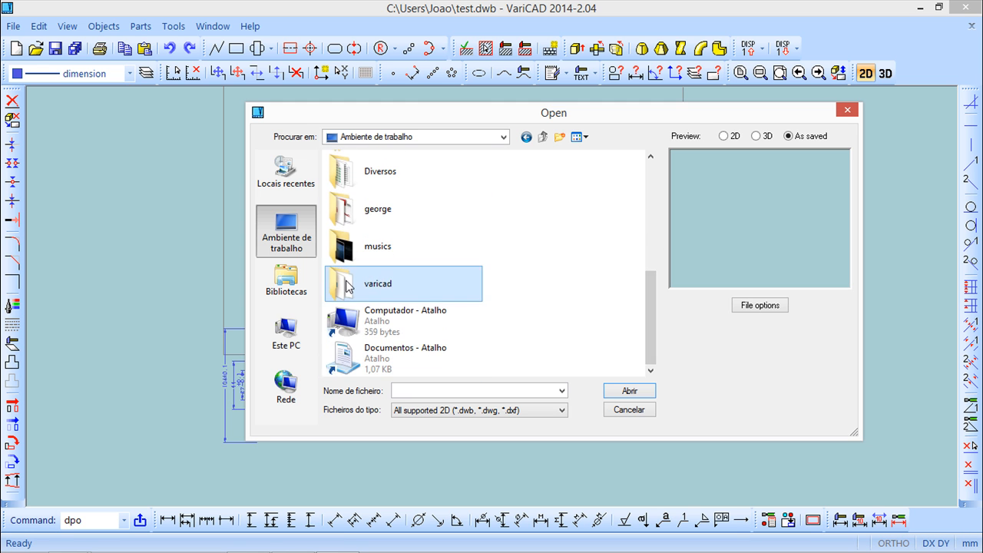
pyautogui.doubleClick(377, 284)
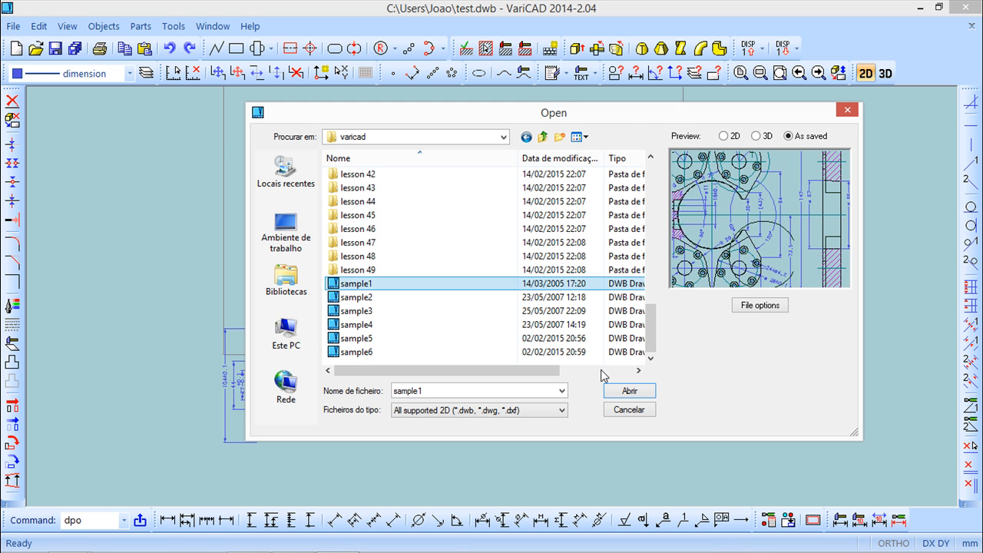
pyautogui.click(628, 390)
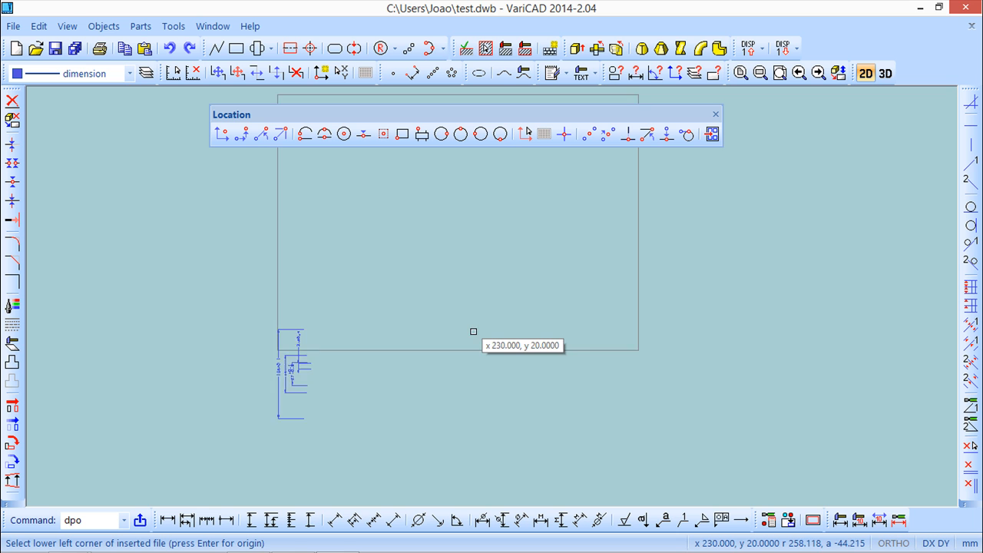
pyautogui.moveTo(292, 349)
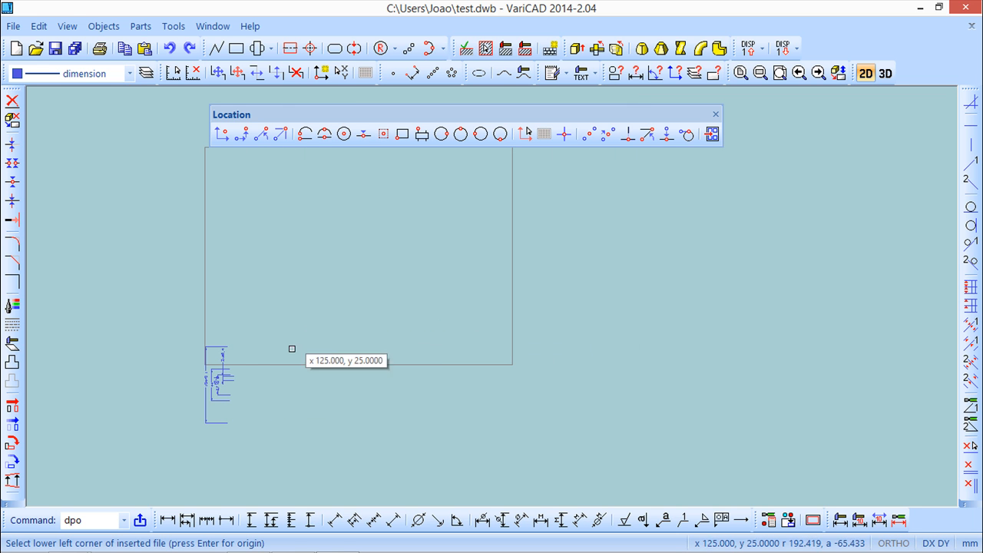
pyautogui.moveTo(251, 409)
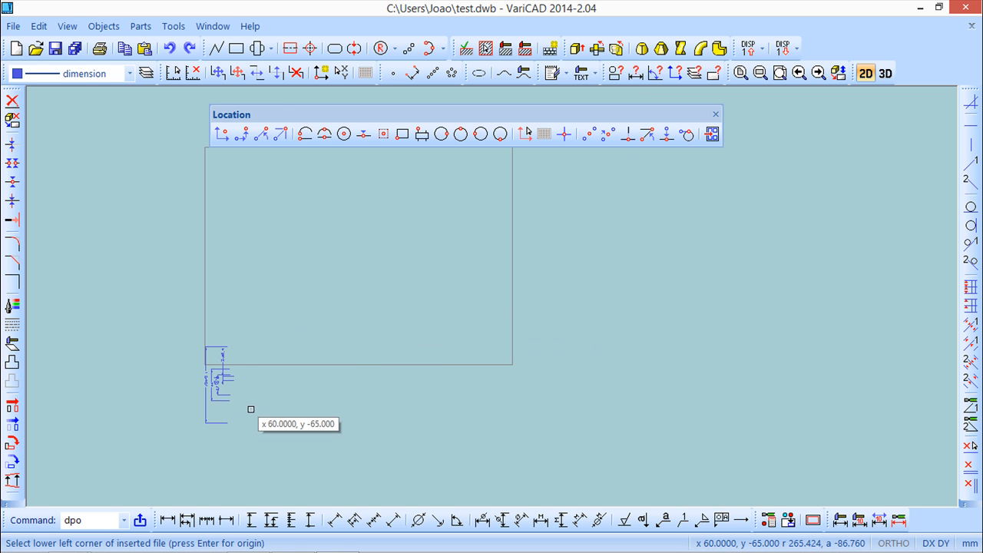
# Step: Place sample1 at its lower-left point, translate it right, and insert it definitively
pyautogui.click(251, 409)
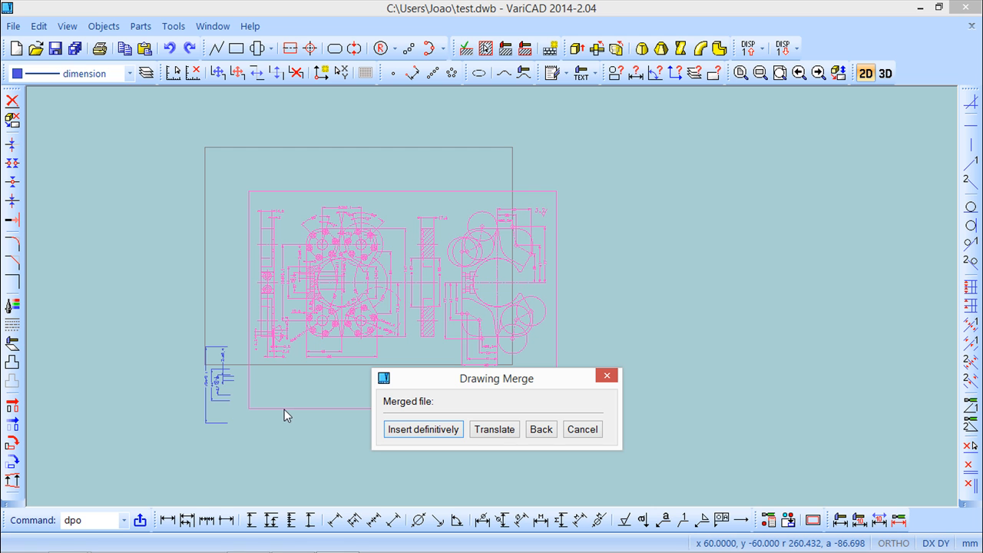
pyautogui.click(494, 429)
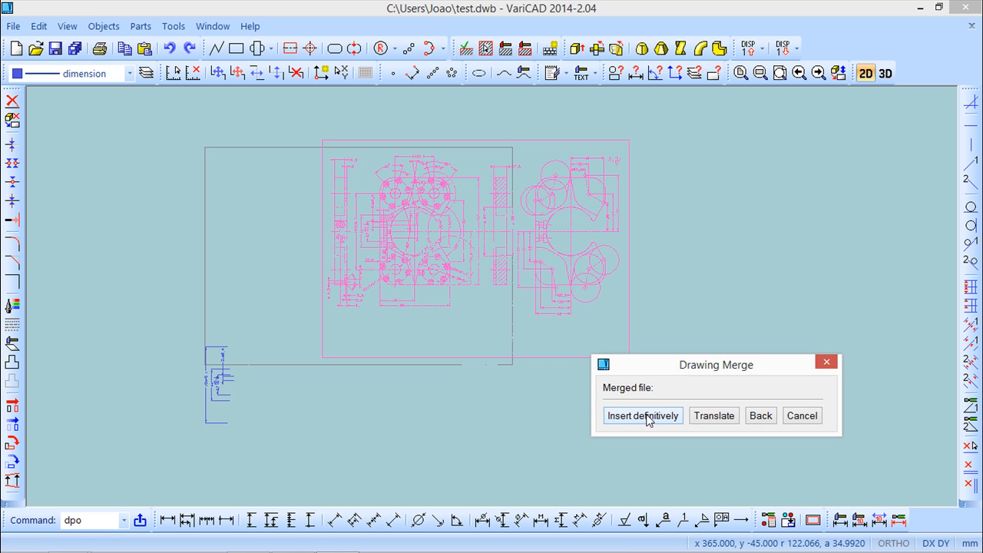
pyautogui.click(643, 416)
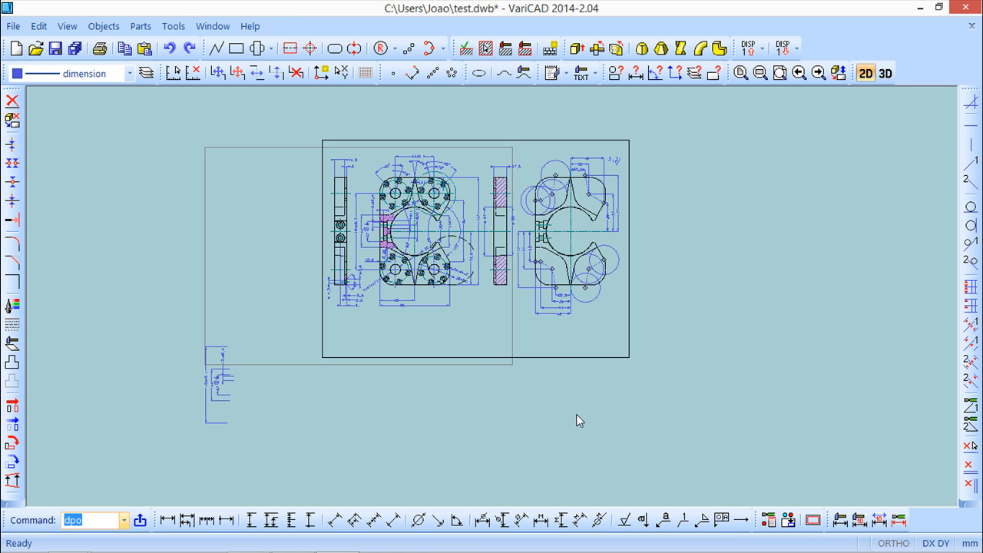
pyautogui.moveTo(885, 73)
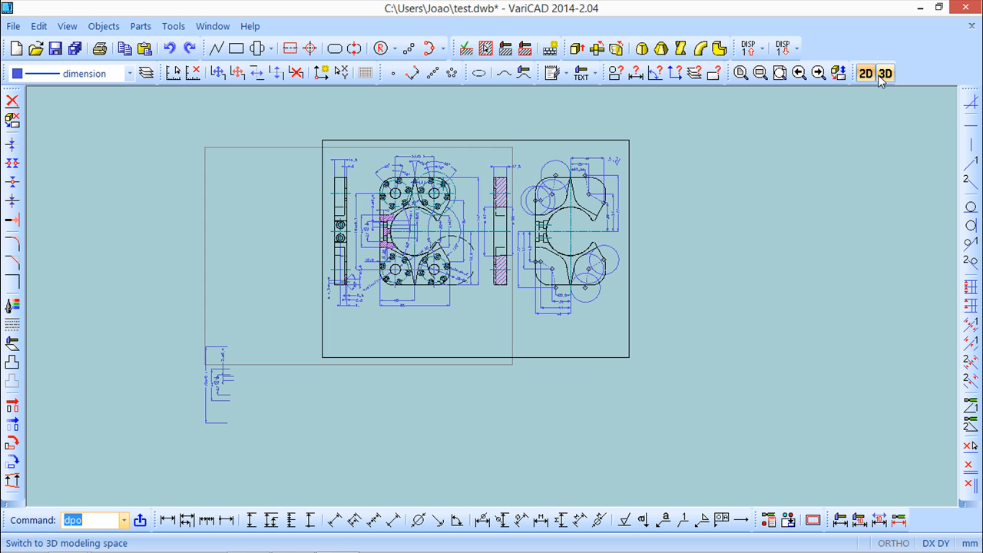
pyautogui.click(885, 73)
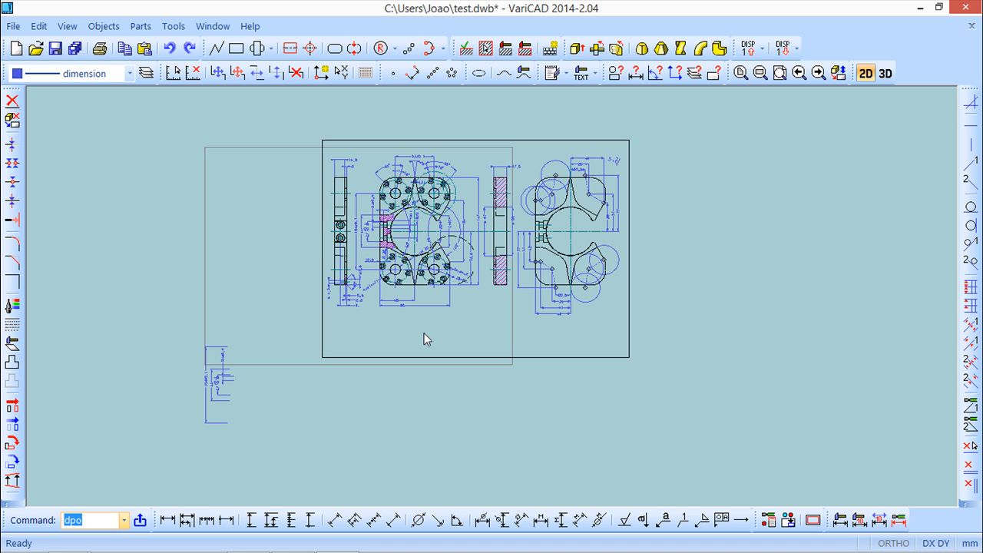
pyautogui.moveTo(471, 424)
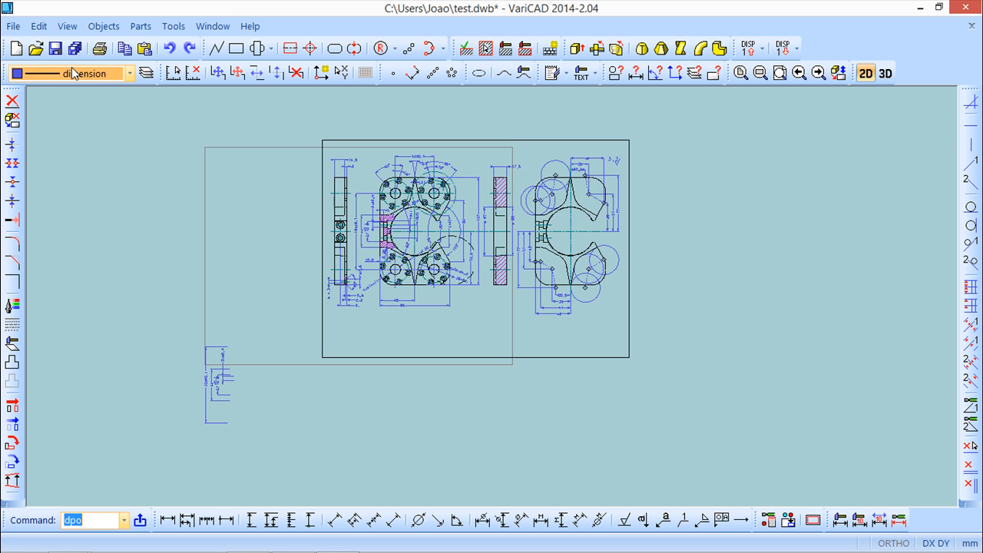
# Step: Open sample1.dwb, zoom to show the whole drawing, and view its 3D part
pyautogui.click(35, 49)
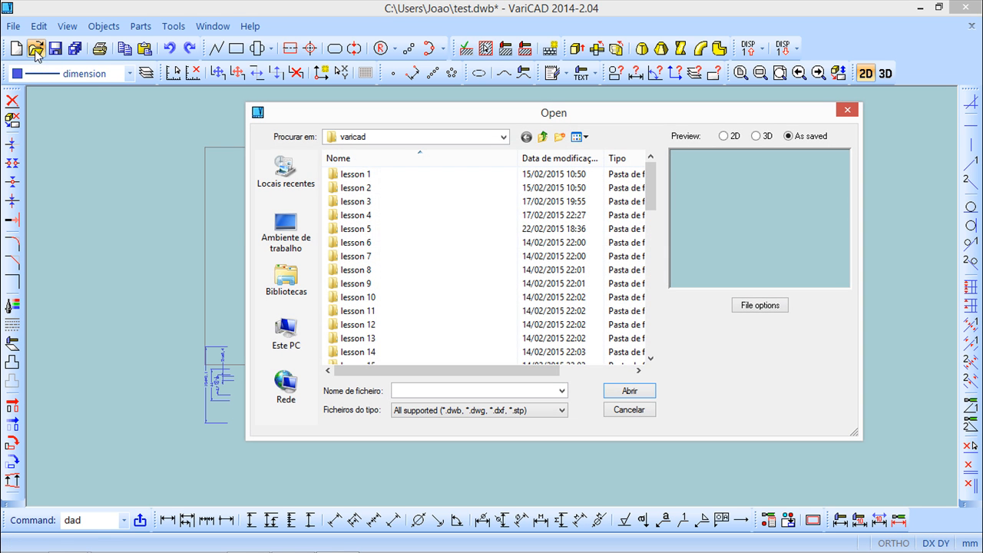
pyautogui.scroll(-3)
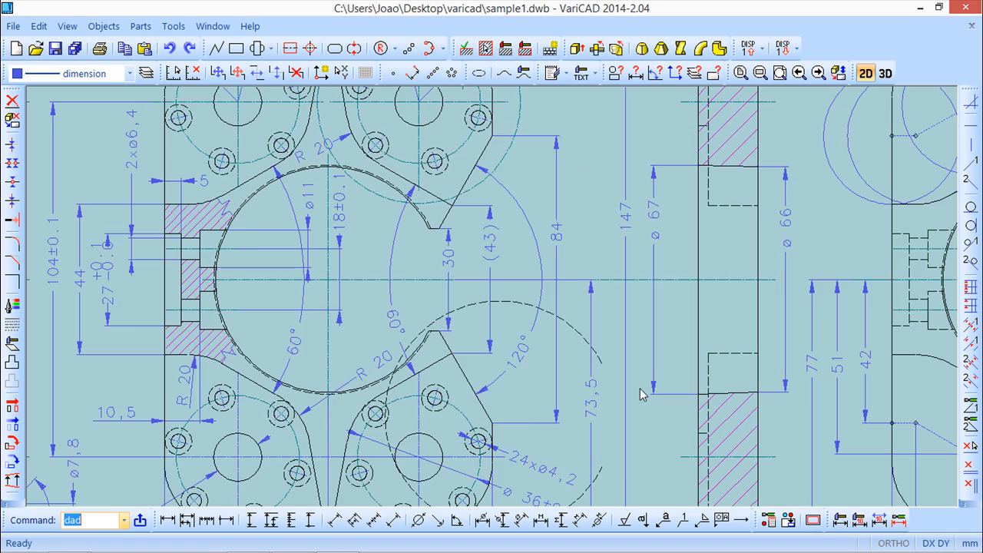
pyautogui.click(779, 72)
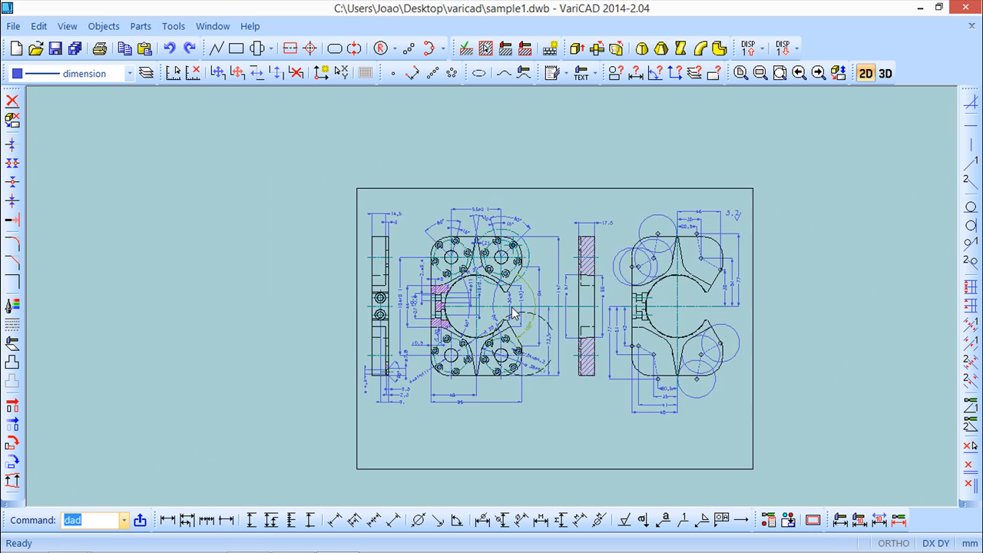
pyautogui.click(885, 73)
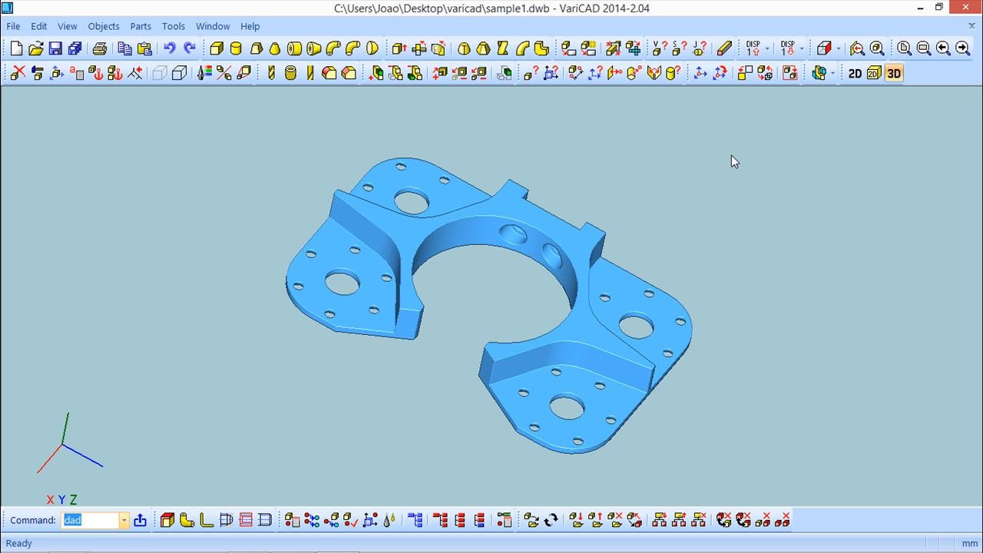
pyautogui.moveTo(341, 95)
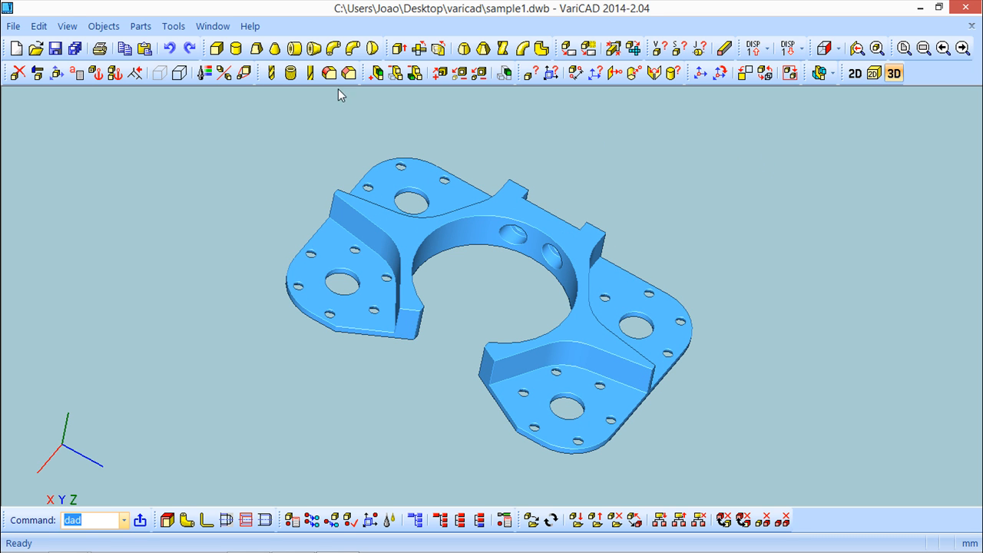
pyautogui.moveTo(309, 73)
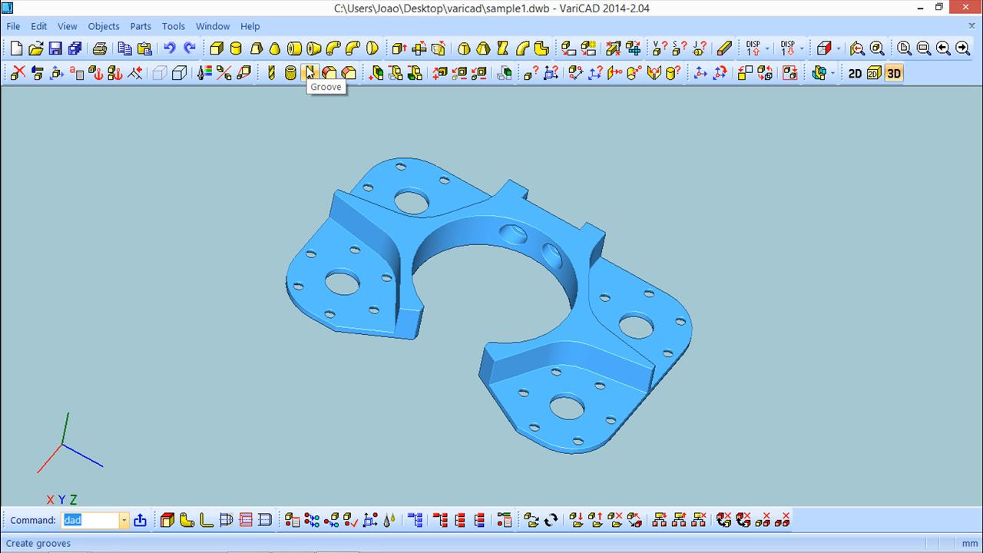
# Step: Switch back to the test.dwb window in 2D view
pyautogui.click(213, 25)
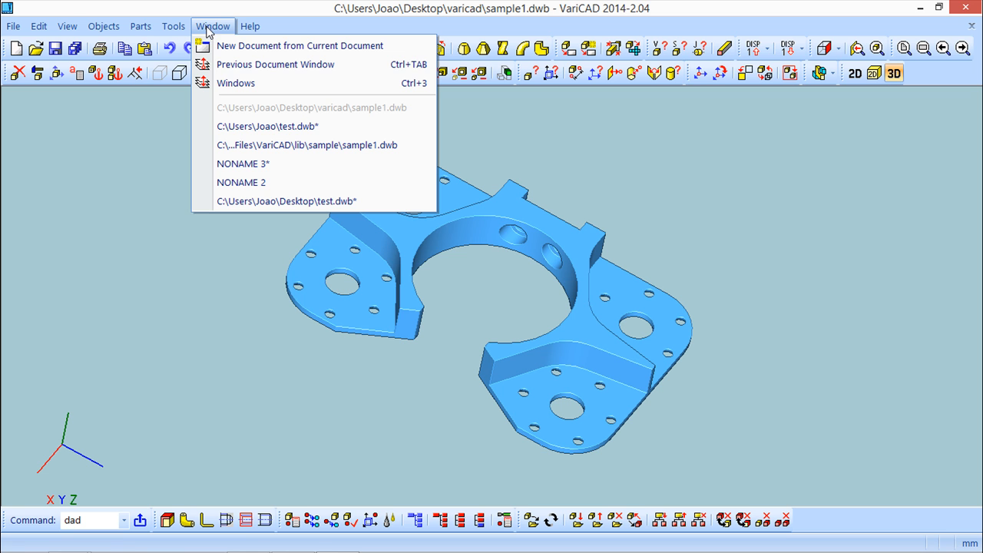
pyautogui.click(268, 125)
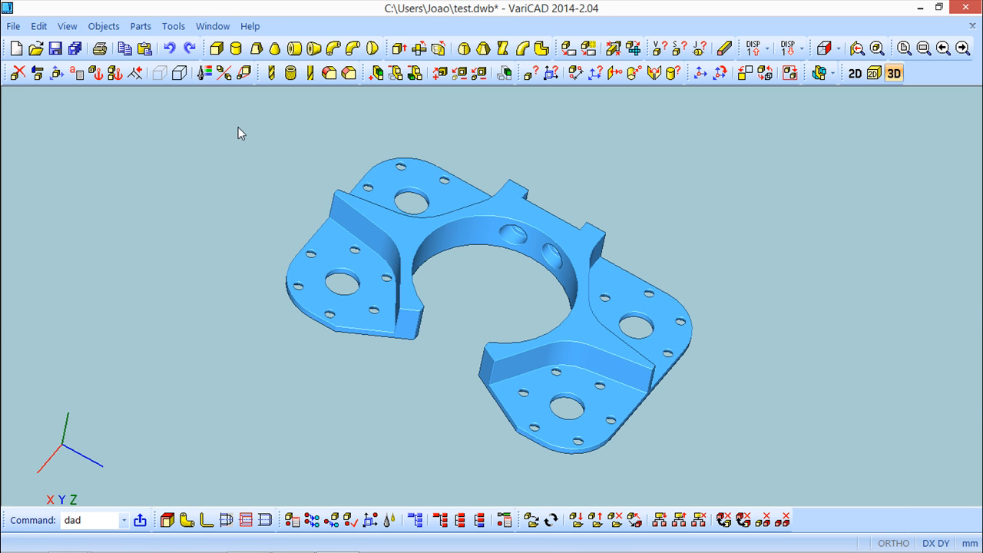
pyautogui.click(865, 73)
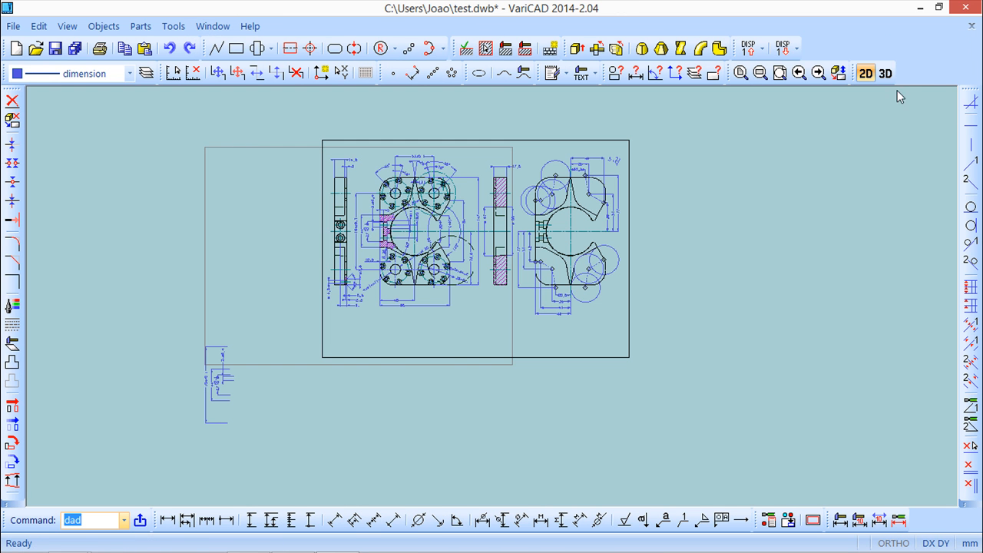
# Step: Open System Settings from the Tools menu for test.dwb
pyautogui.click(885, 73)
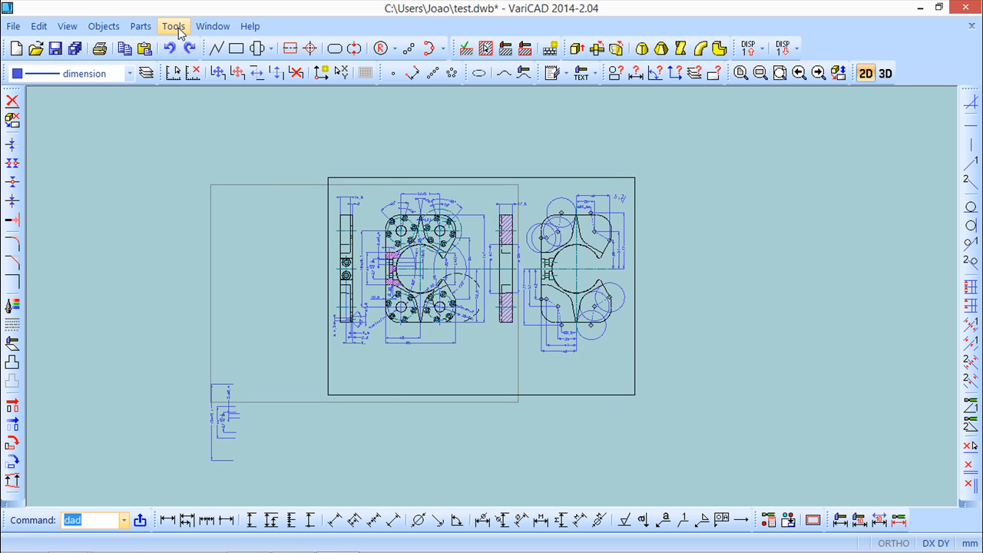
pyautogui.click(173, 25)
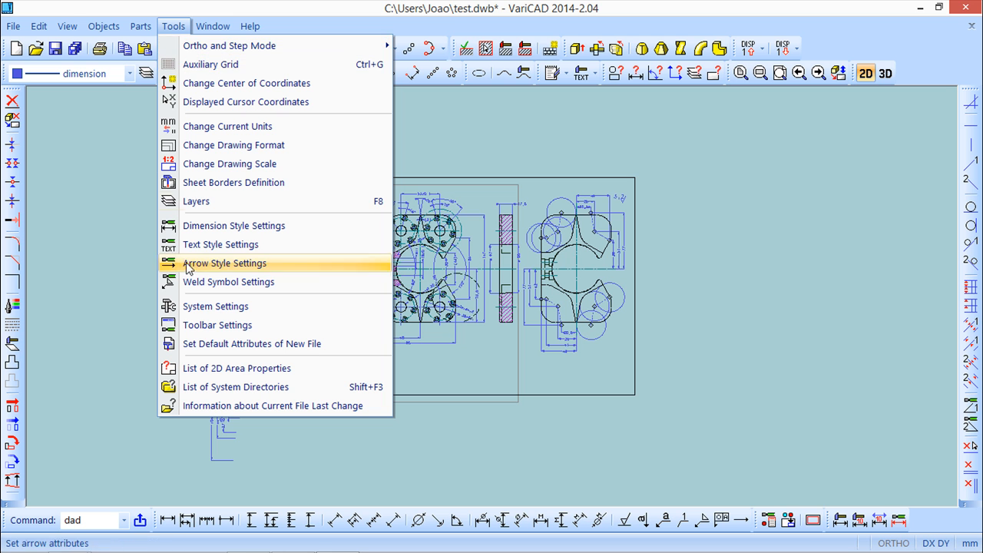
pyautogui.click(215, 305)
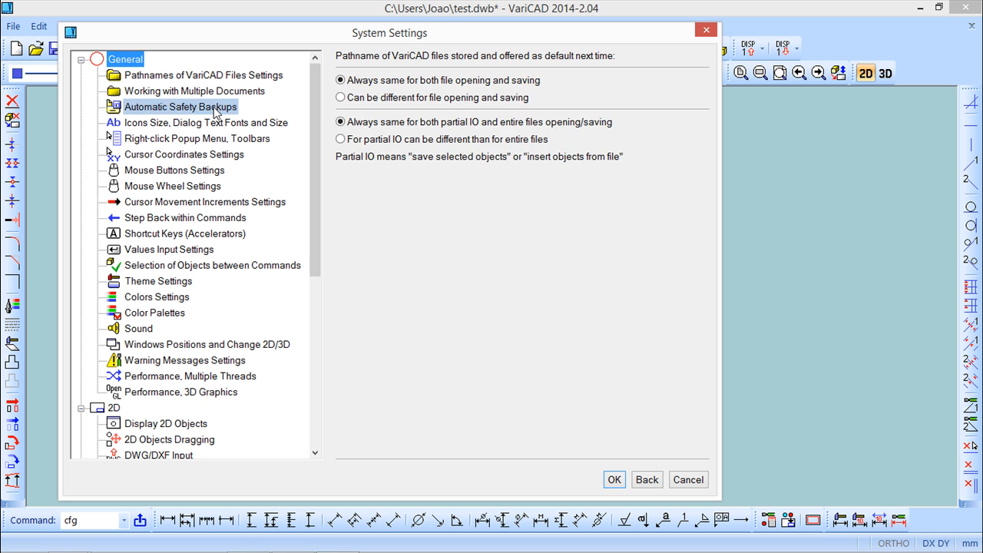
# Step: Review Automatic Safety Backups and the Desktop backup directory, then close without changes
pyautogui.click(180, 107)
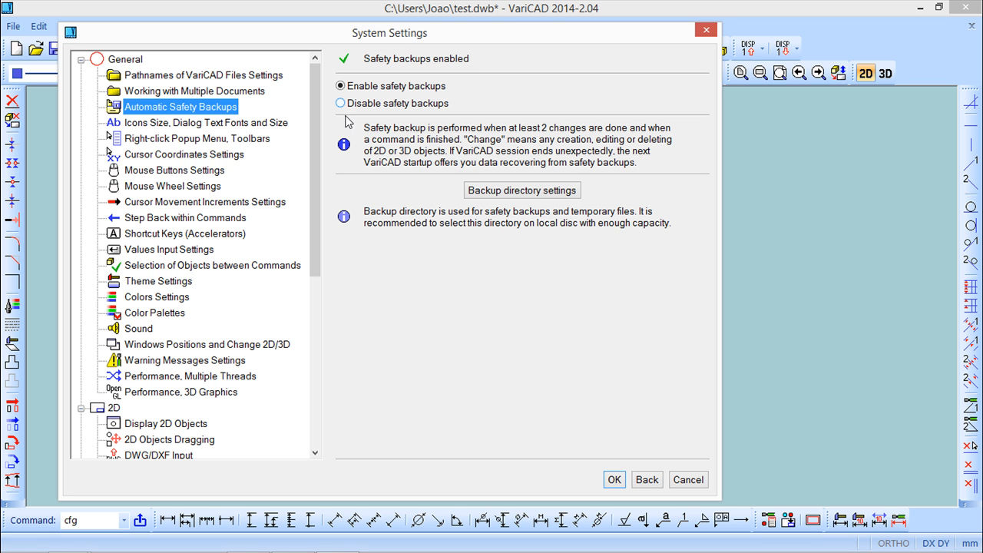
pyautogui.click(521, 190)
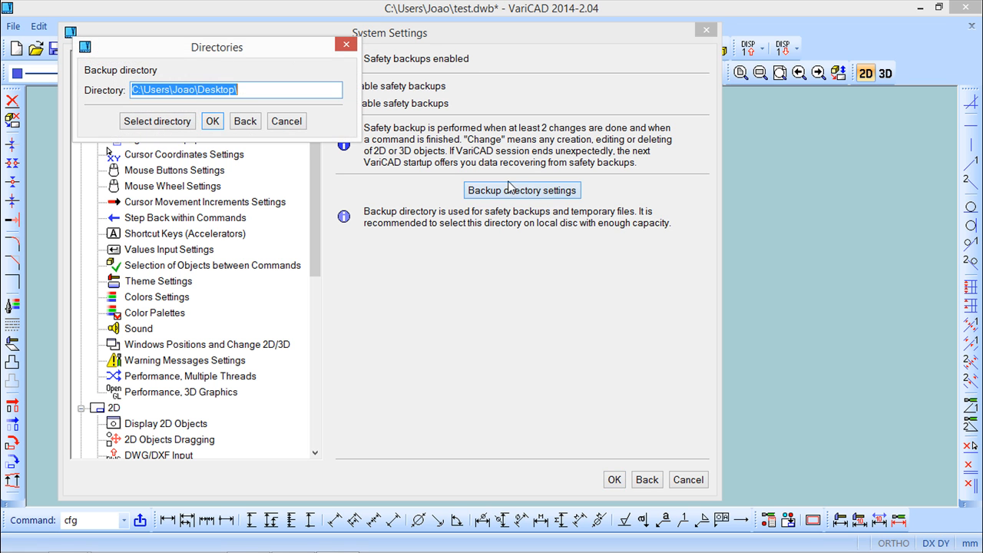
pyautogui.click(261, 89)
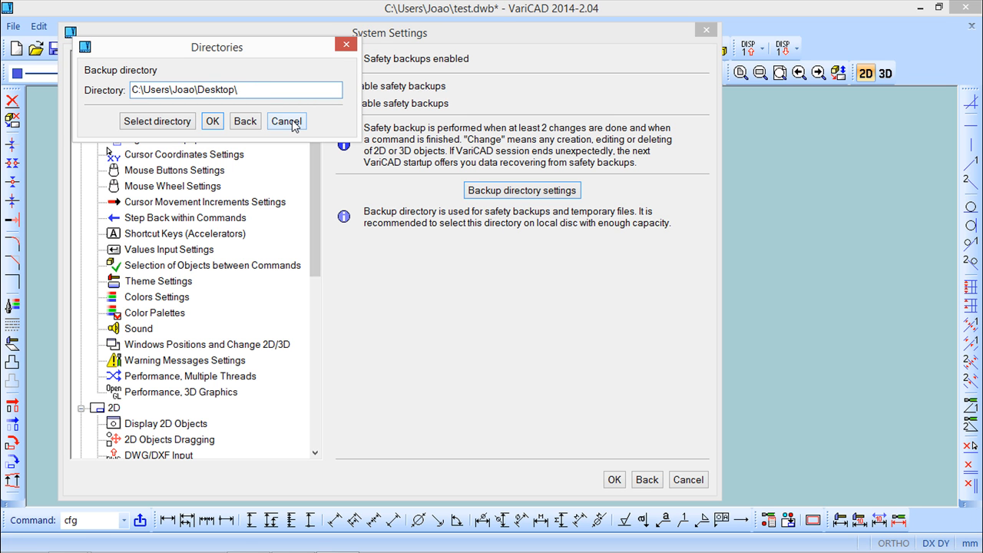
pyautogui.click(285, 121)
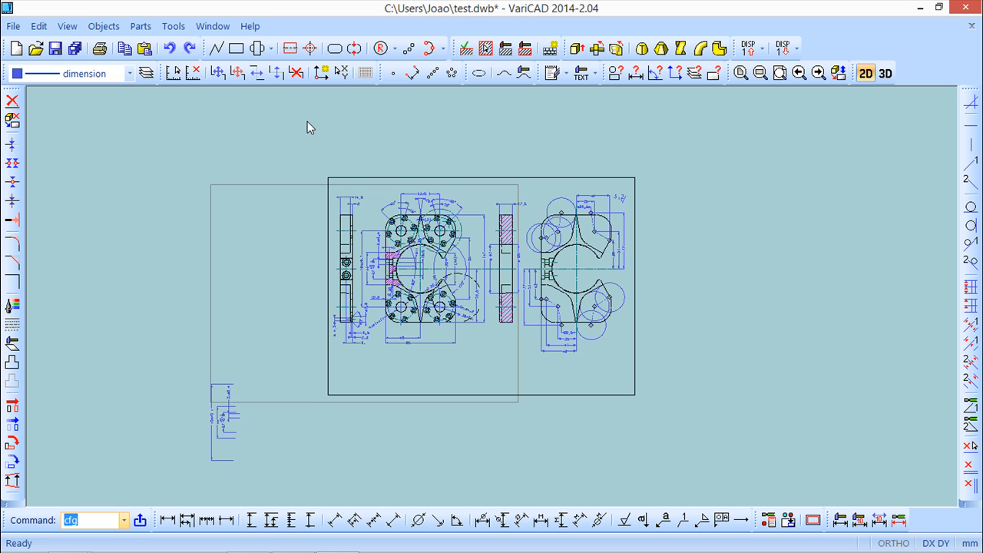
pyautogui.moveTo(291, 166)
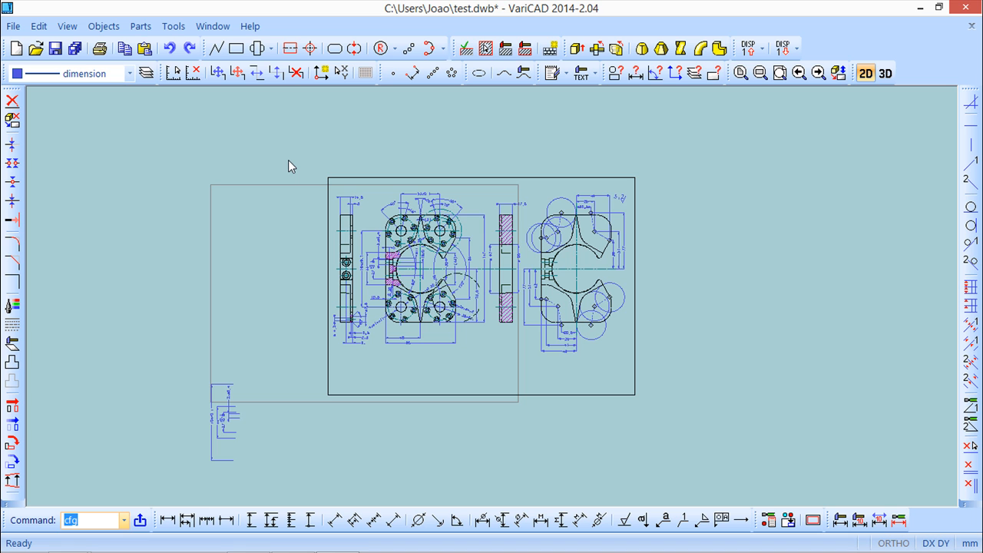
pyautogui.moveTo(290, 202)
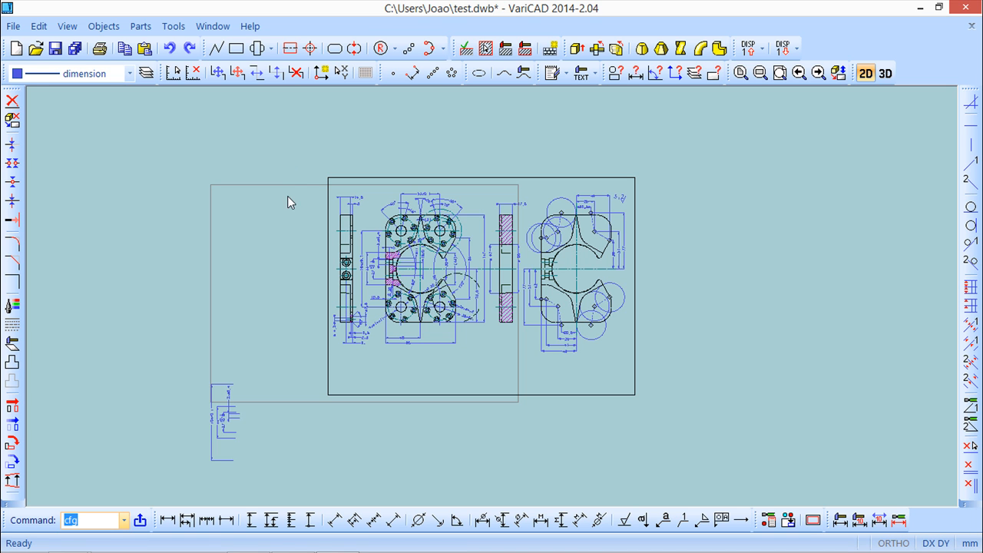
pyautogui.moveTo(308, 219)
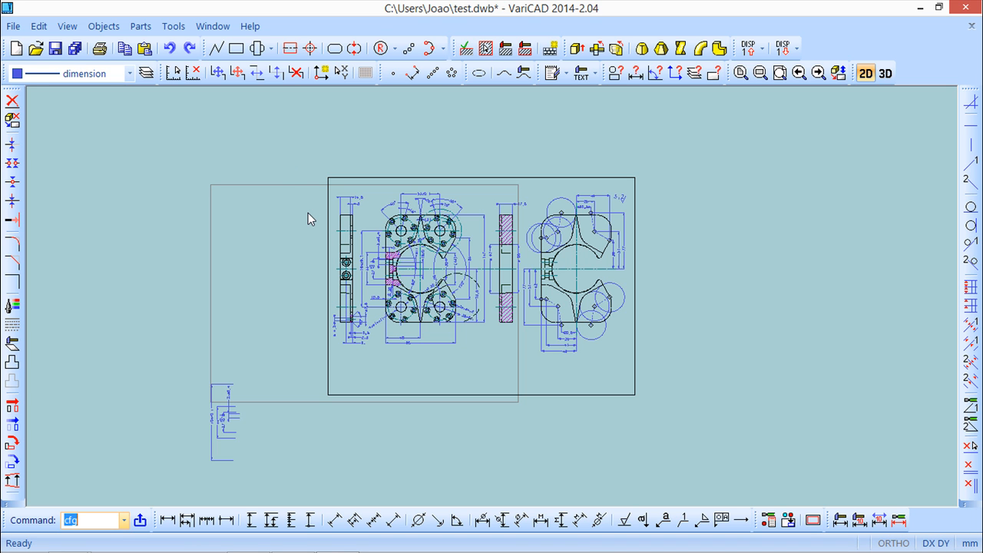